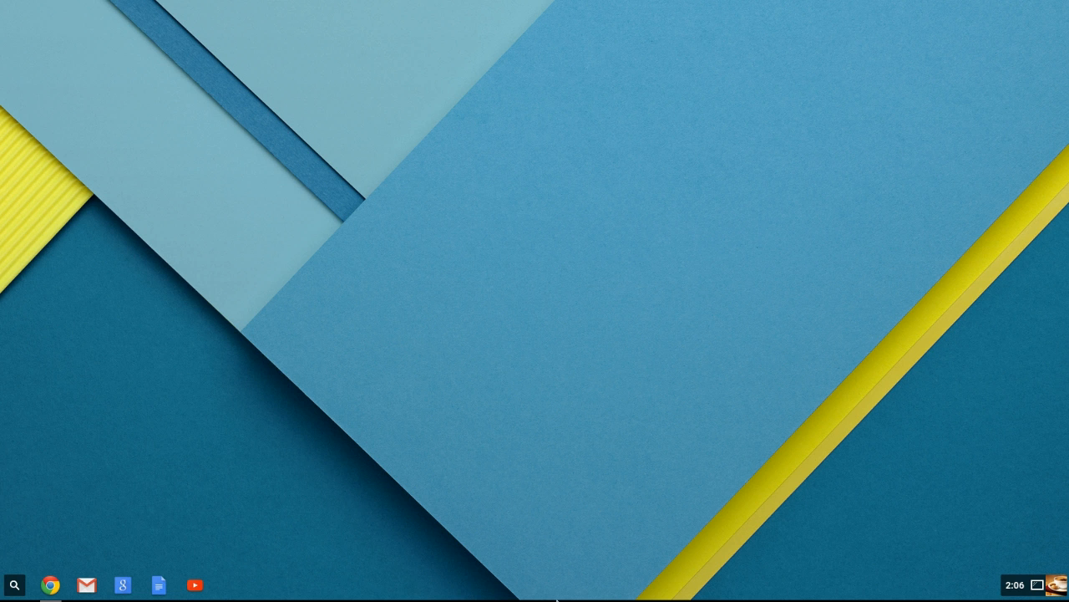
# Bring up the app launcher from the shelf
pyautogui.click(13, 585)
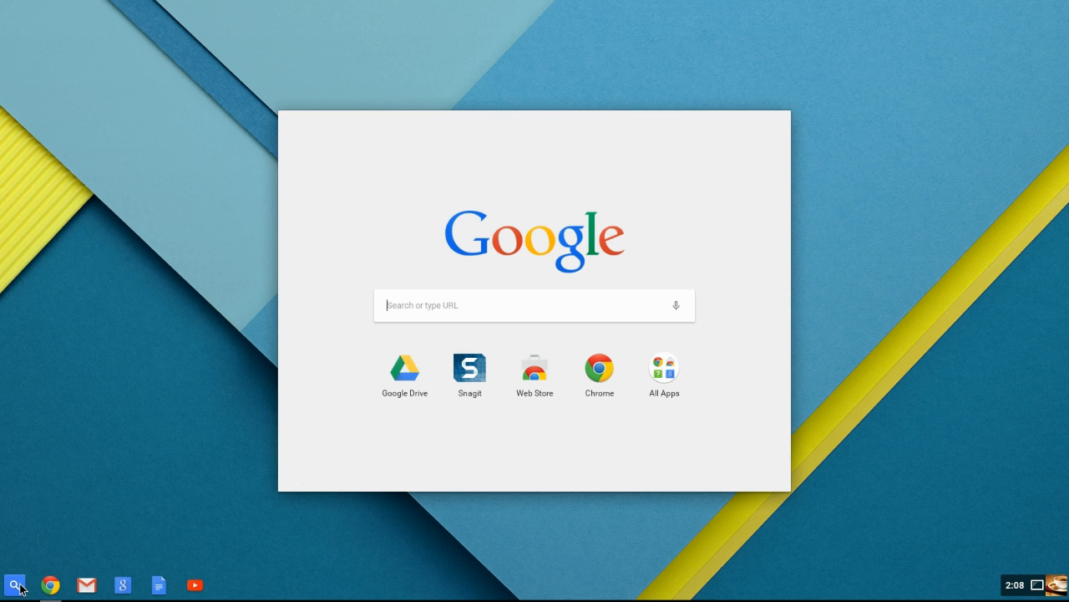
pyautogui.moveTo(450, 455)
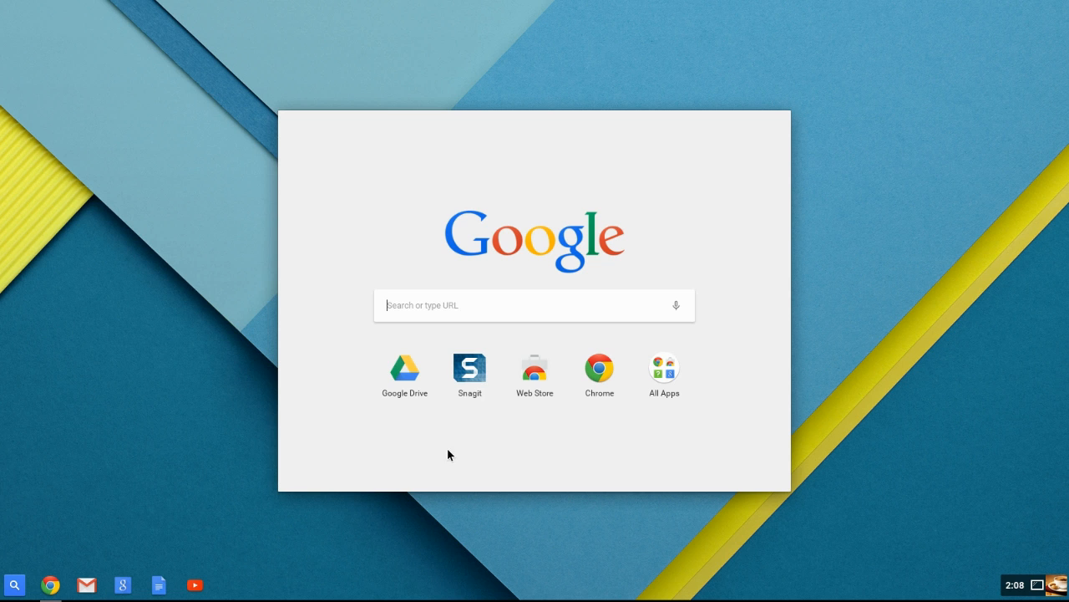
pyautogui.moveTo(535, 374)
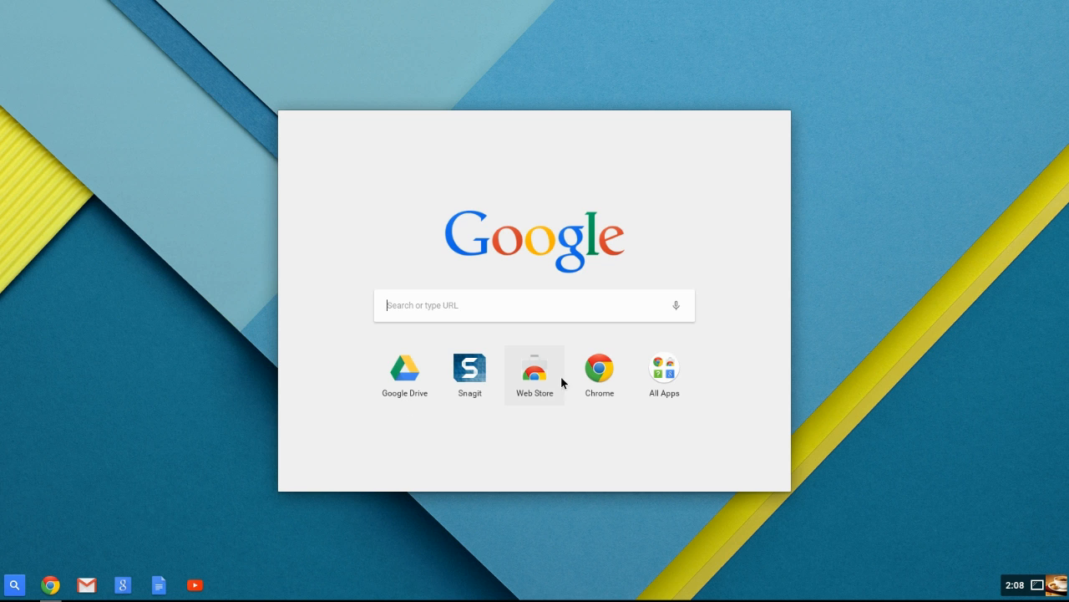
pyautogui.moveTo(470, 374)
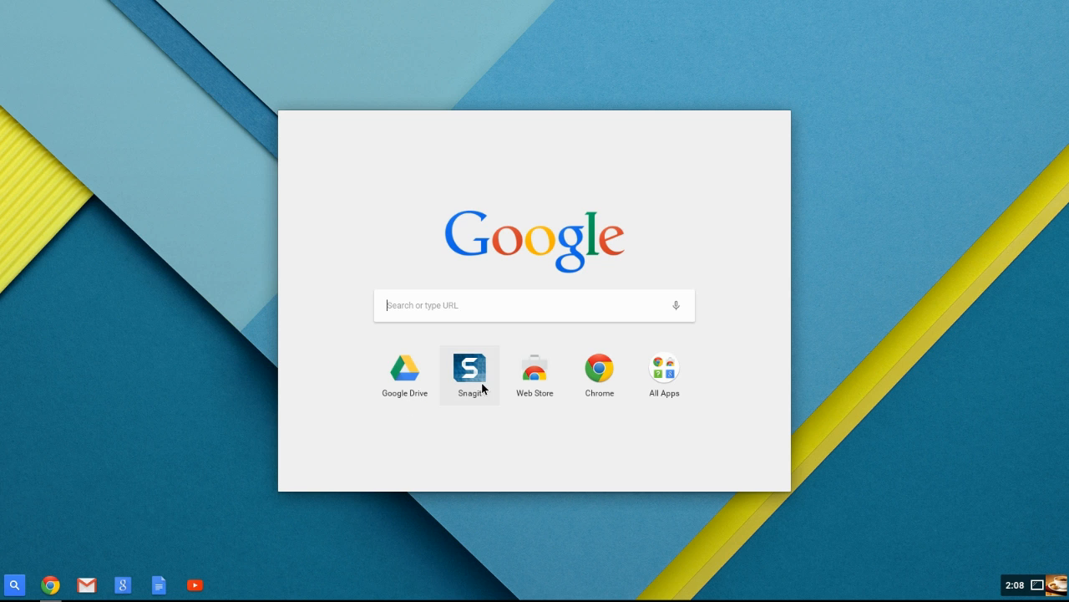
pyautogui.moveTo(599, 374)
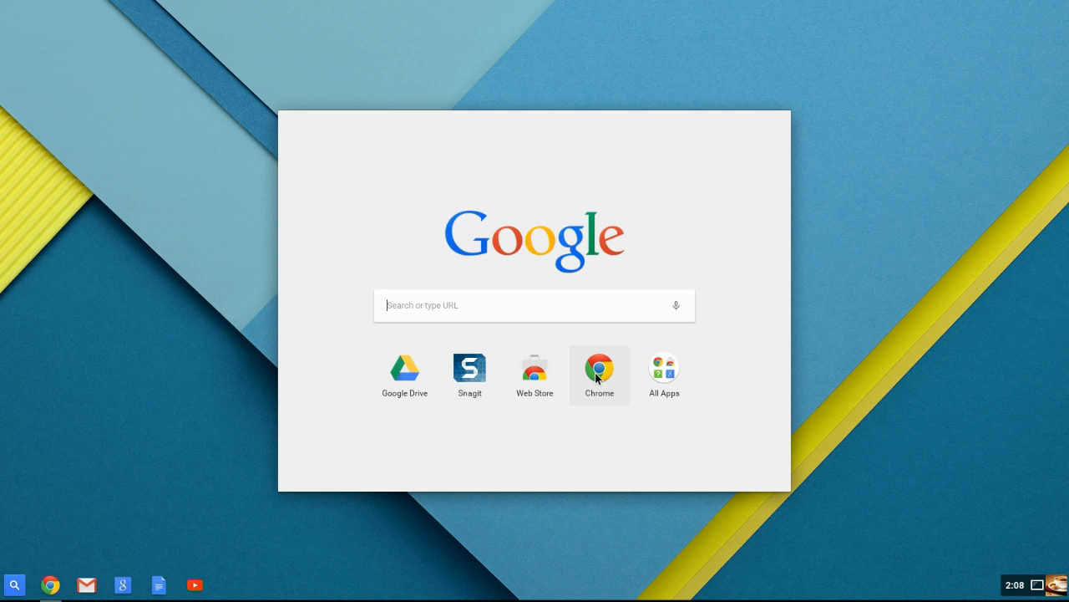
pyautogui.moveTo(628, 388)
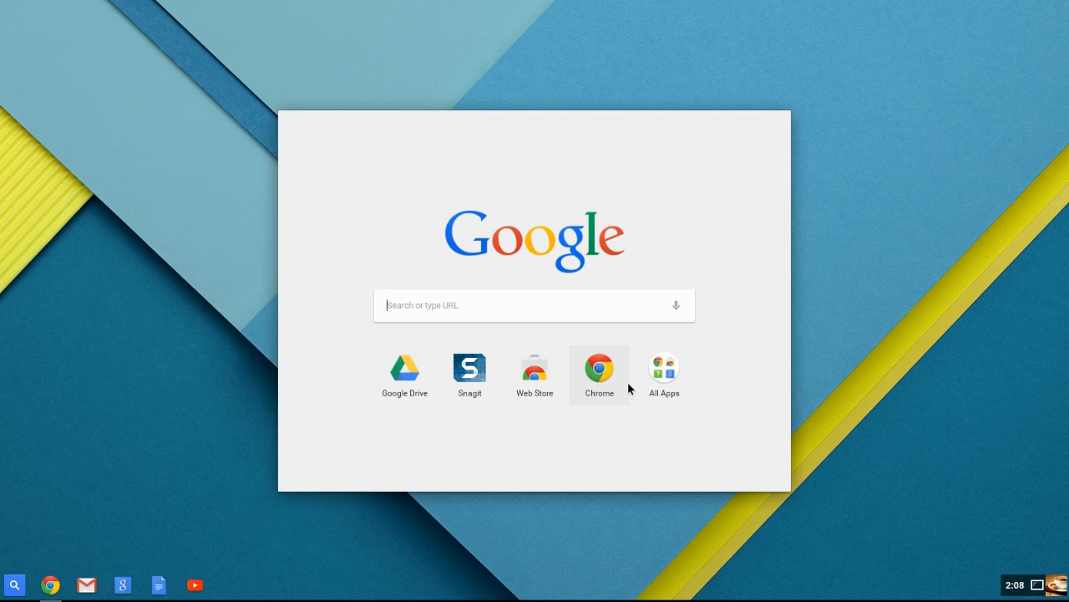
# Show the full grid of installed apps on its first page
pyautogui.click(665, 374)
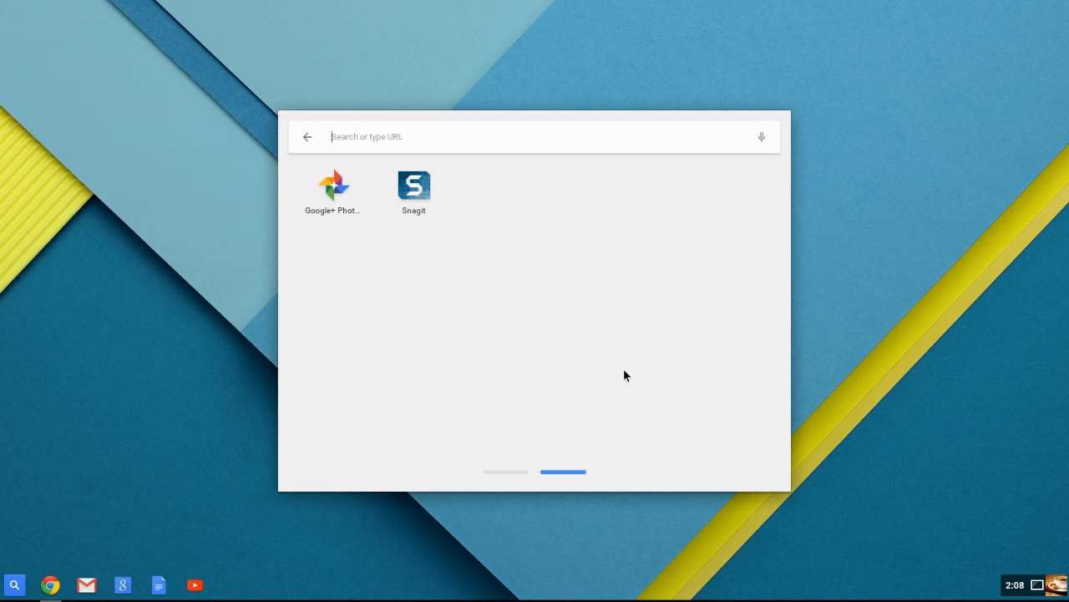
pyautogui.moveTo(515, 487)
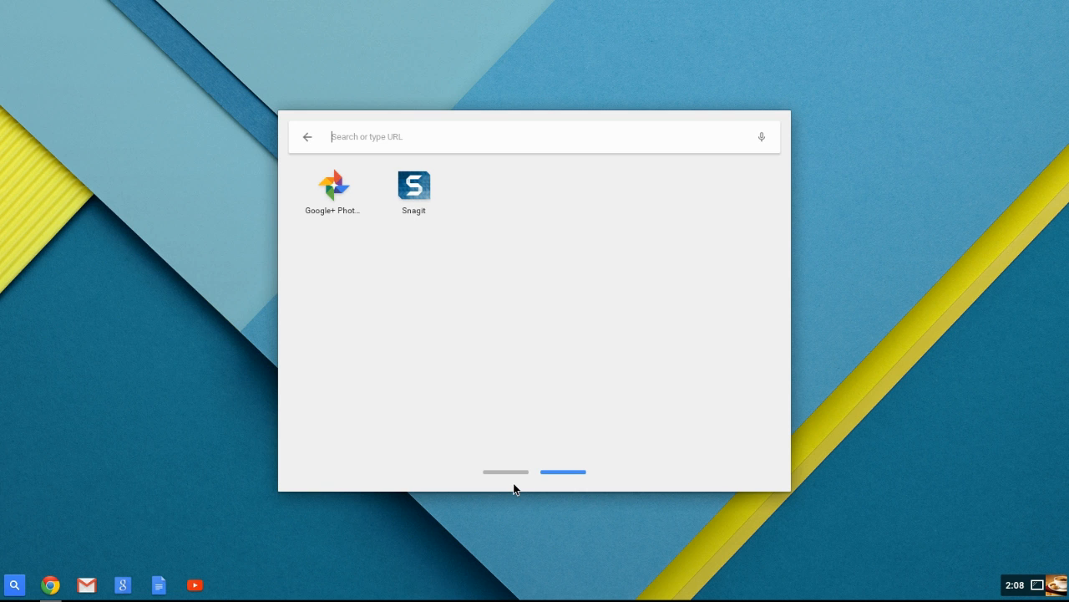
pyautogui.click(505, 471)
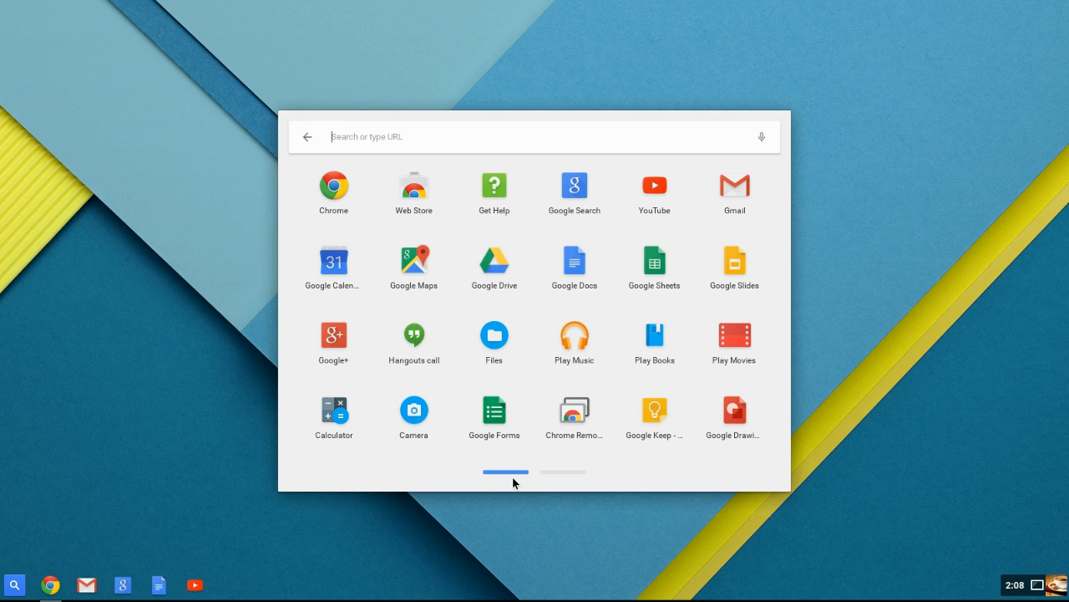
pyautogui.moveTo(631, 475)
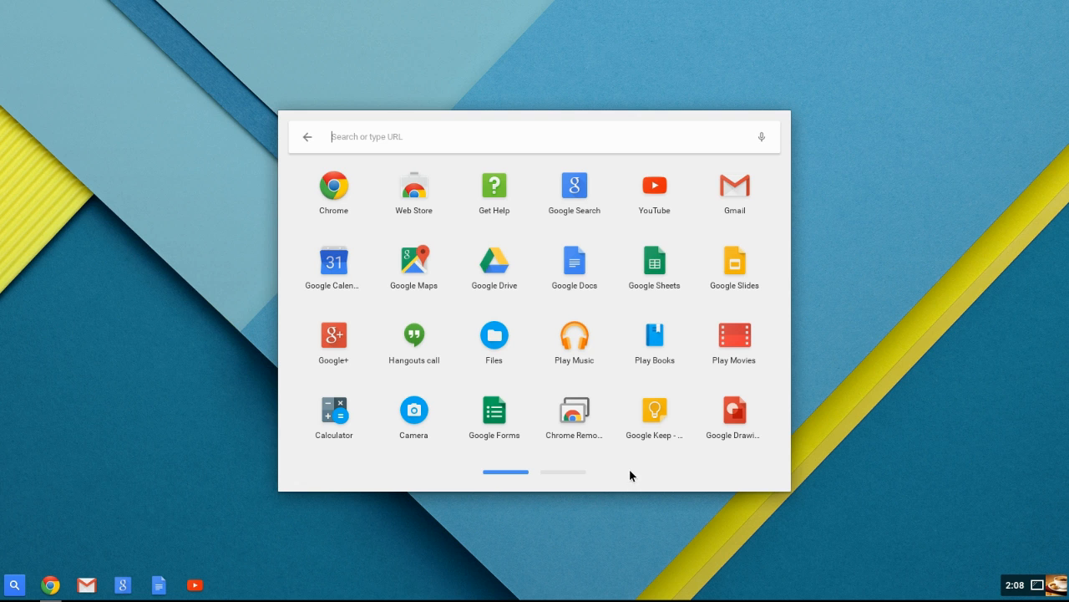
pyautogui.moveTo(638, 471)
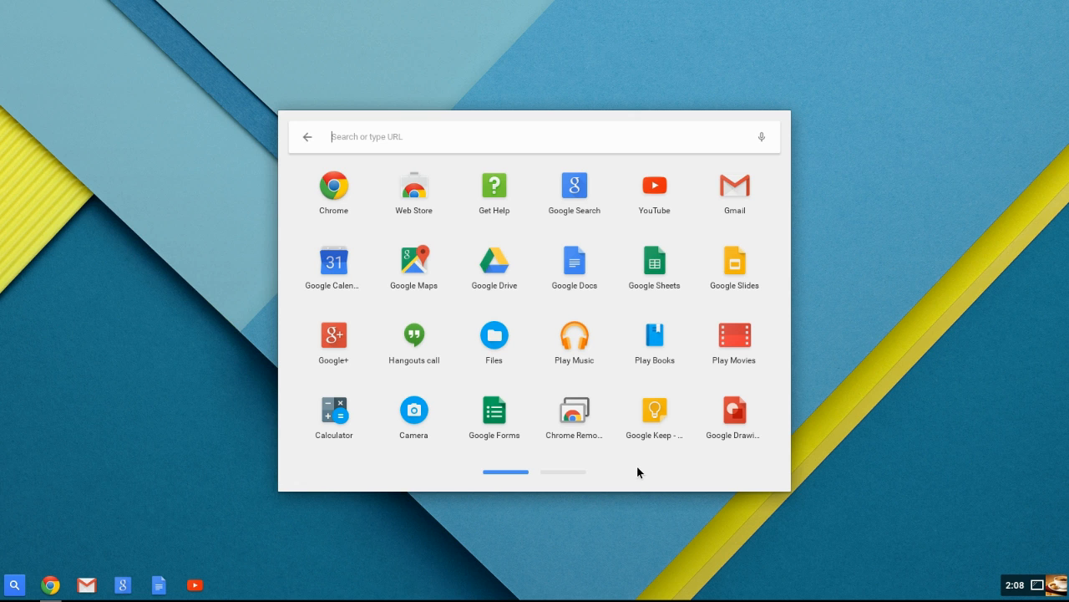
pyautogui.moveTo(335, 187)
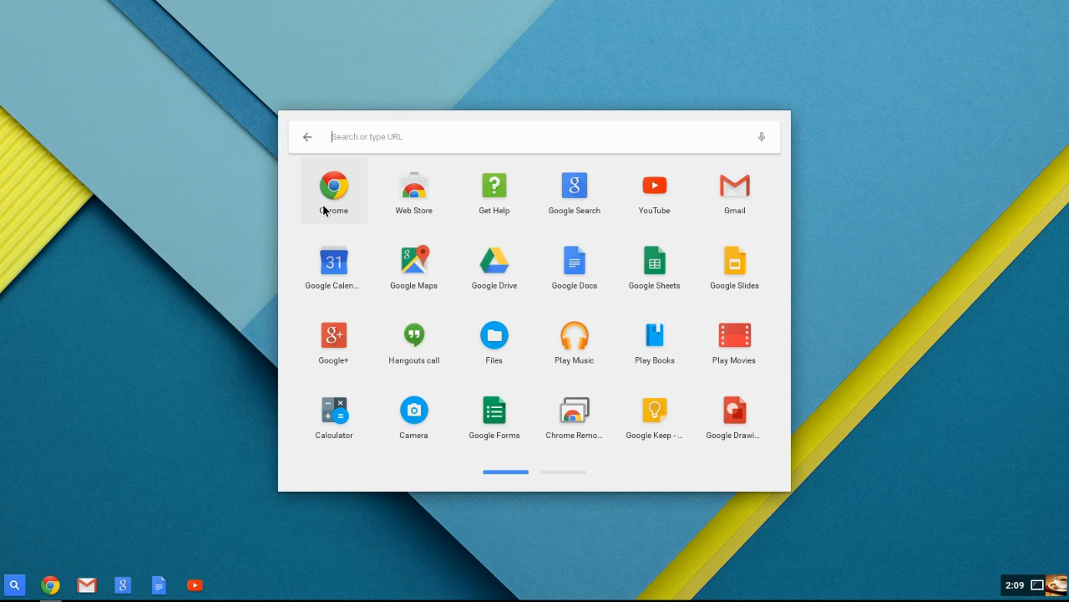
pyautogui.moveTo(388, 198)
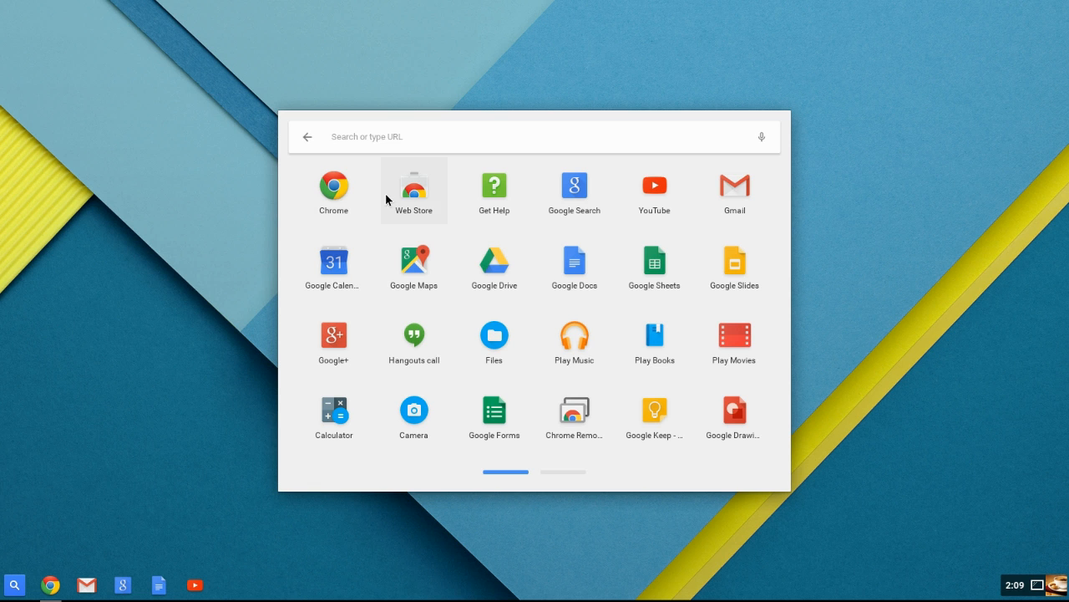
# Search the Chrome Web Store for 'adblock plus'
pyautogui.click(415, 187)
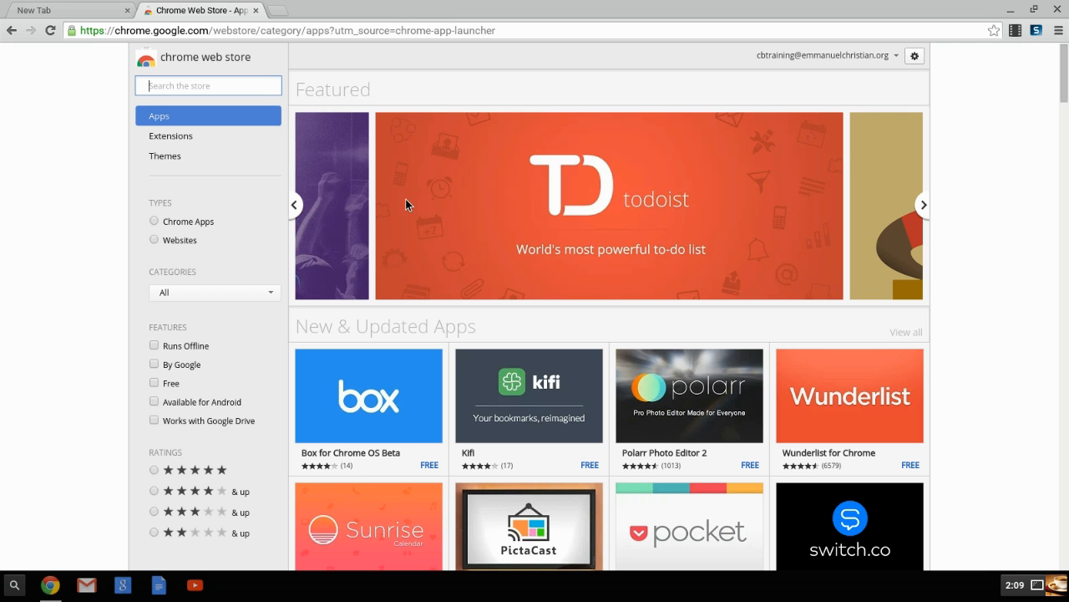
pyautogui.click(922, 204)
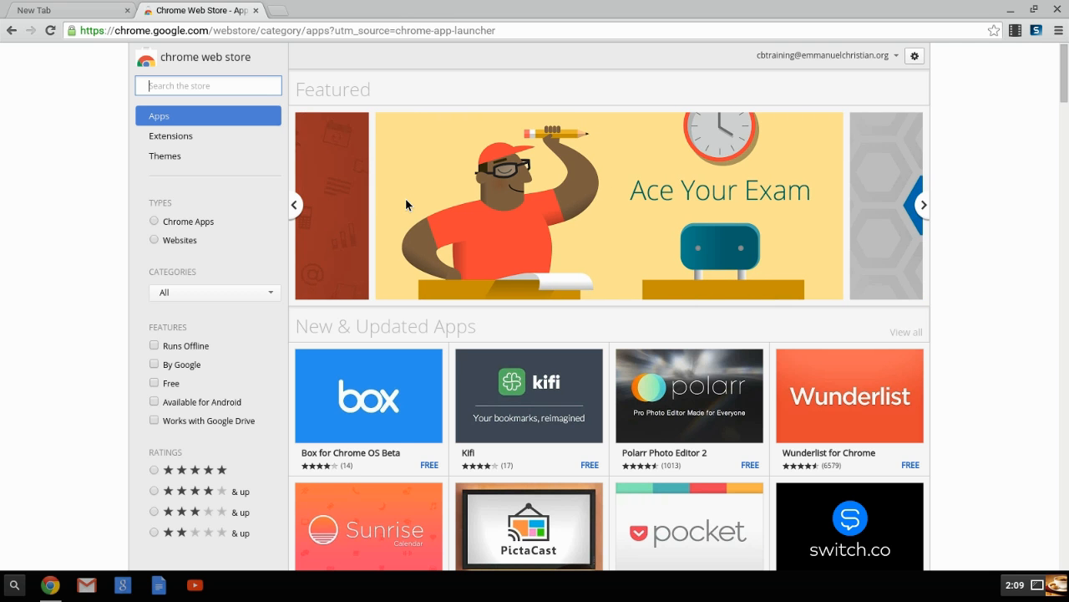
pyautogui.write('adblock p')
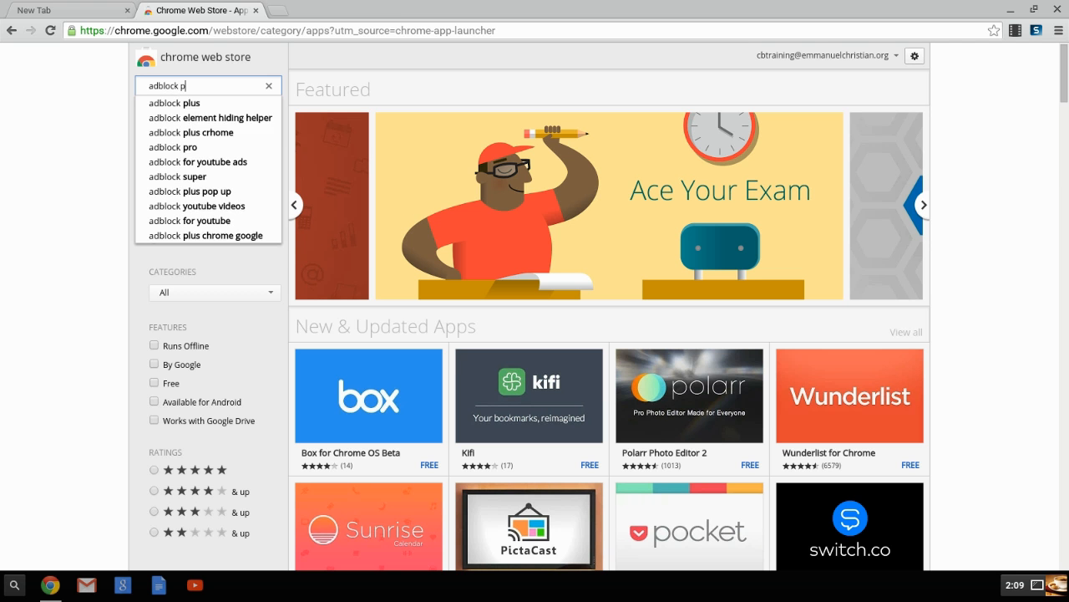
pyautogui.click(174, 102)
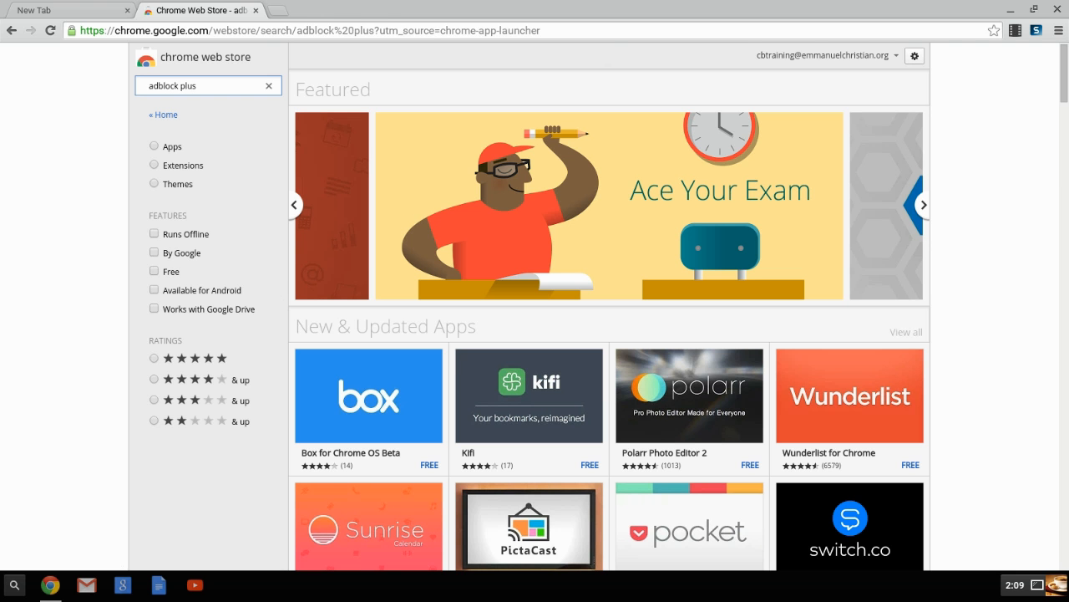
pyautogui.press('Return')
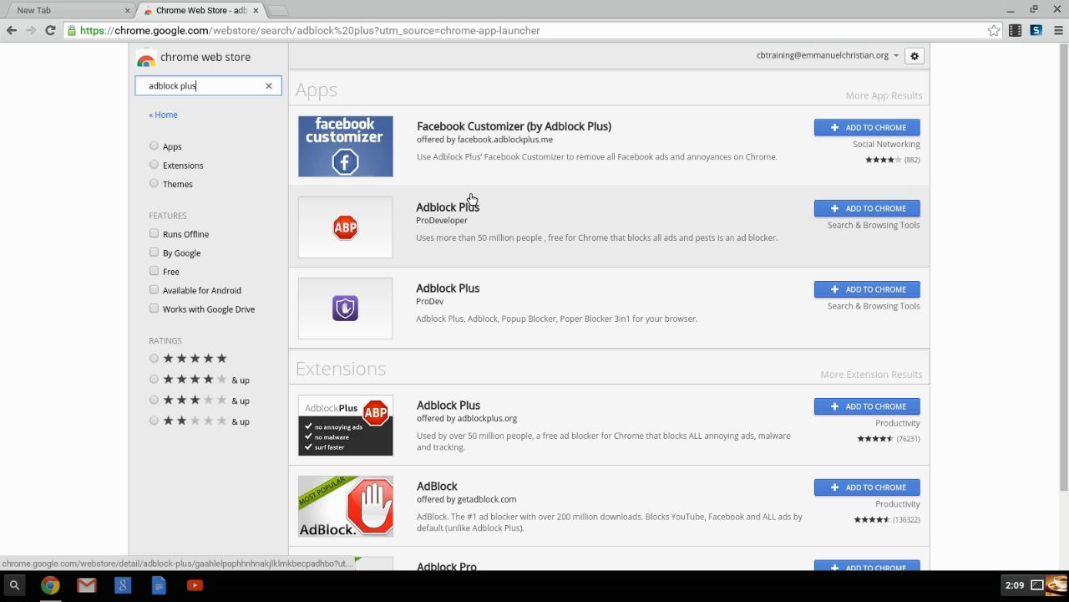
pyautogui.moveTo(475, 190)
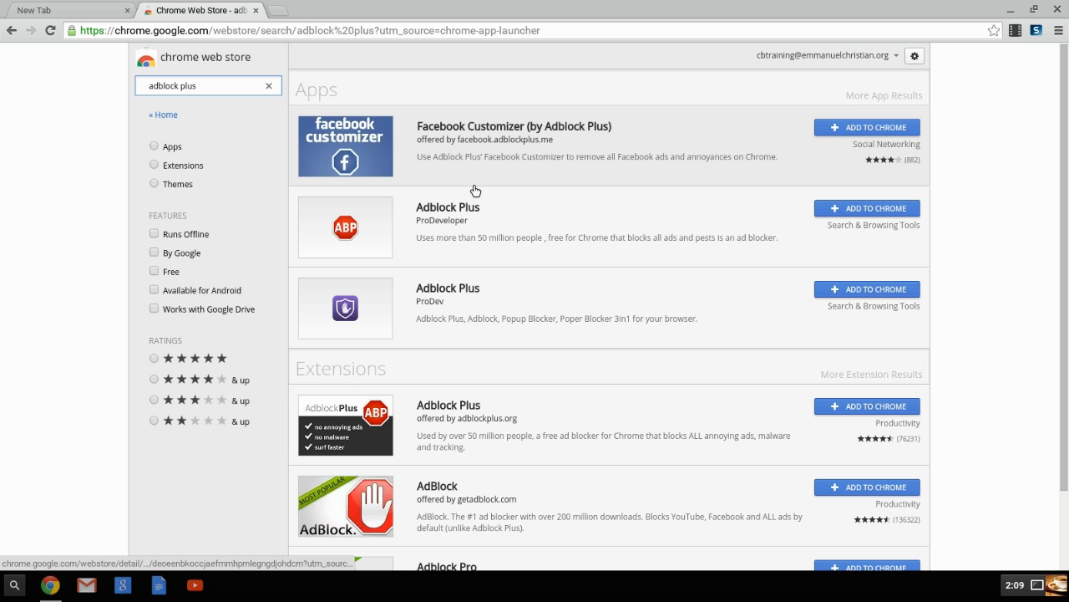
pyautogui.moveTo(514, 361)
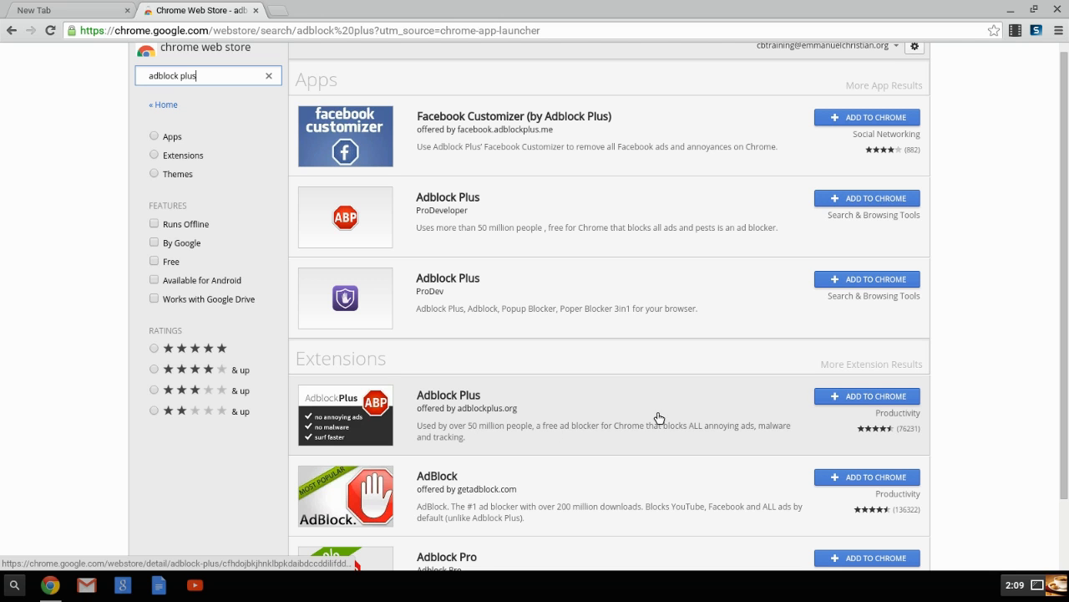
pyautogui.moveTo(849, 401)
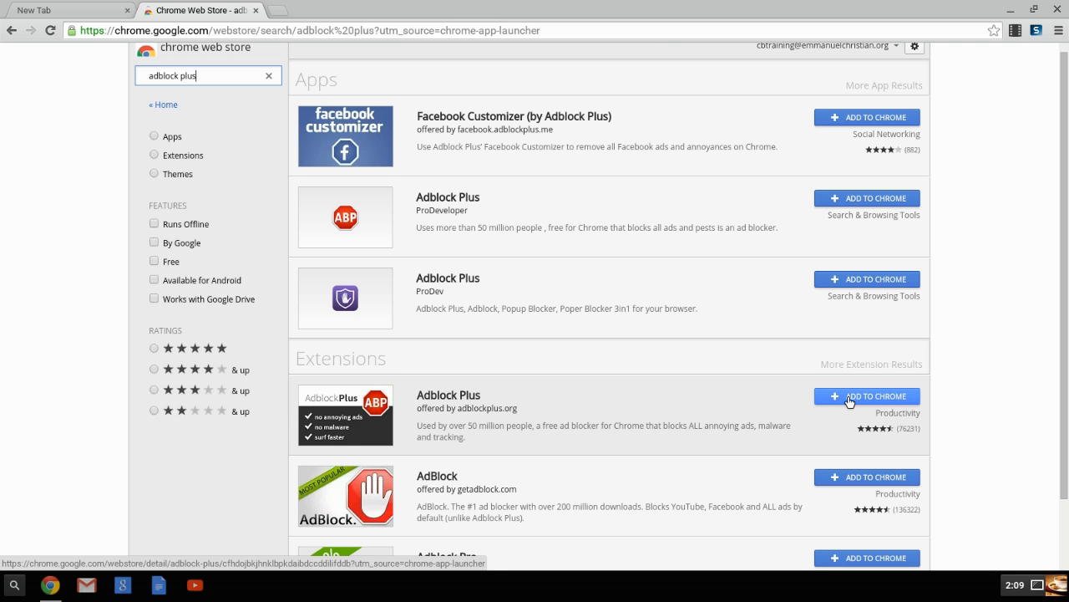
# Add the Adblock Plus extension to Chrome and confirm it
pyautogui.click(865, 396)
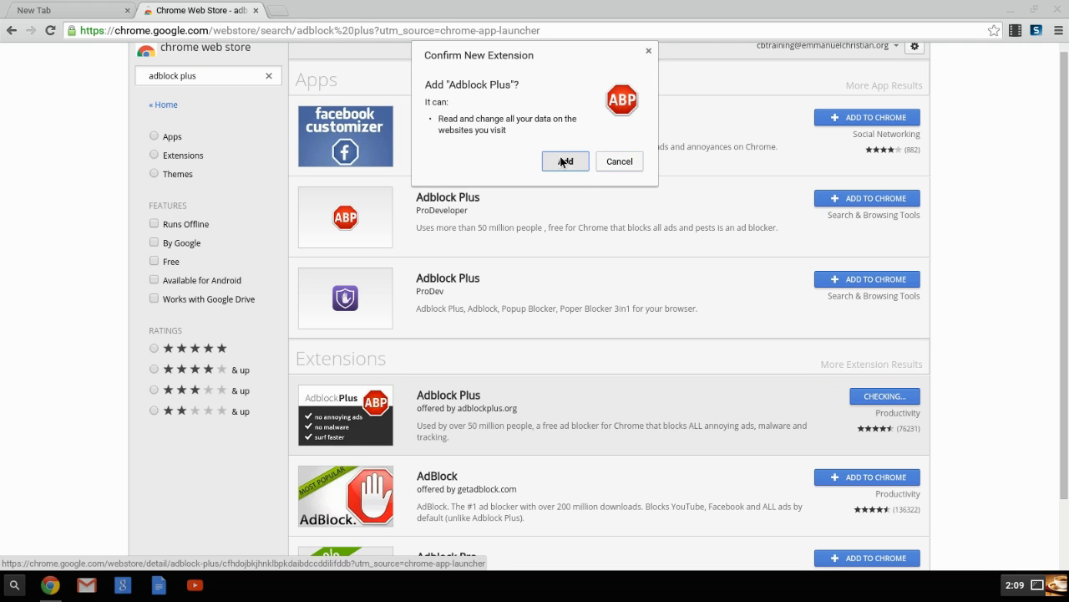
pyautogui.click(564, 160)
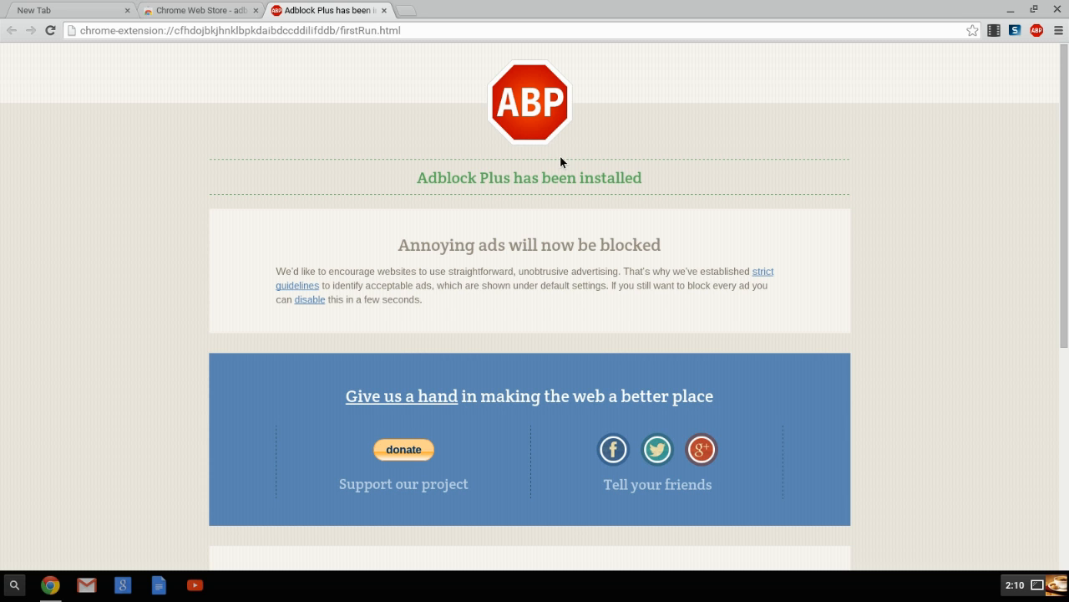
pyautogui.moveTo(572, 210)
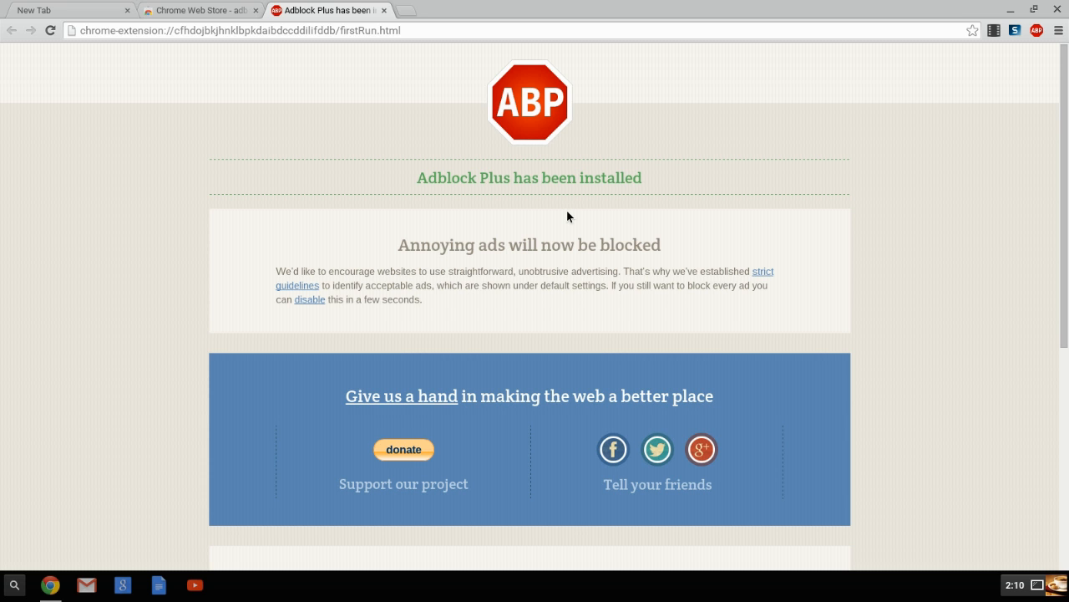
pyautogui.moveTo(564, 200)
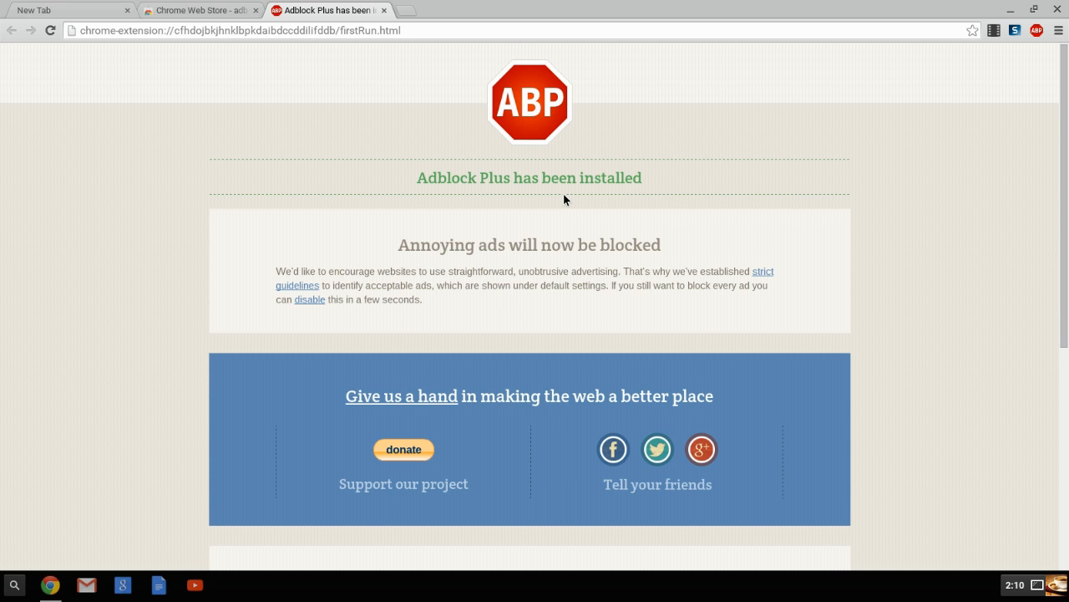
# Switch on Remove Social Media Buttons and Disable Tracking alongside Malware Blocking
pyautogui.scroll(-3)
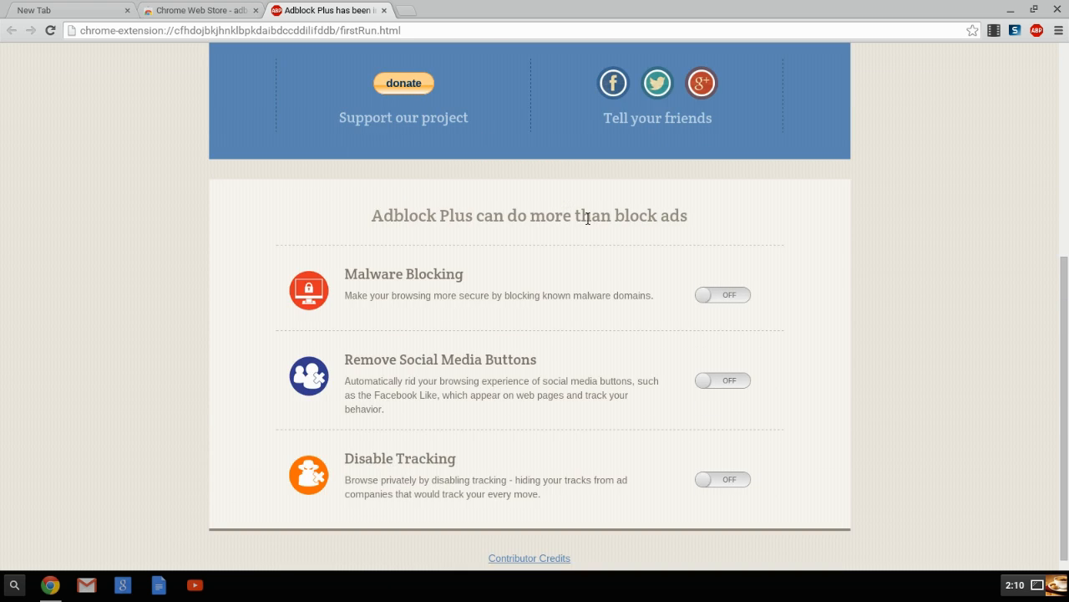
pyautogui.moveTo(734, 301)
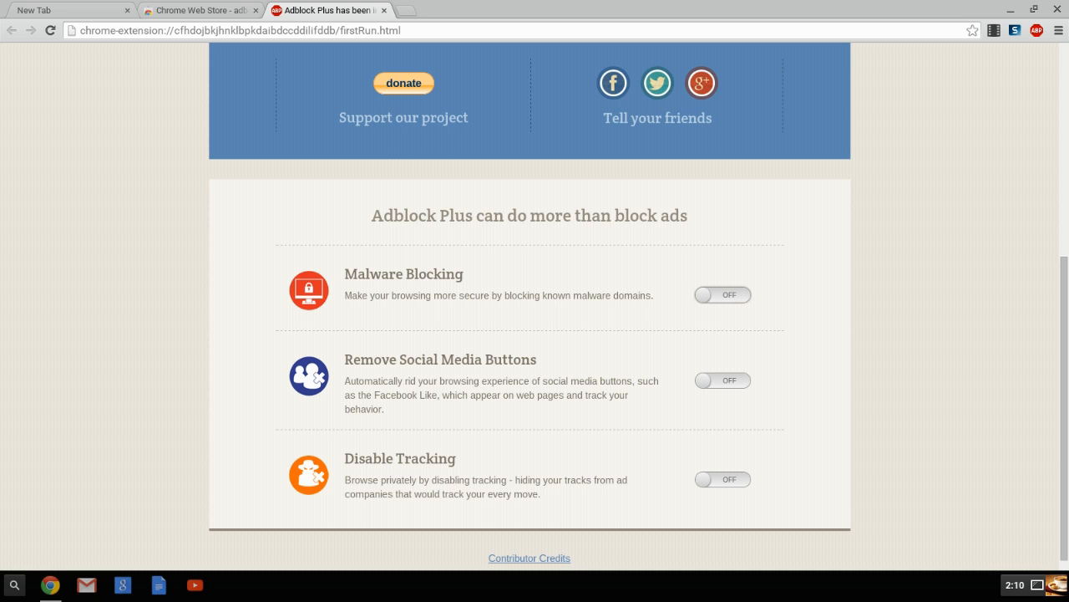
pyautogui.click(722, 294)
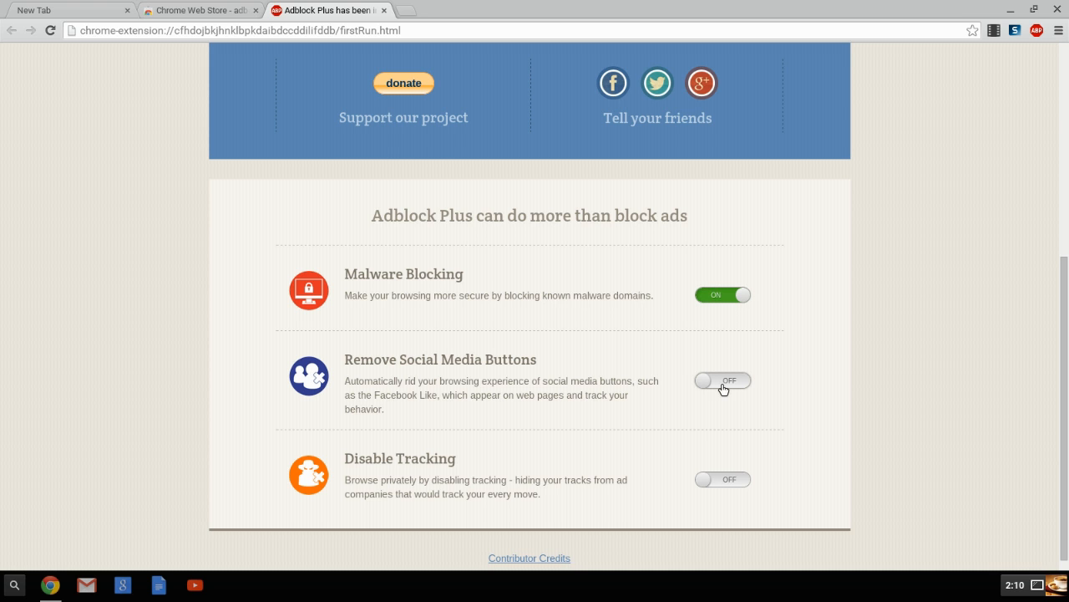
pyautogui.click(721, 380)
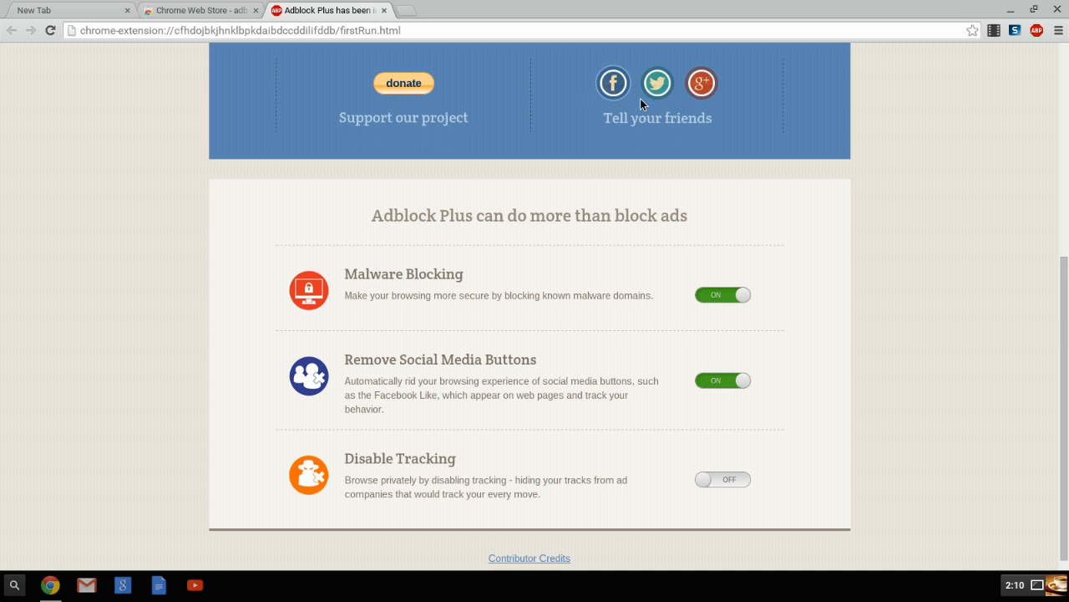
pyautogui.moveTo(705, 70)
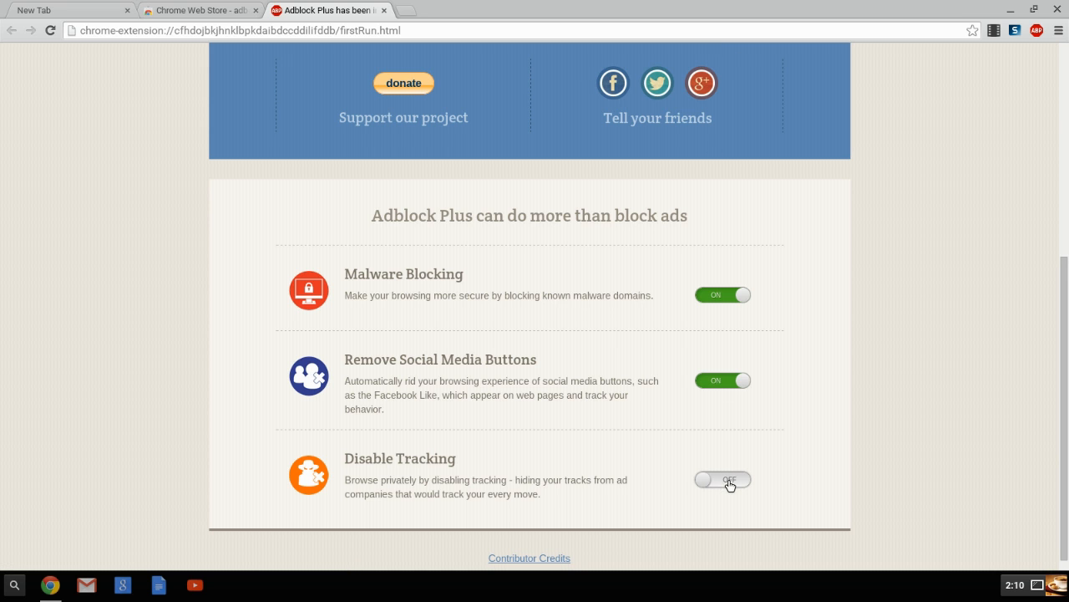
pyautogui.click(722, 478)
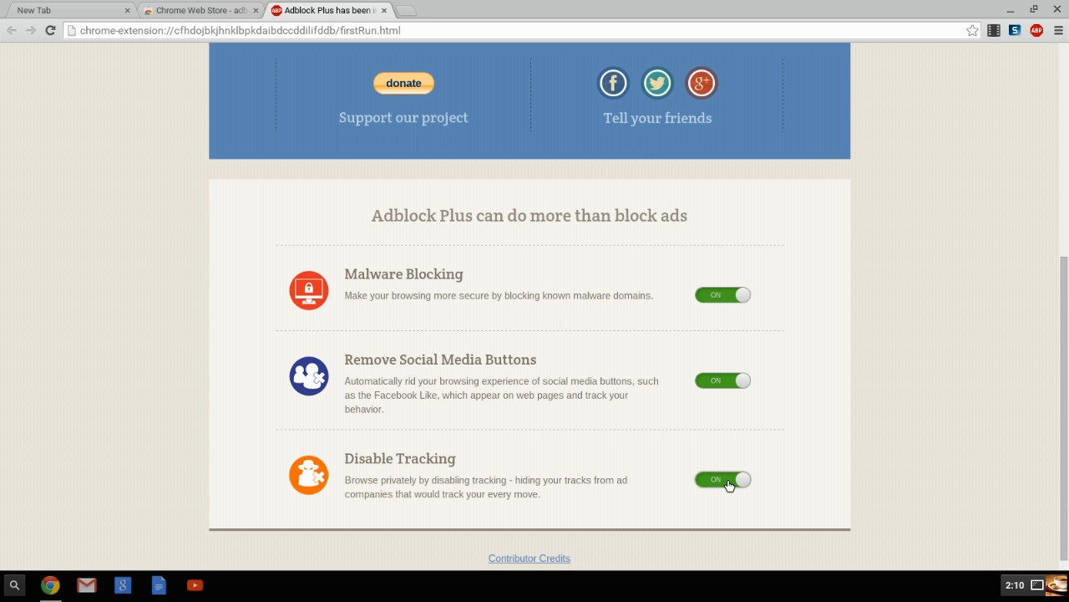
pyautogui.scroll(3)
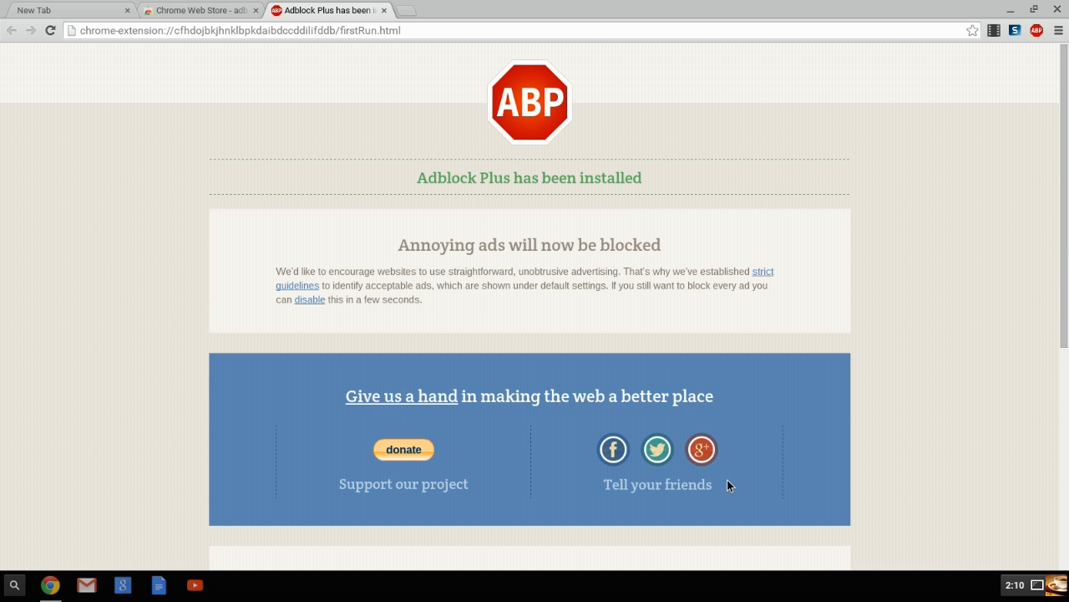
pyautogui.moveTo(384, 10)
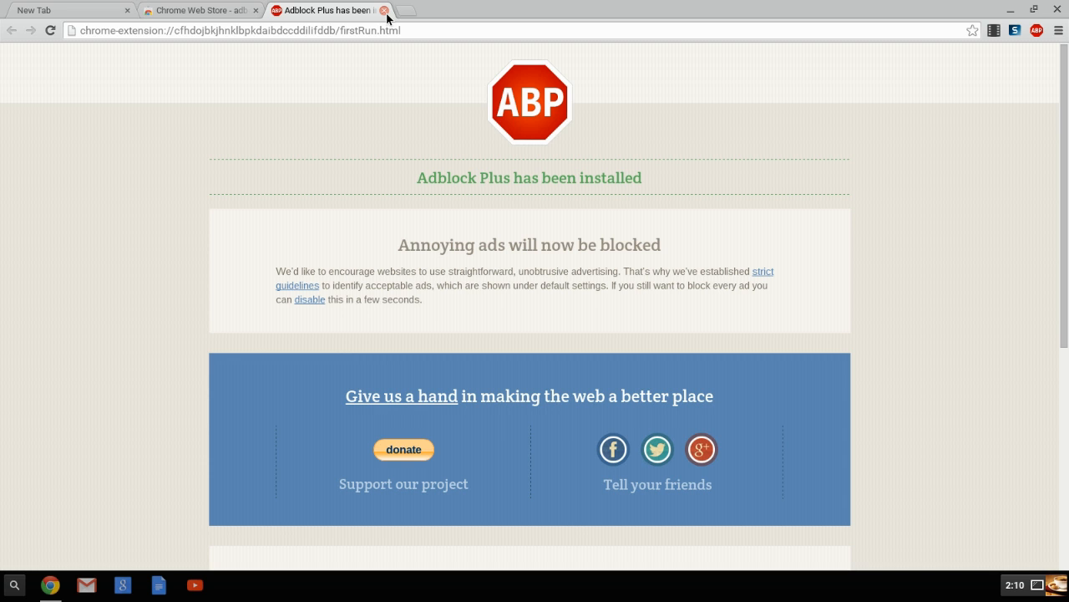
pyautogui.moveTo(1043, 7)
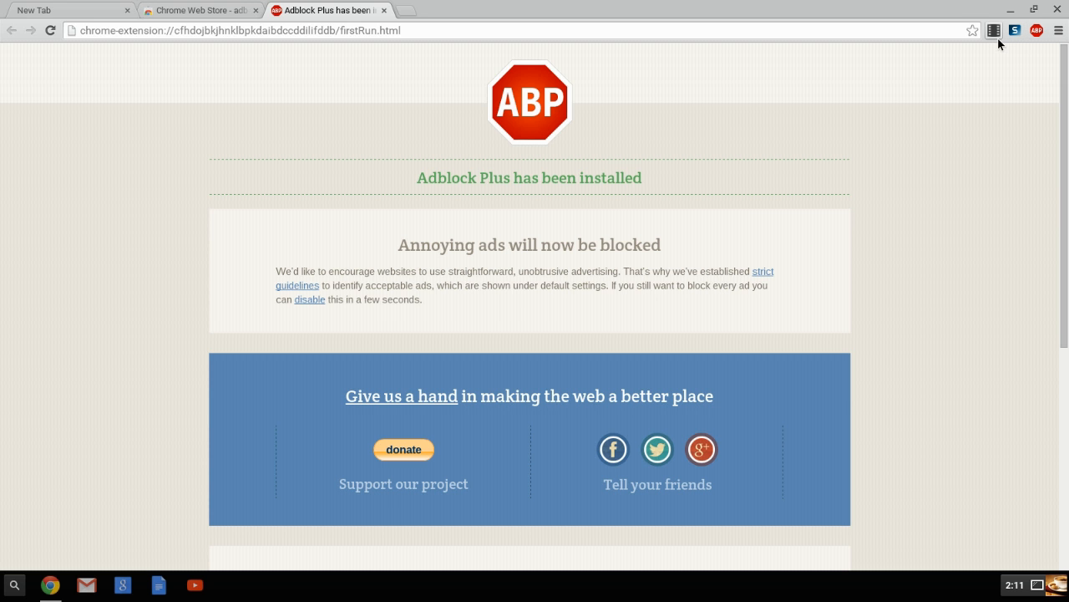
pyautogui.moveTo(978, 107)
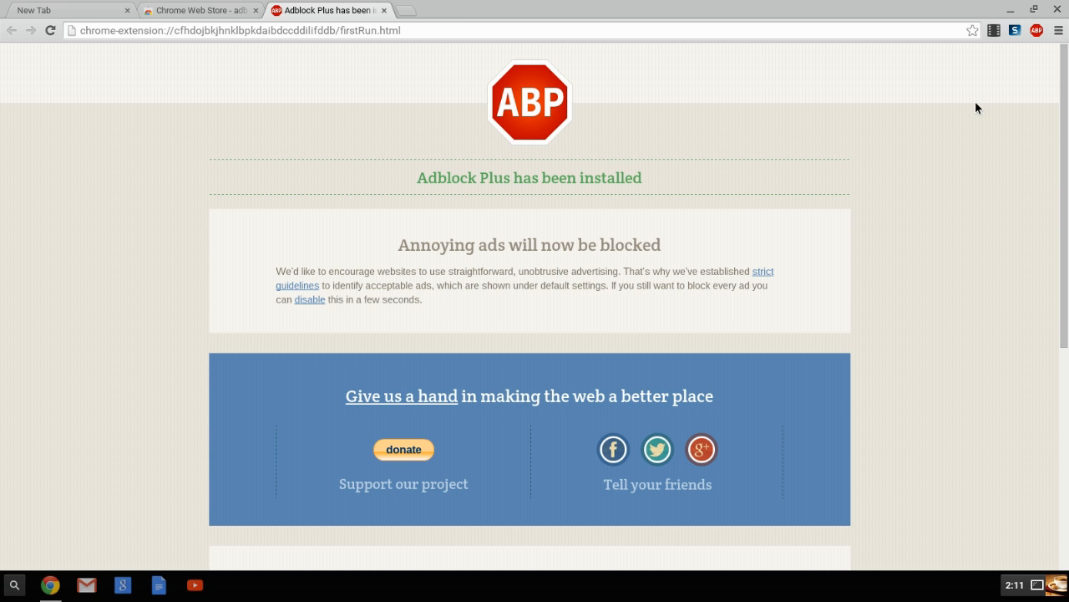
# Return to the adblock plus search results in the Web Store
pyautogui.click(201, 10)
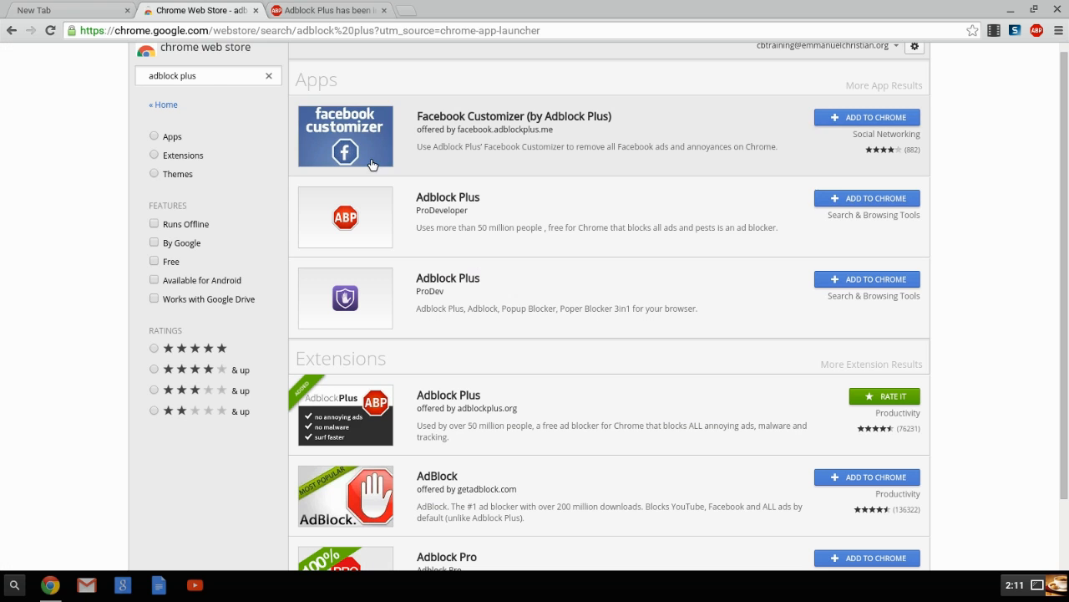
pyautogui.moveTo(518, 407)
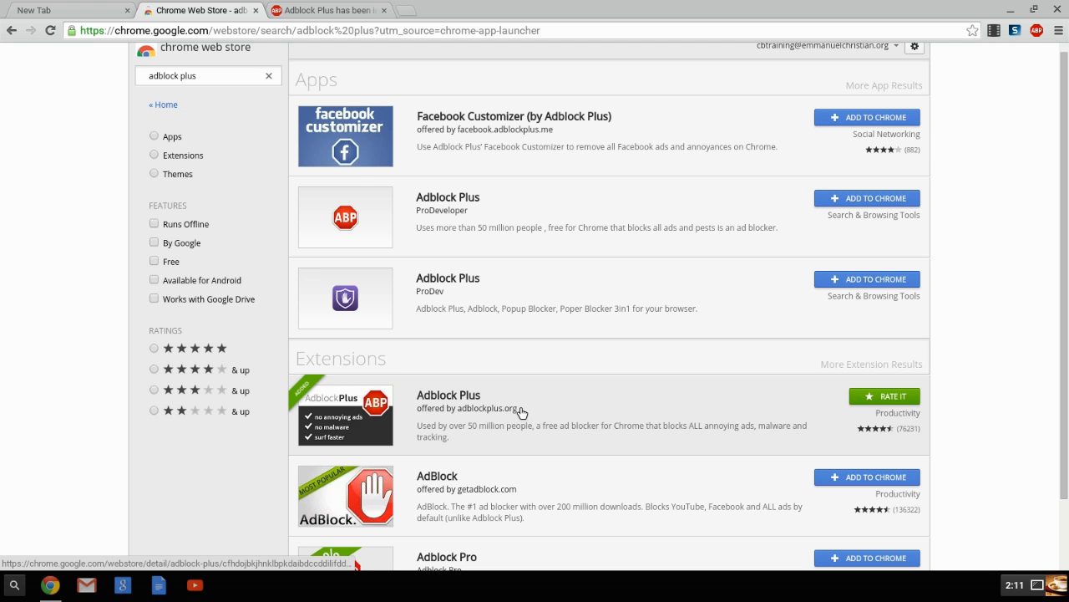
pyautogui.moveTo(633, 164)
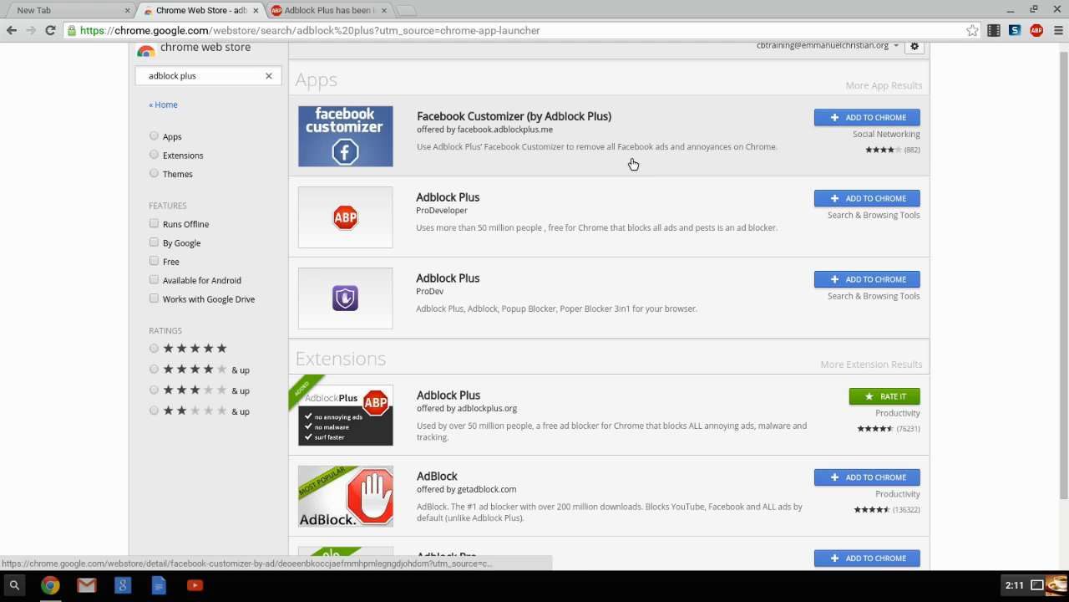
pyautogui.moveTo(896, 147)
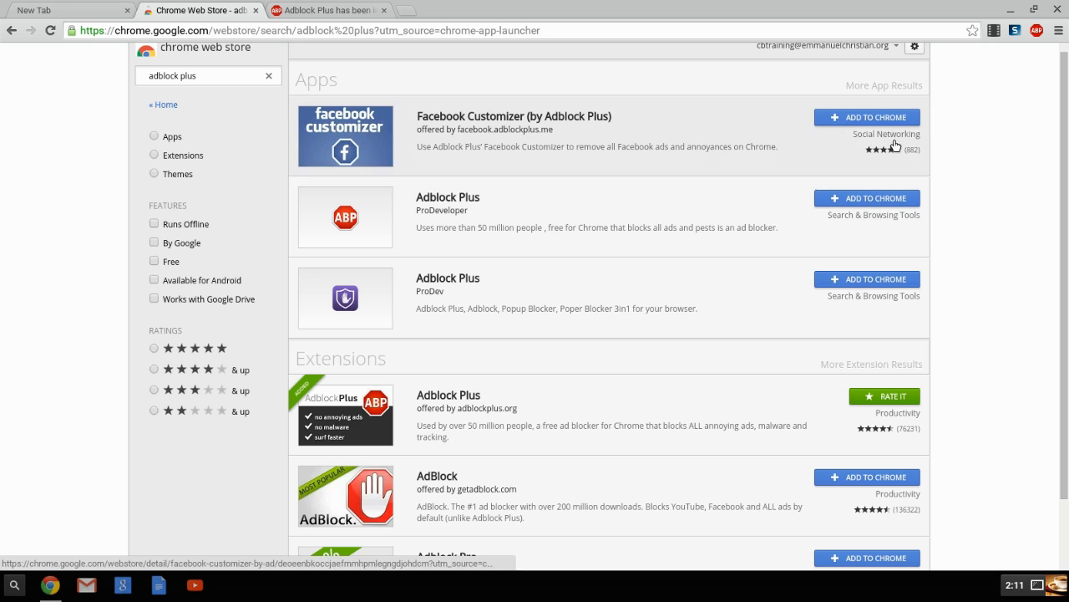
pyautogui.moveTo(1036, 33)
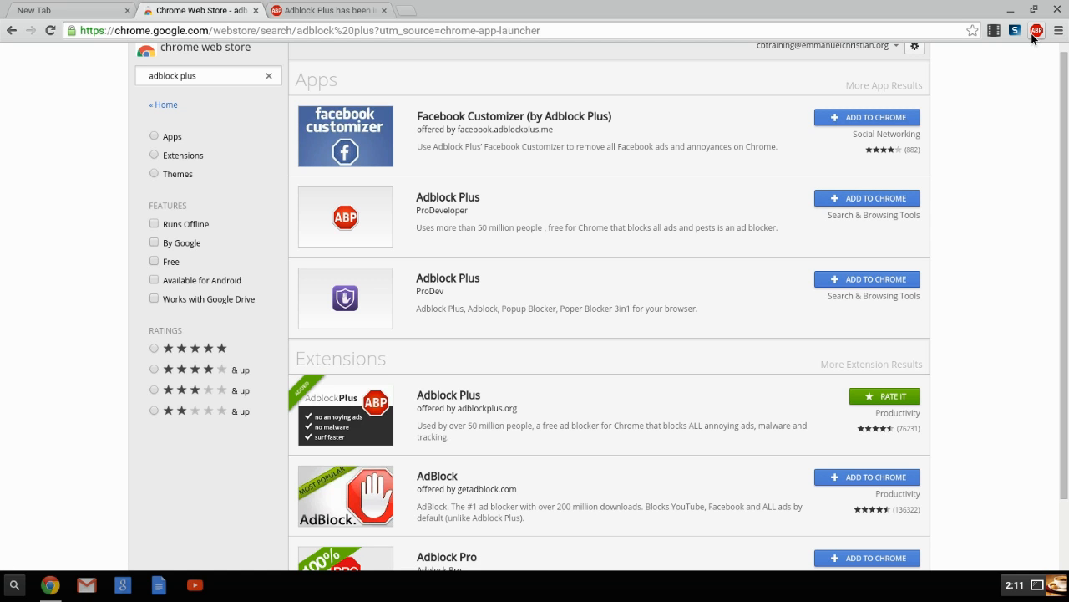
pyautogui.moveTo(1036, 30)
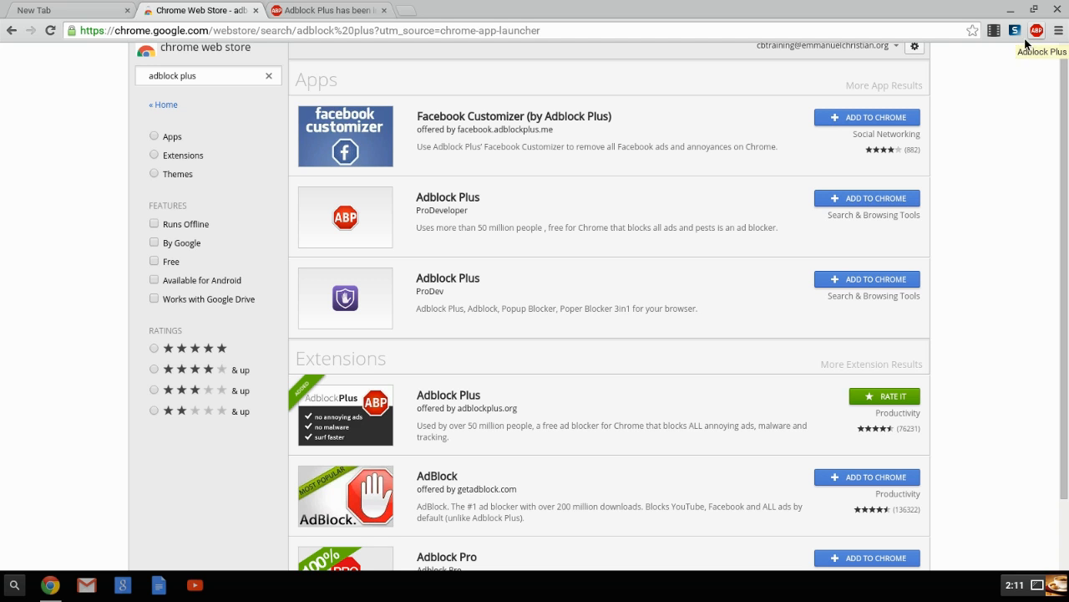
pyautogui.moveTo(956, 140)
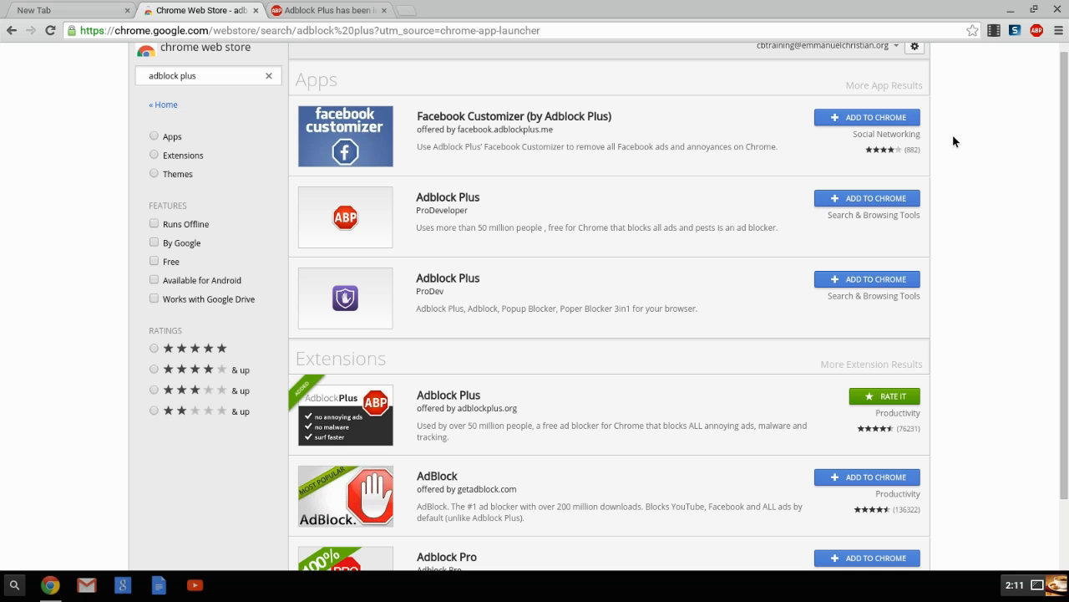
pyautogui.moveTo(204, 64)
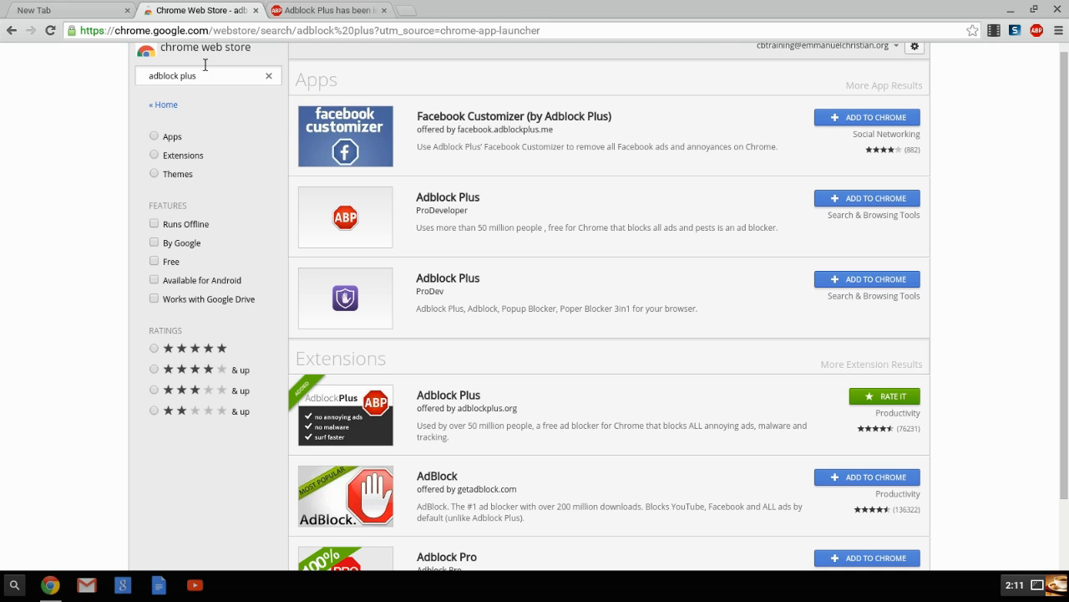
pyautogui.moveTo(378, 254)
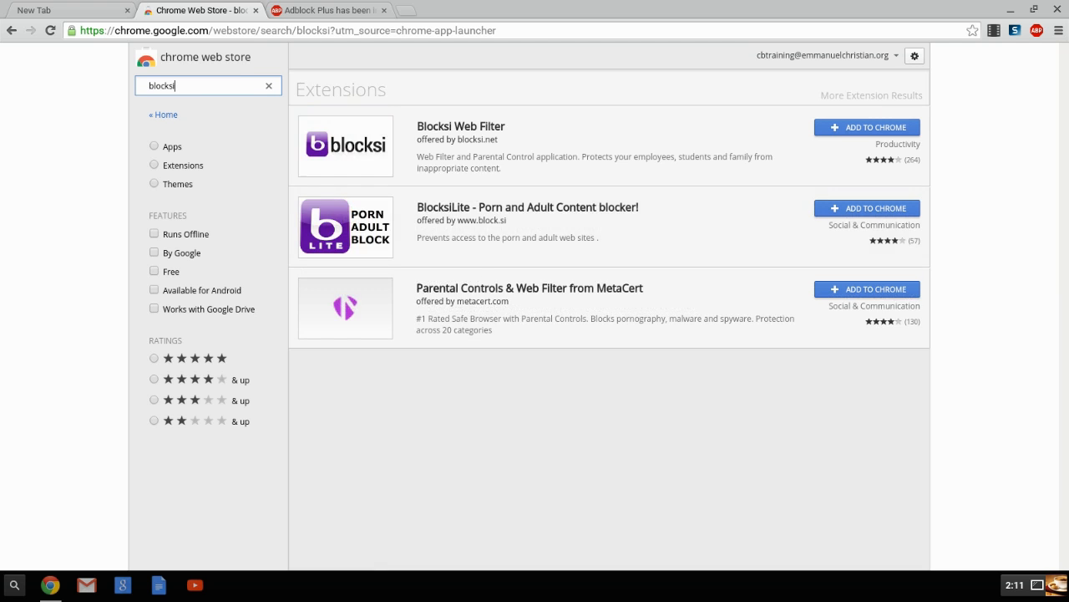
pyautogui.moveTo(293, 151)
pyautogui.write('pare')
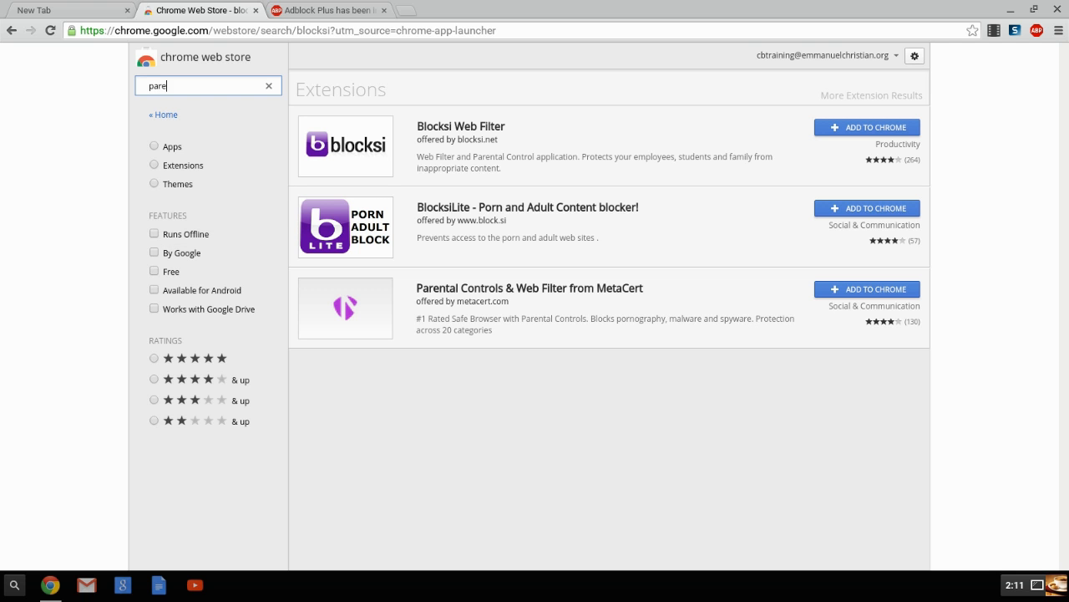
# Search the store for 'parental controls' and scroll to Blocksi Web Filter
pyautogui.write('nta')
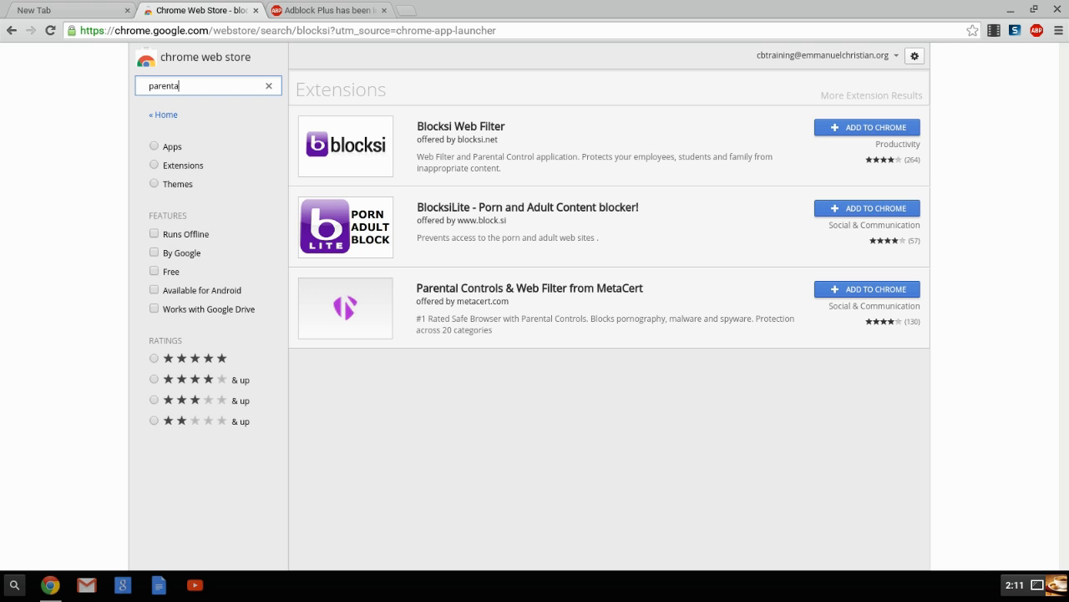
pyautogui.write('l controls')
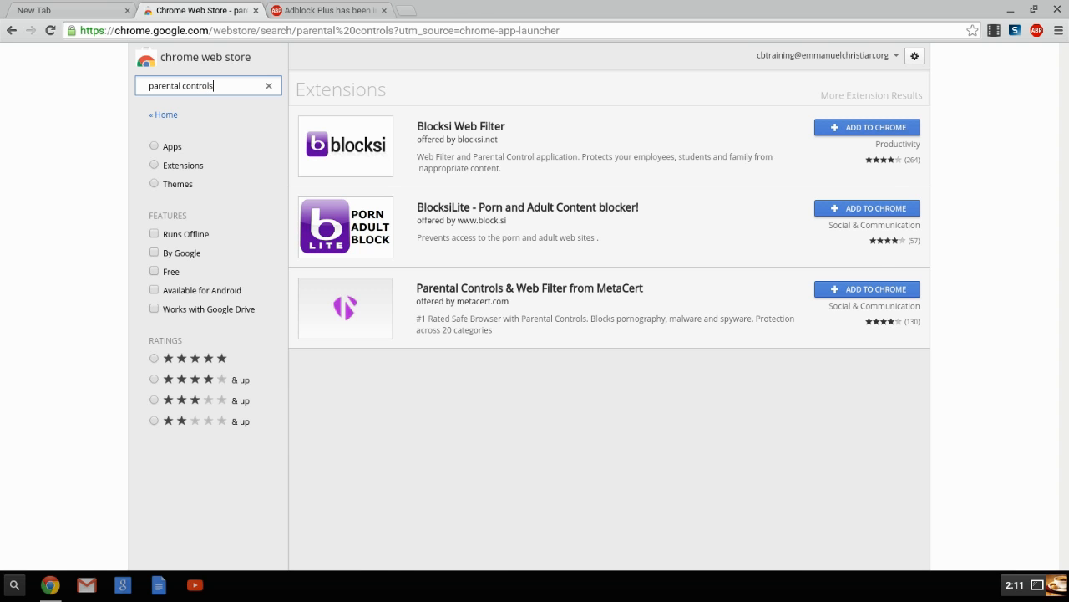
pyautogui.scroll(-3)
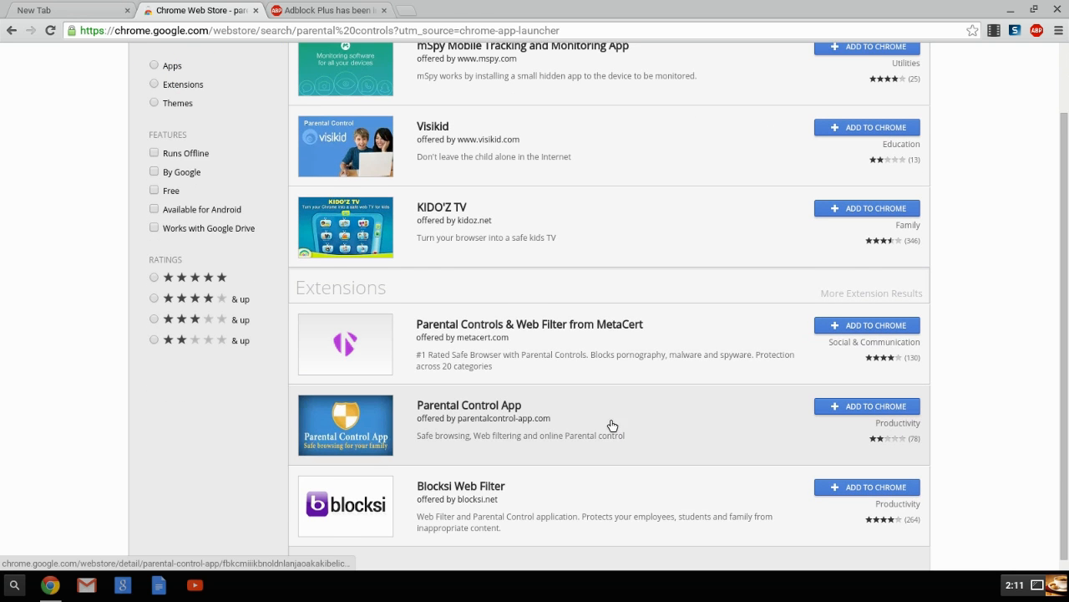
pyautogui.scroll(-3)
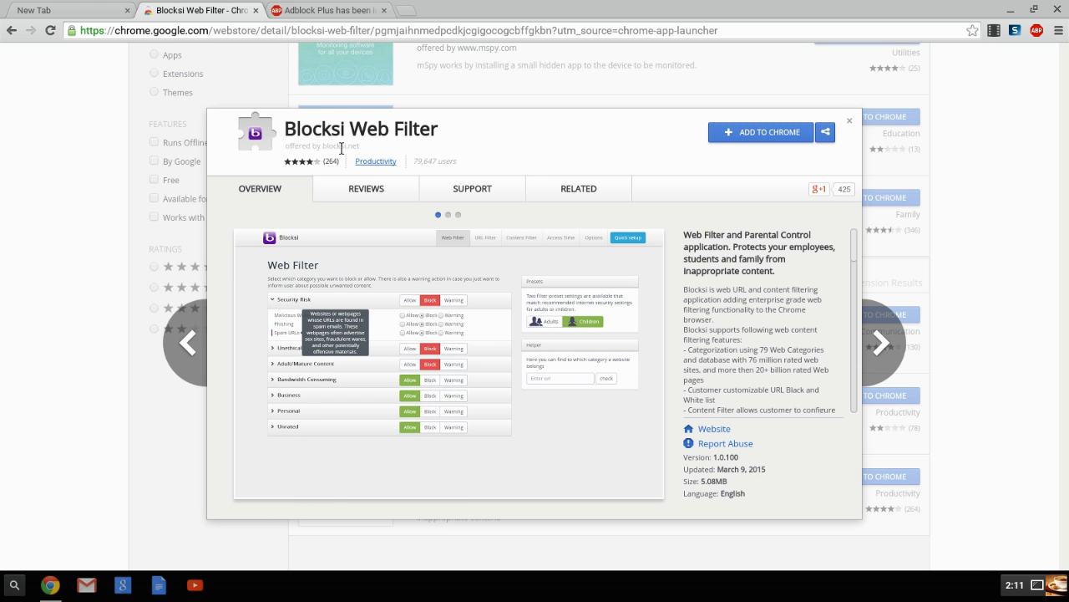
pyautogui.moveTo(378, 191)
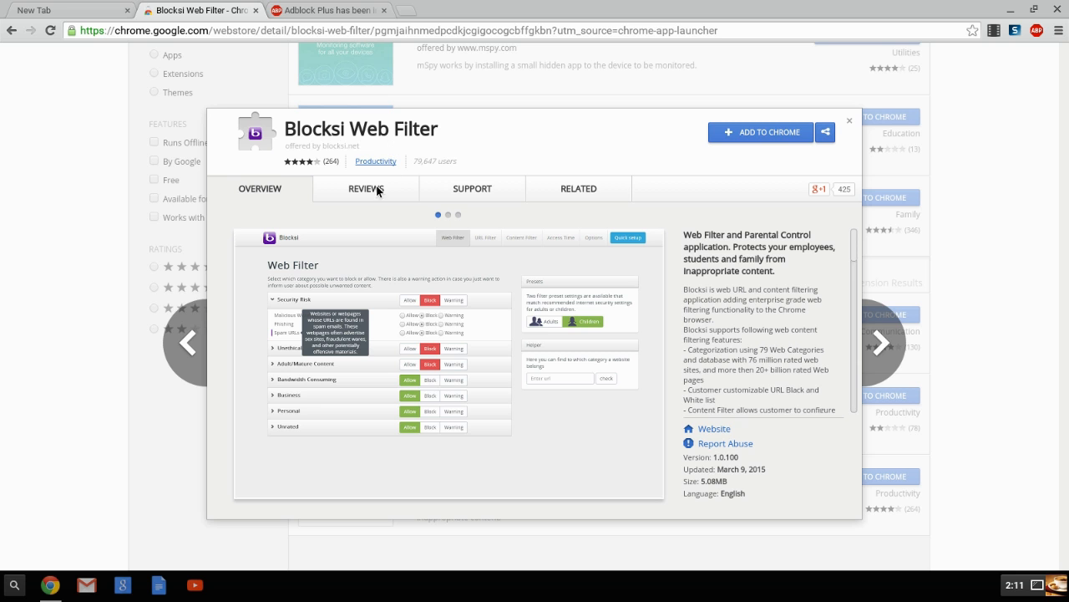
# Add the Blocksi Web Filter extension to Chrome and confirm it
pyautogui.click(759, 132)
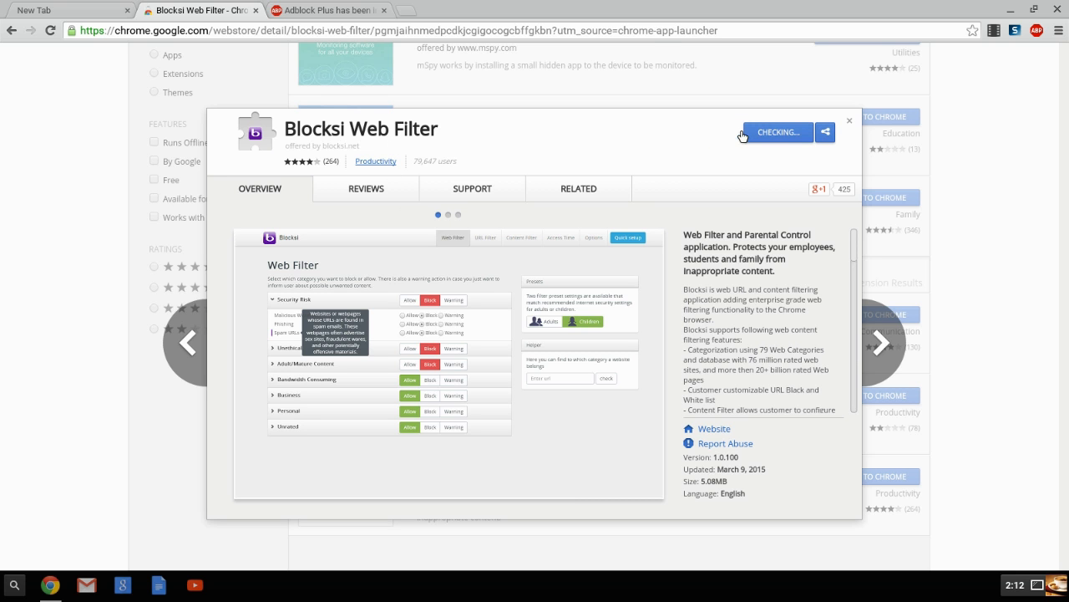
pyautogui.click(775, 132)
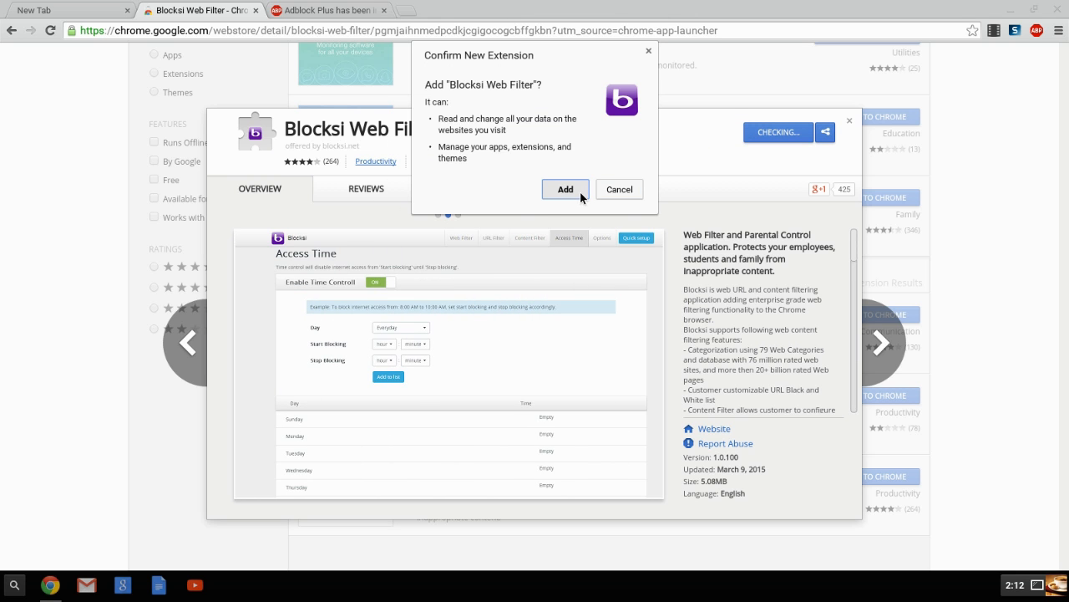
pyautogui.moveTo(464, 92)
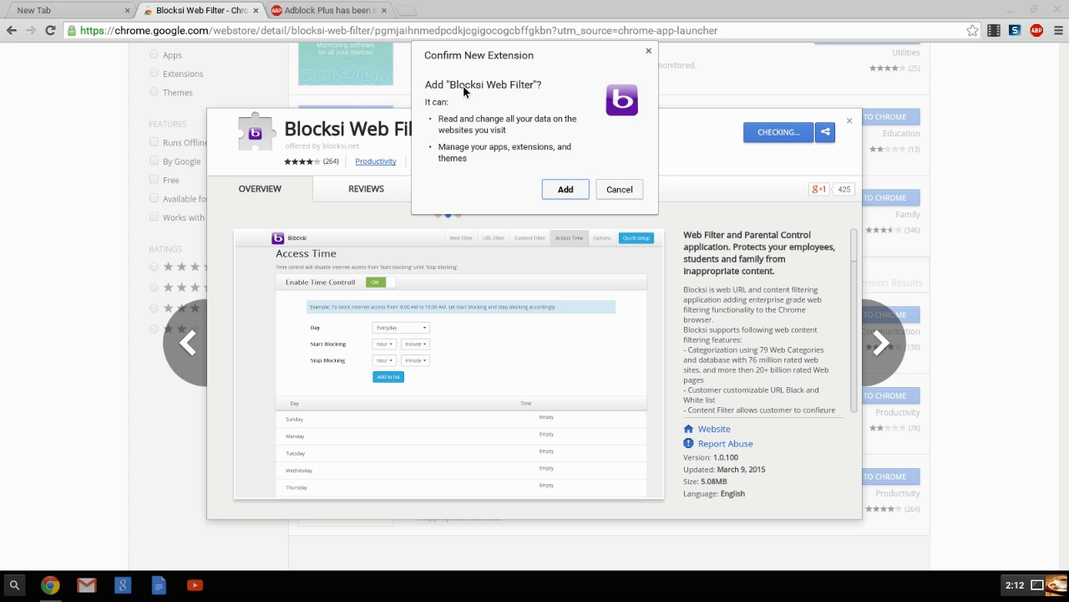
pyautogui.moveTo(462, 134)
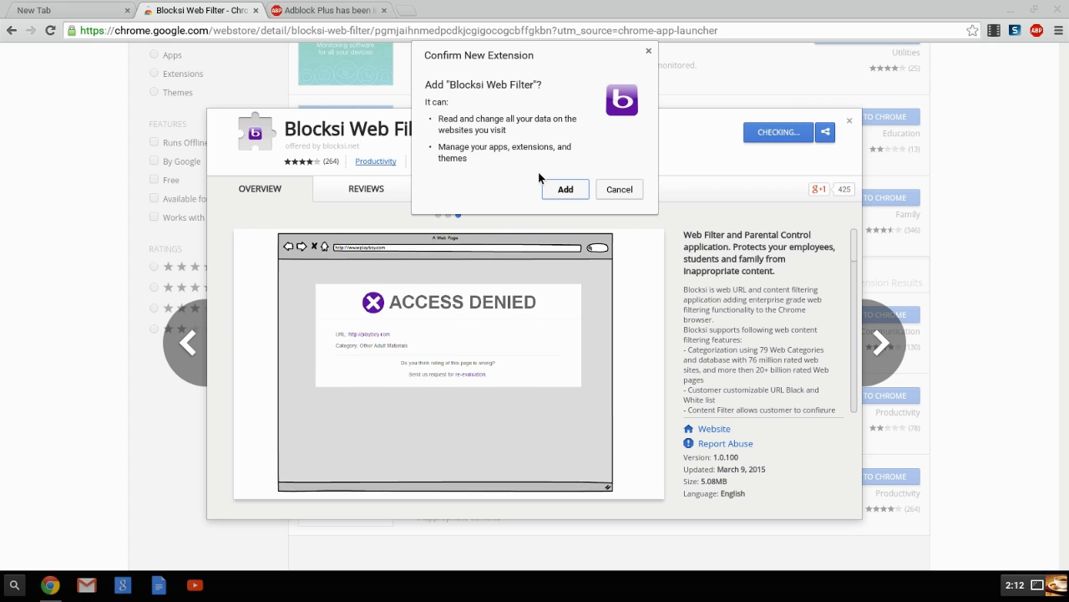
pyautogui.click(619, 189)
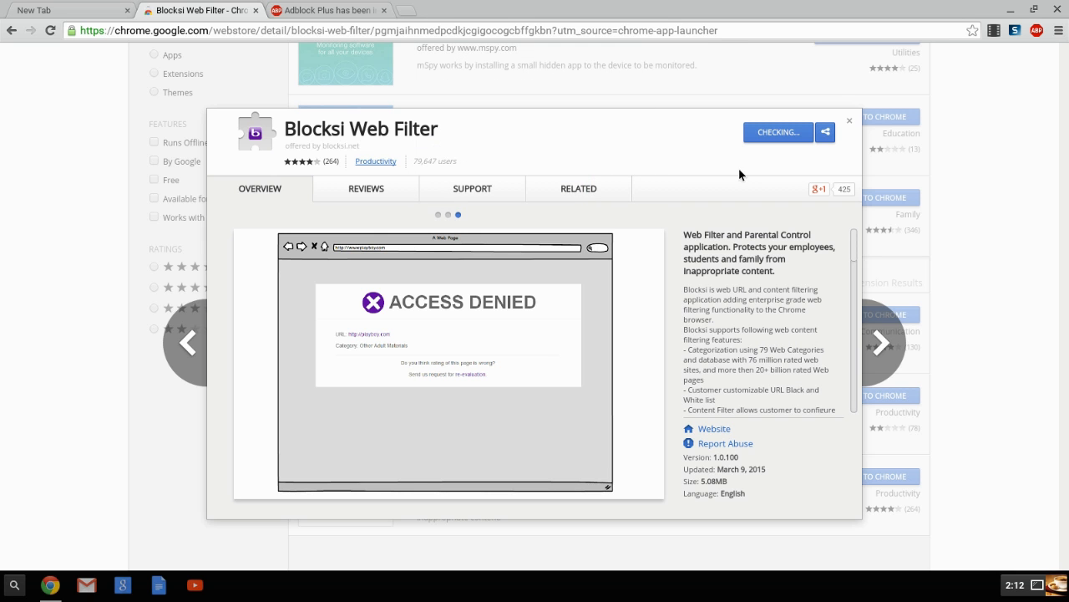
pyautogui.click(776, 132)
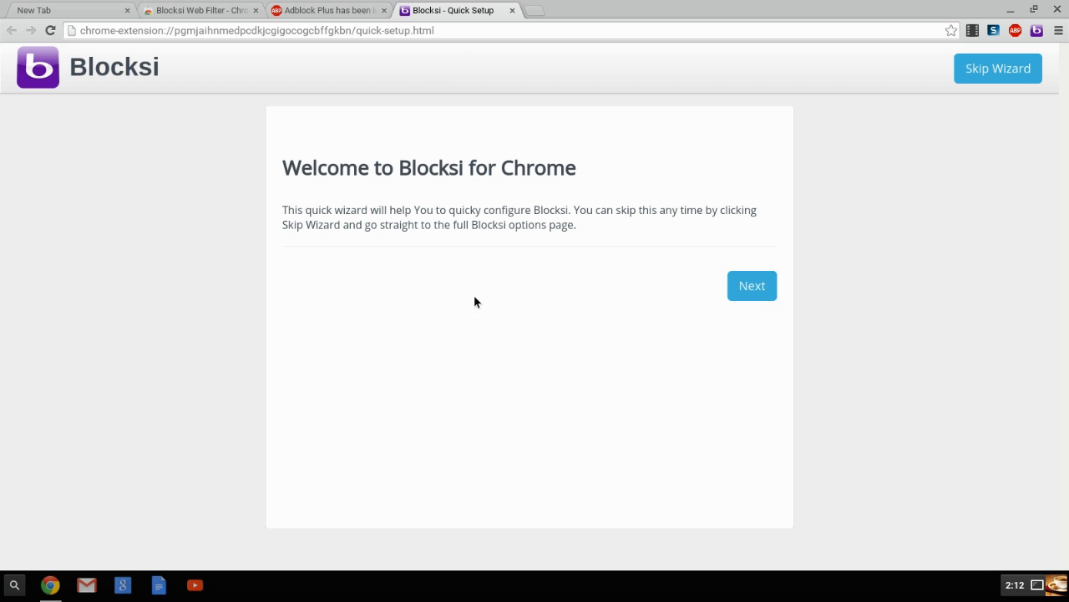
pyautogui.moveTo(752, 288)
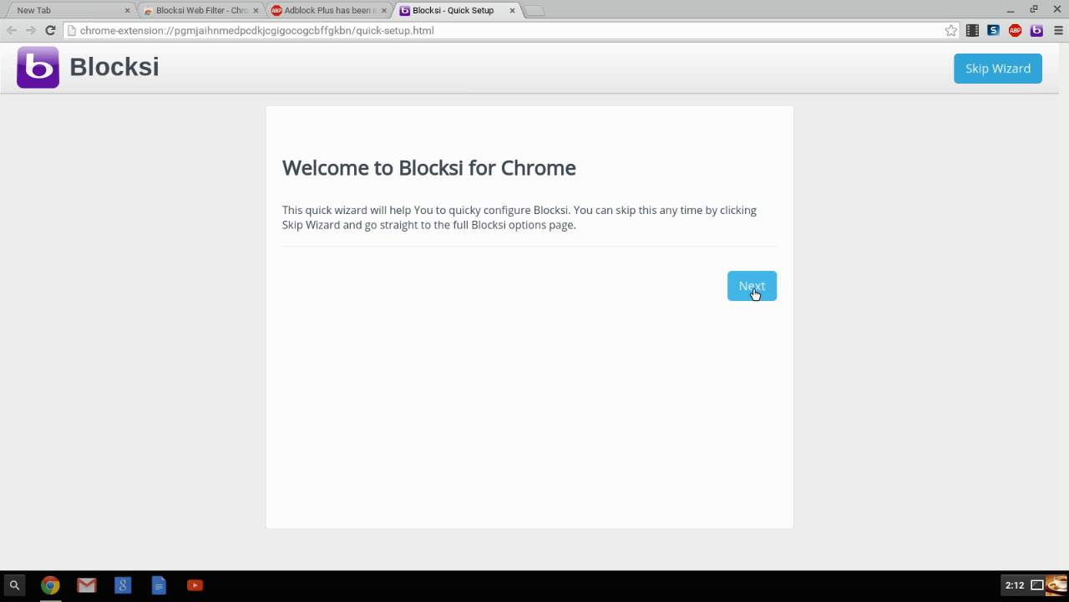
# Complete Quick Setup with the Children preset and a verified password
pyautogui.click(752, 284)
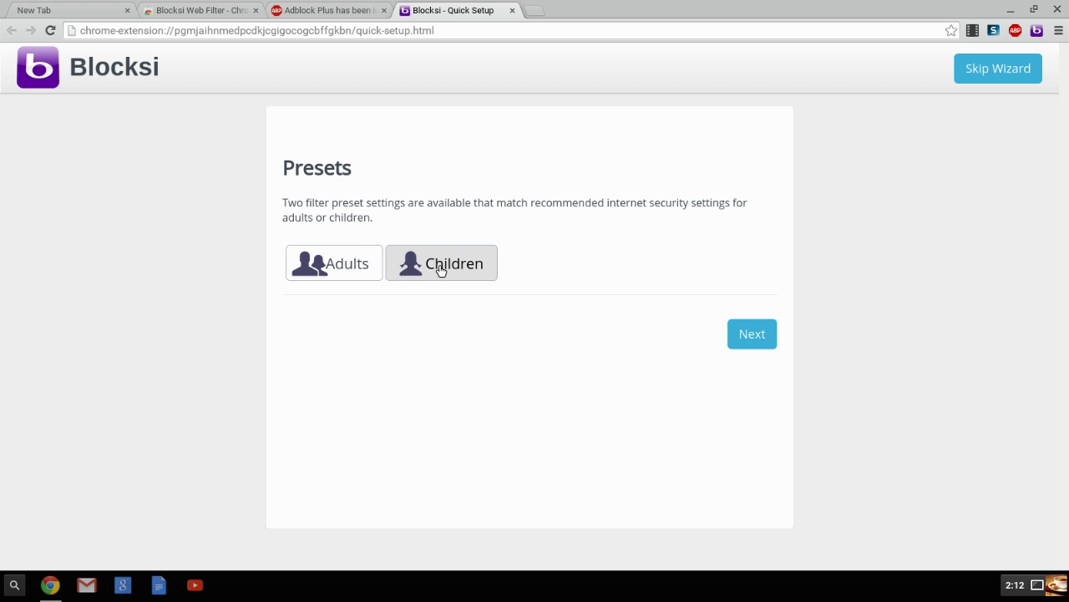
pyautogui.click(752, 334)
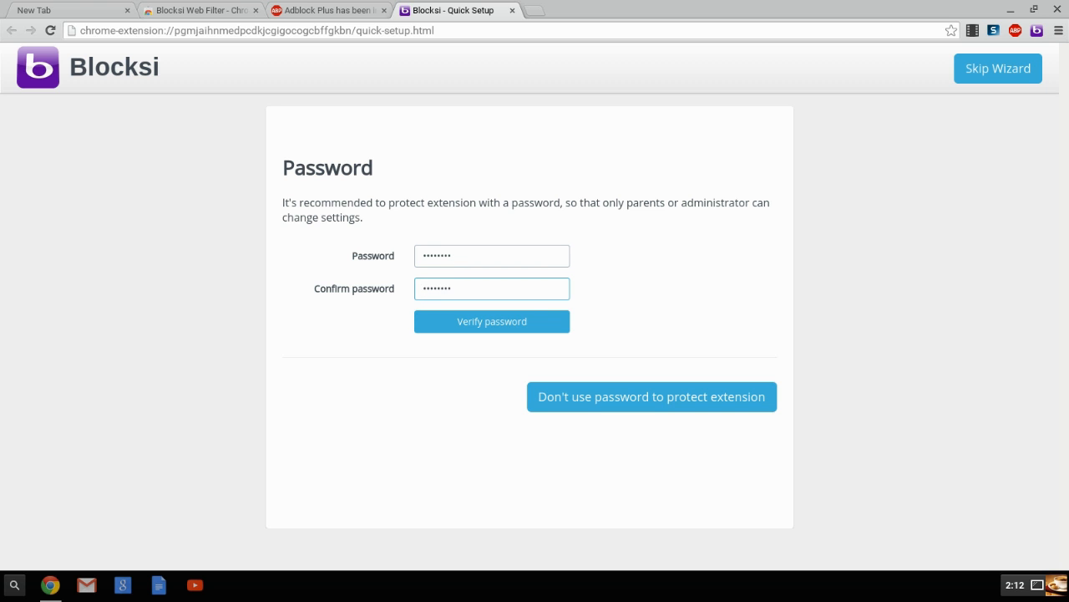
pyautogui.click(491, 321)
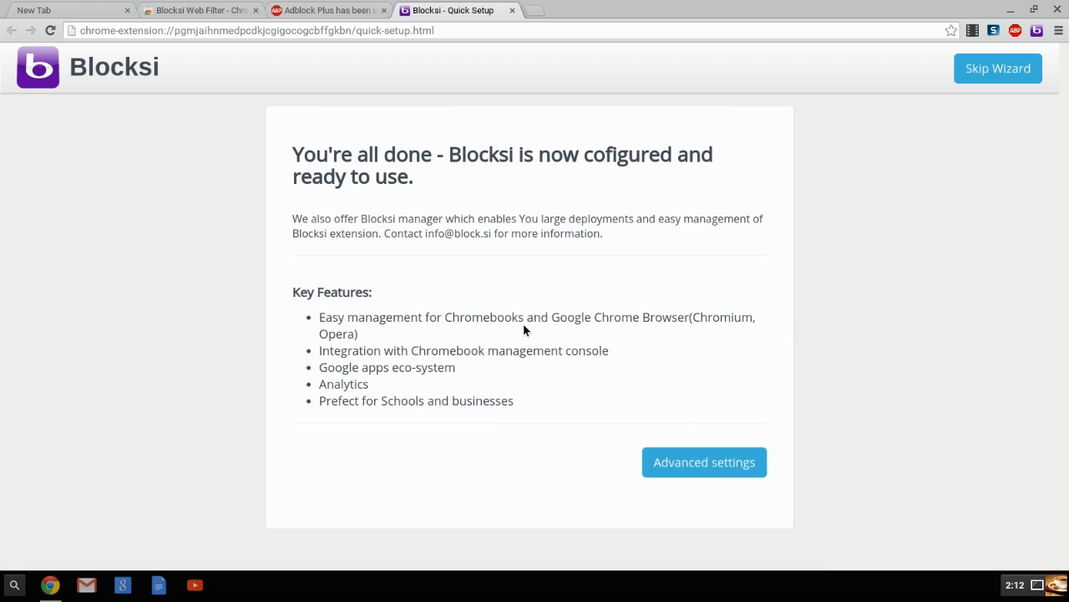
pyautogui.moveTo(705, 462)
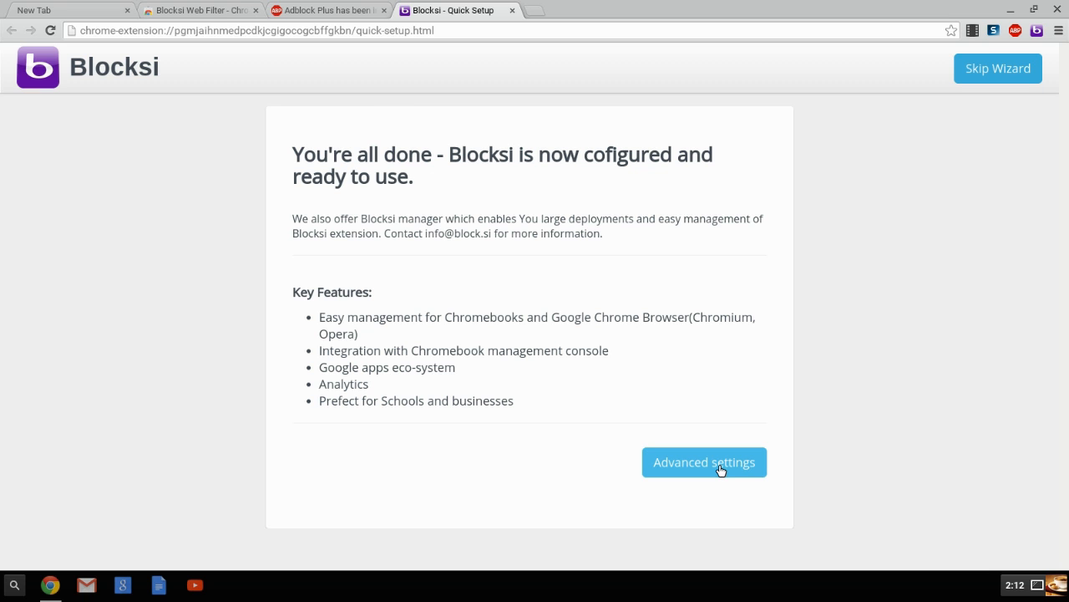
# Sign in to Advanced settings with the extension password
pyautogui.click(704, 462)
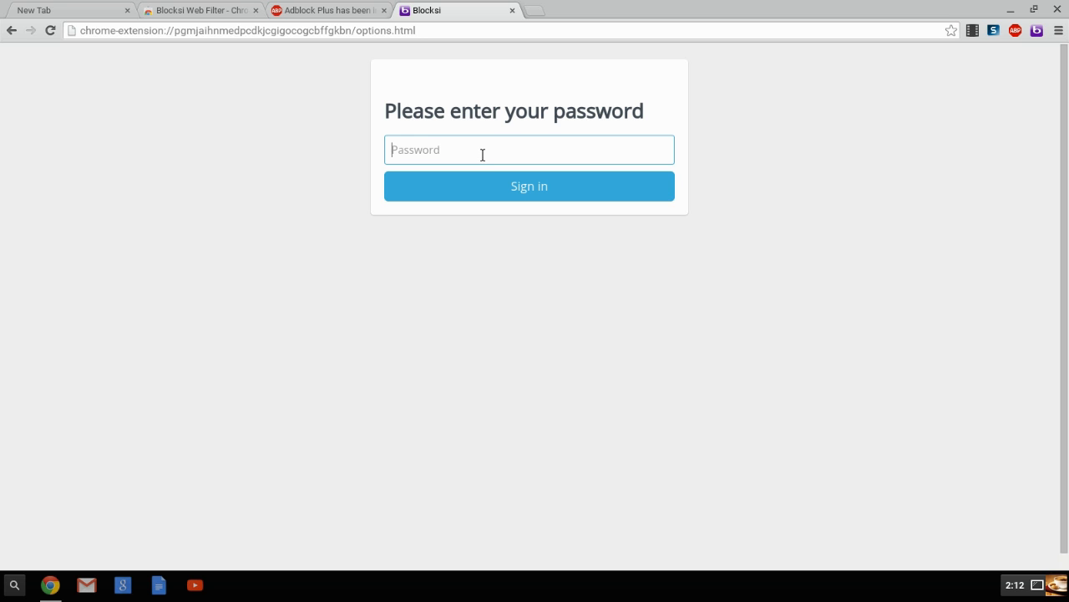
pyautogui.write('••••••')
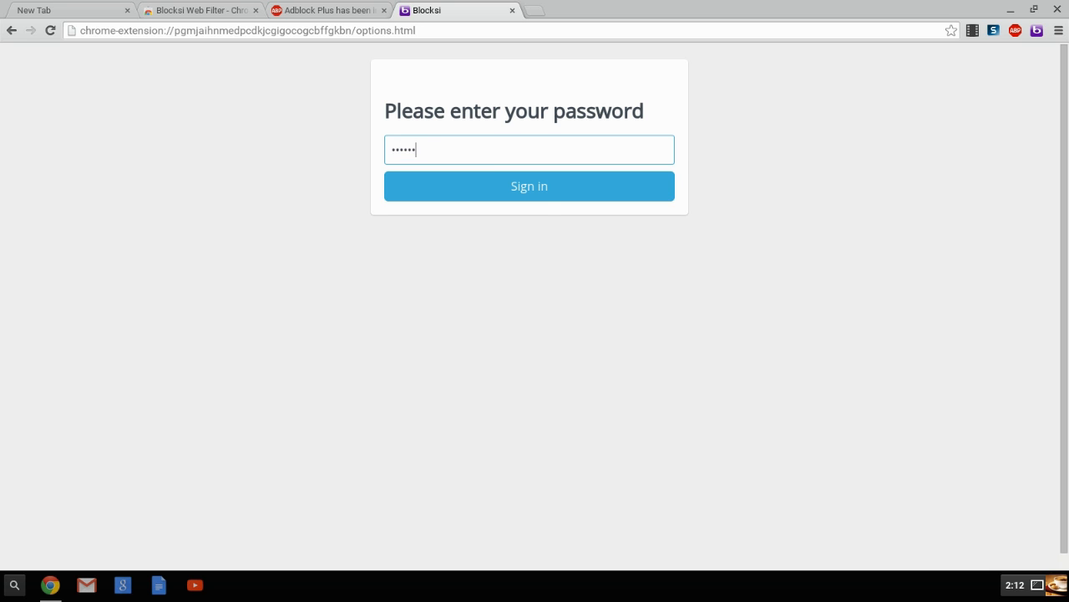
pyautogui.click(528, 185)
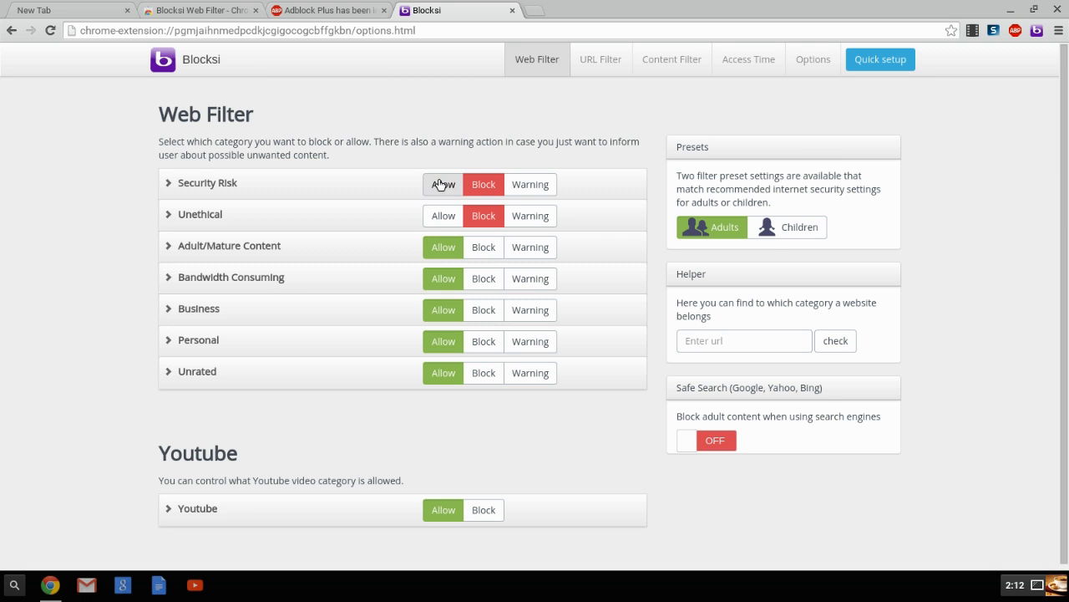
pyautogui.moveTo(561, 117)
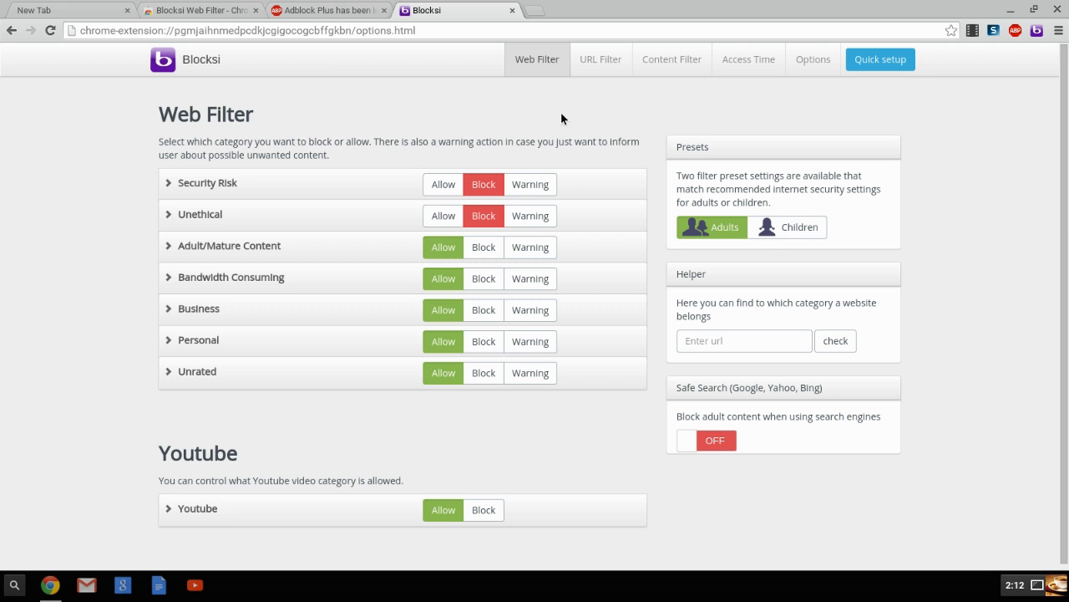
pyautogui.moveTo(316, 204)
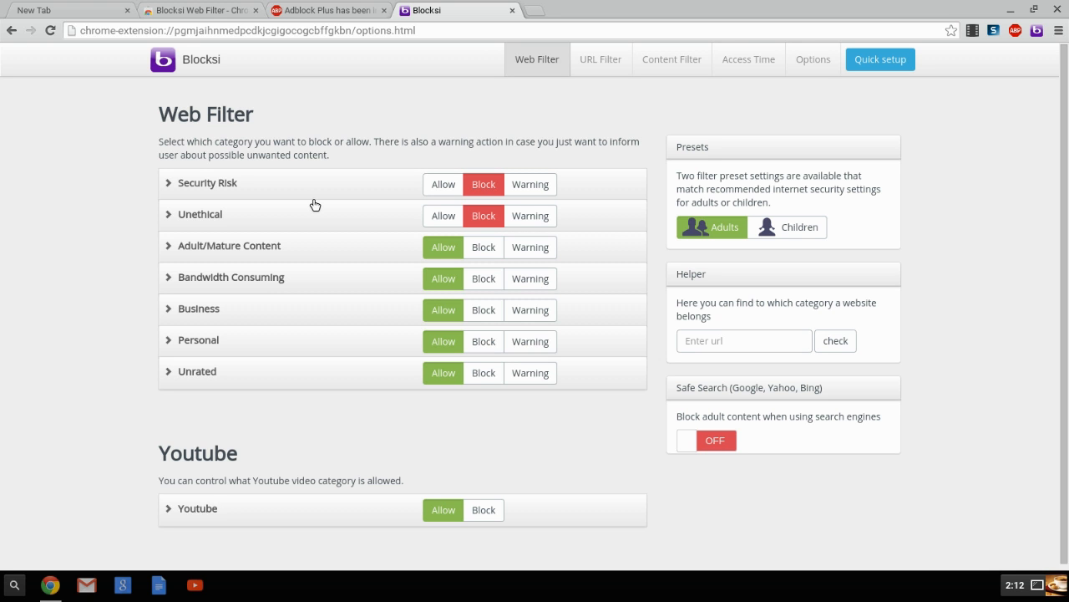
pyautogui.moveTo(482, 309)
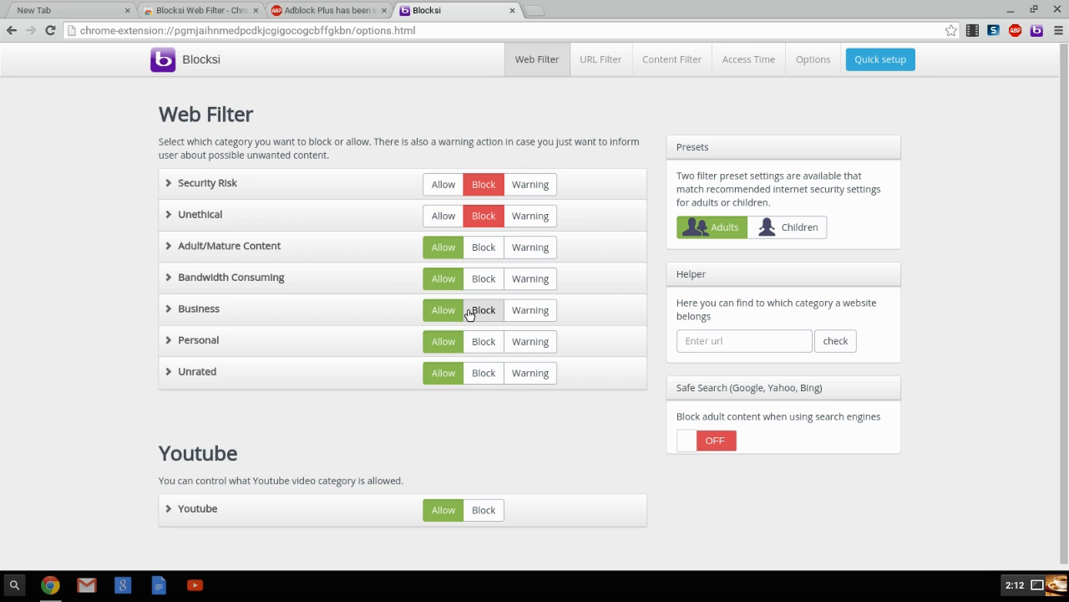
pyautogui.moveTo(238, 252)
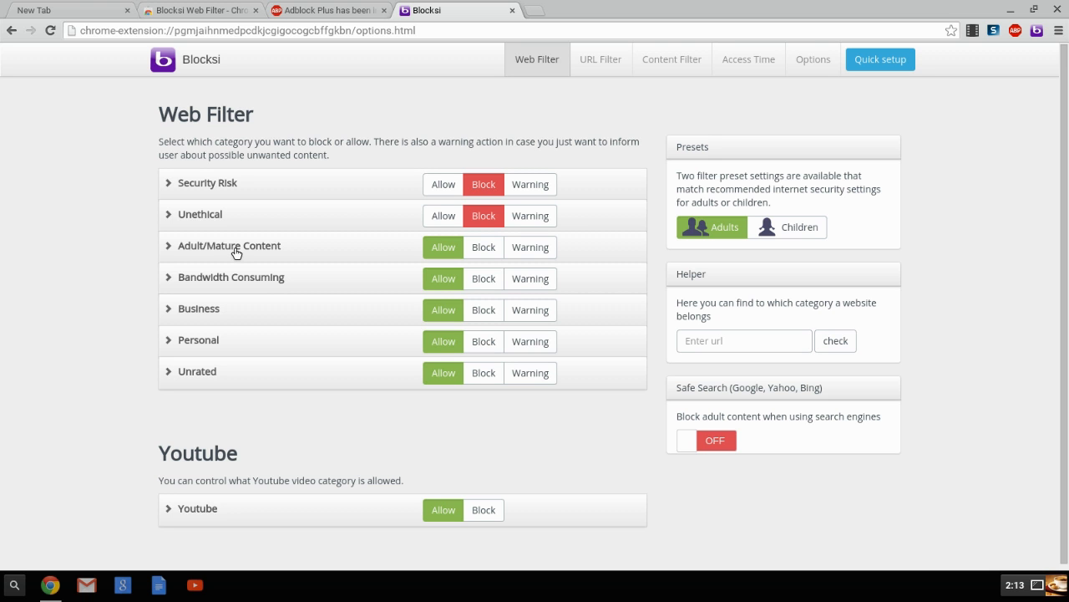
# Expand Adult/Mature Content, try the Children preset, then apply the Adults preset
pyautogui.click(168, 246)
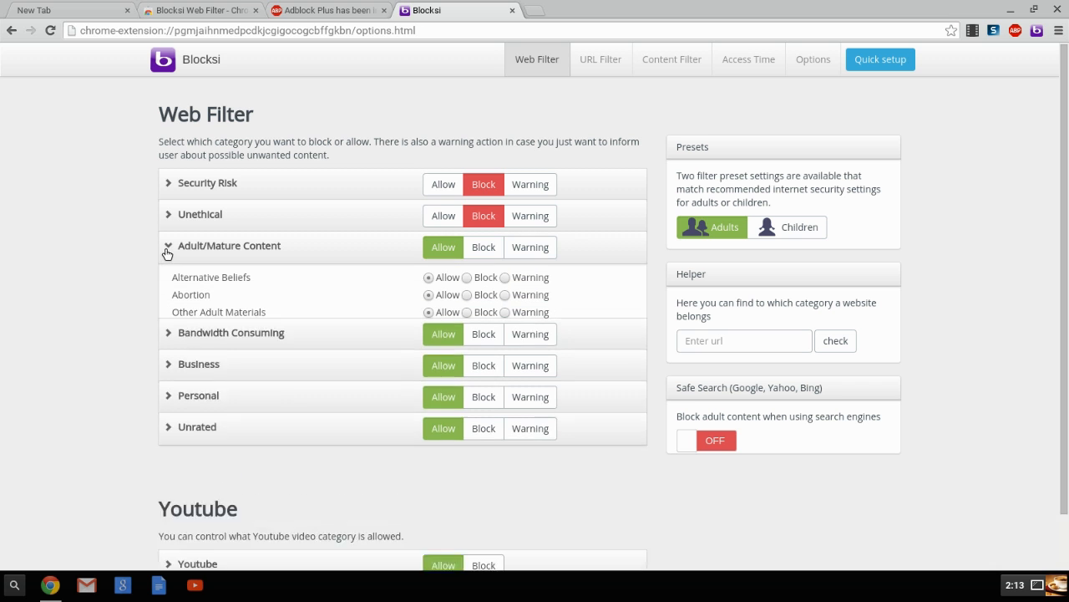
pyautogui.click(169, 246)
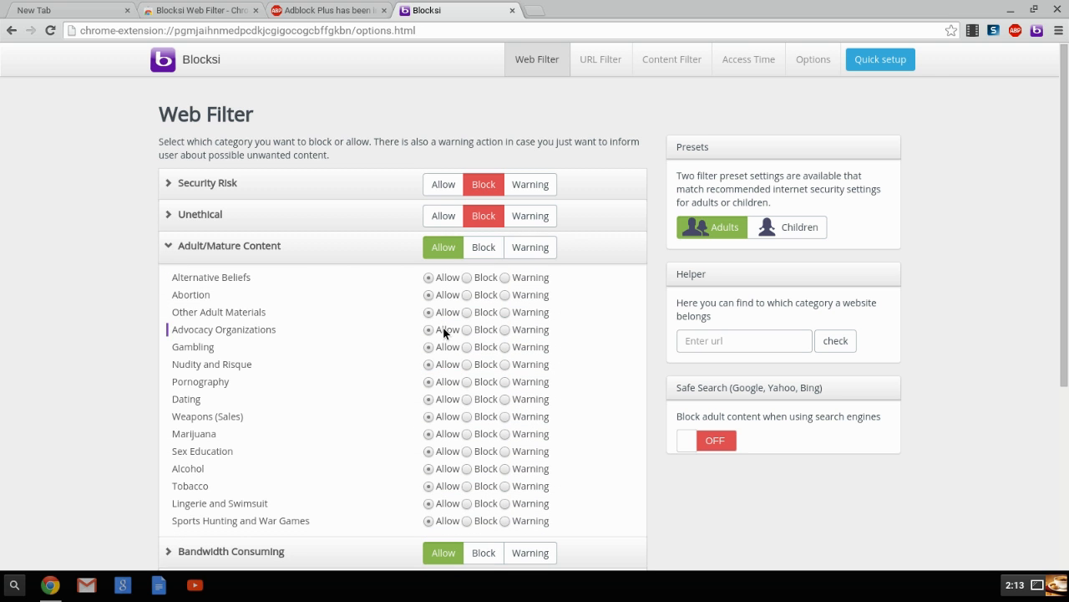
pyautogui.moveTo(782, 227)
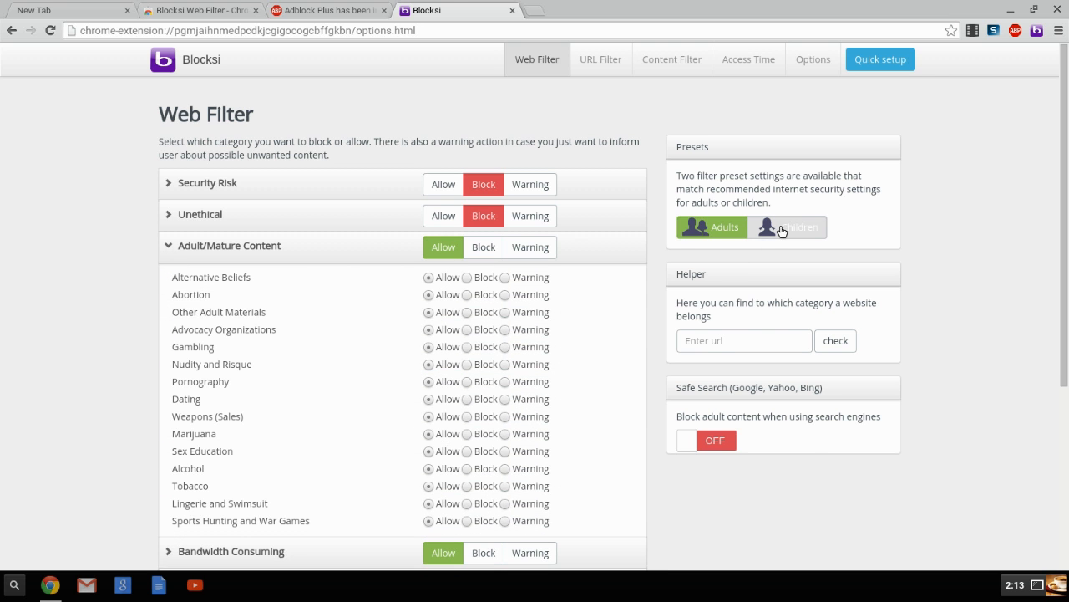
pyautogui.click(785, 227)
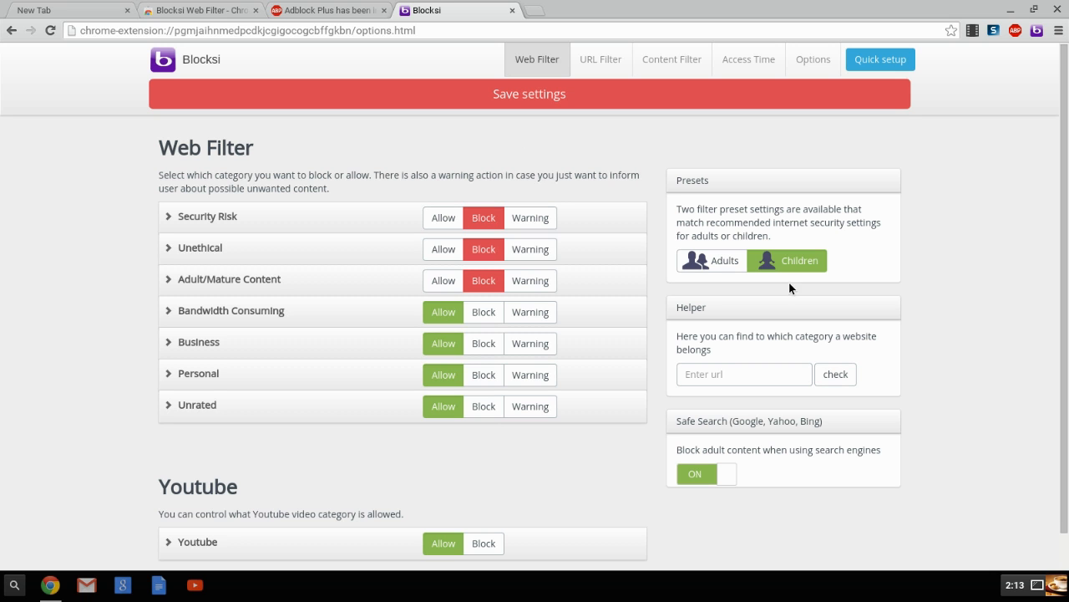
pyautogui.moveTo(386, 291)
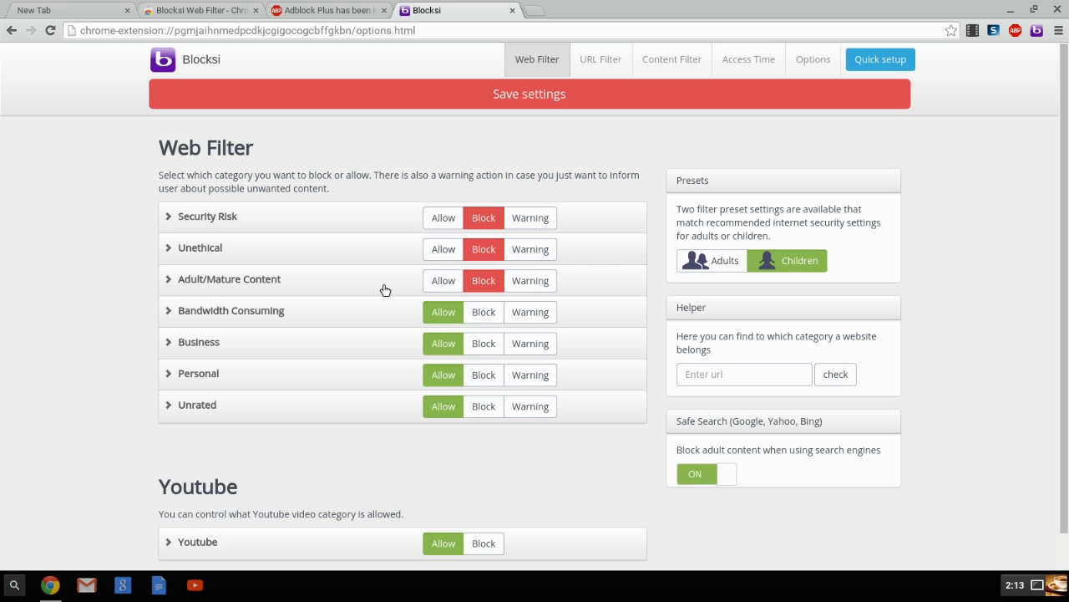
pyautogui.click(712, 261)
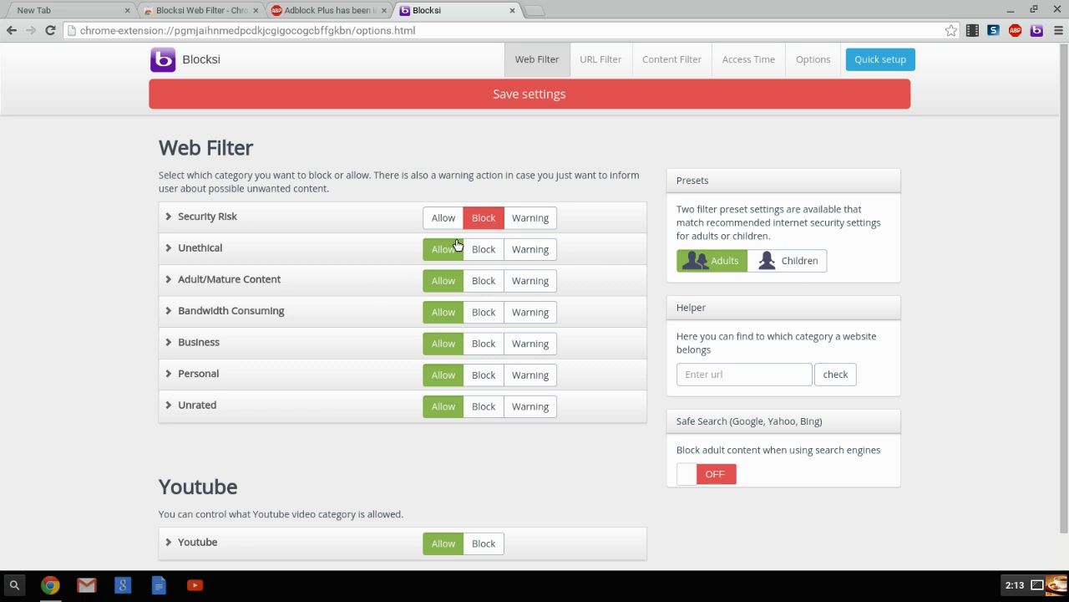
pyautogui.moveTo(532, 280)
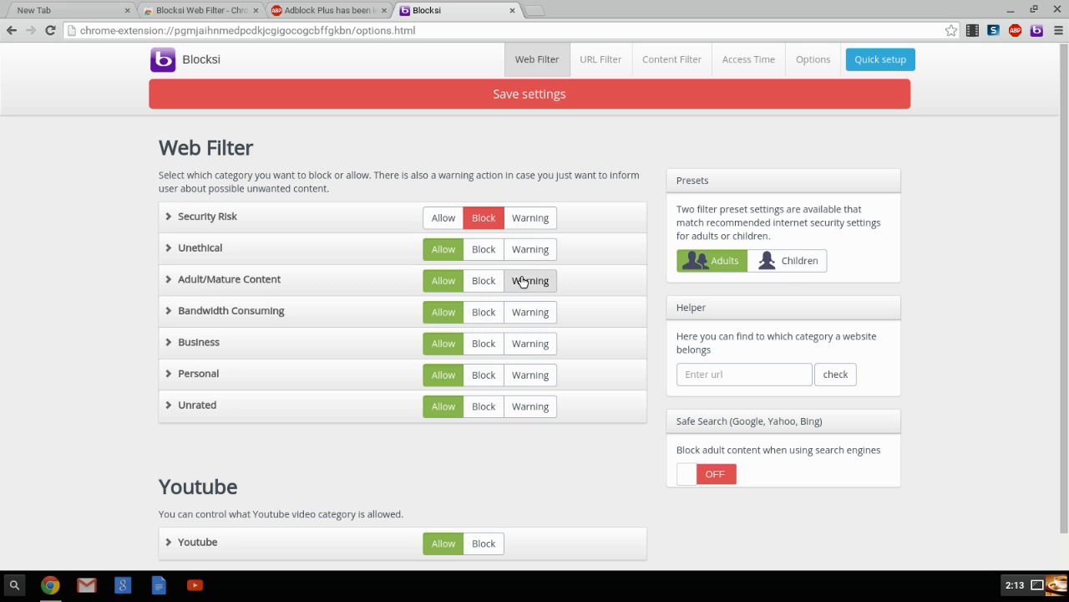
pyautogui.moveTo(763, 261)
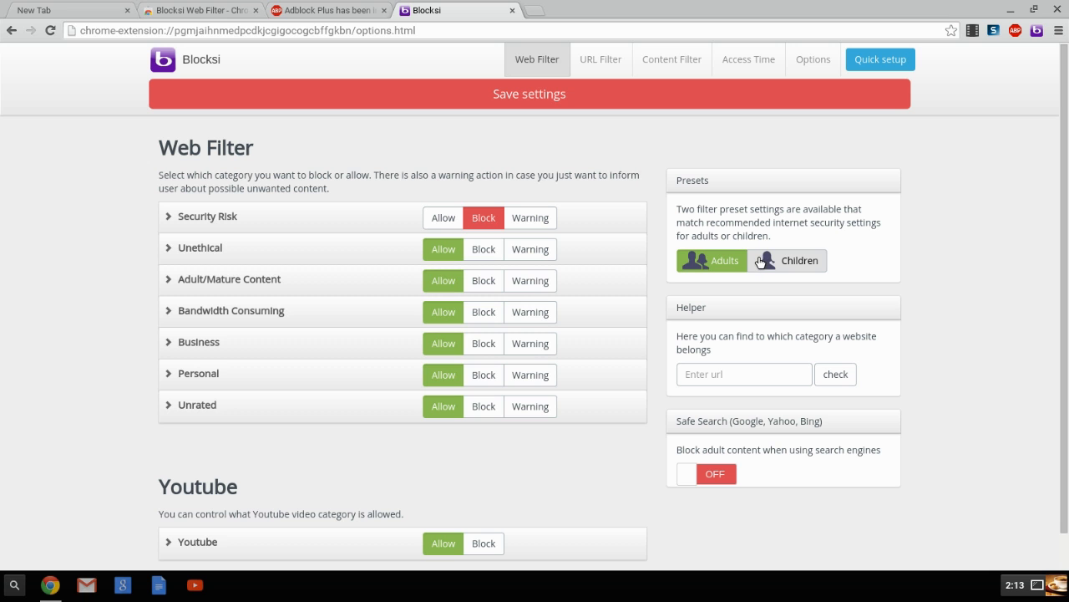
pyautogui.moveTo(722, 435)
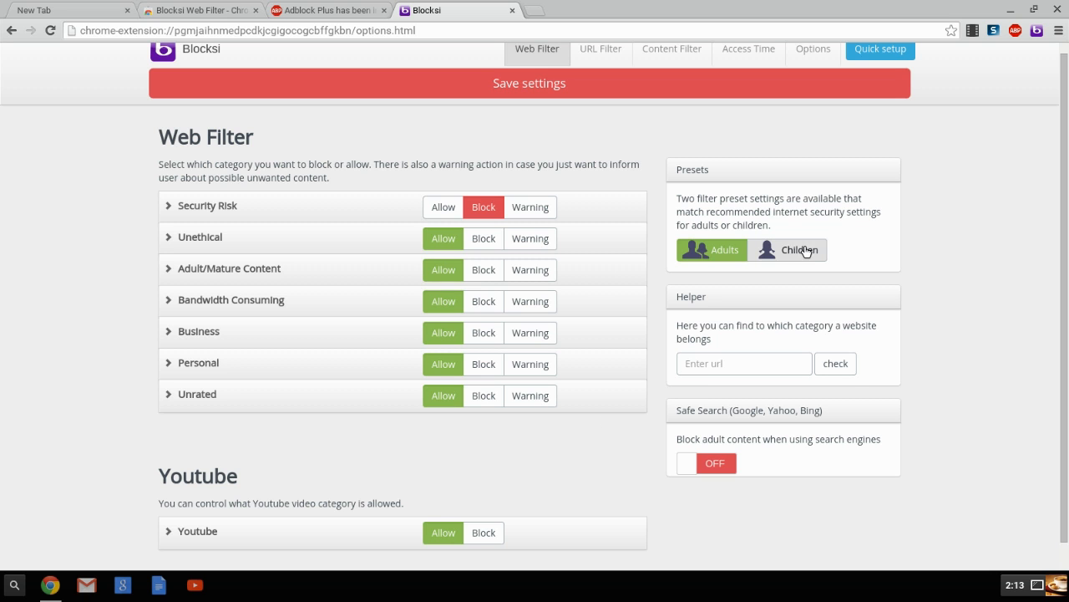
pyautogui.click(799, 250)
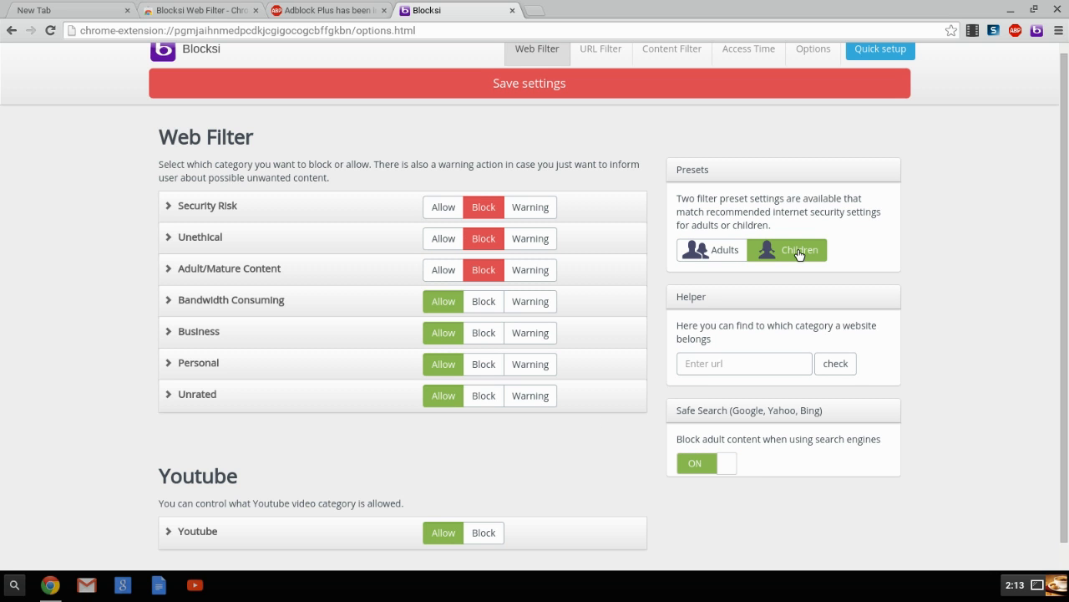
pyautogui.moveTo(247, 330)
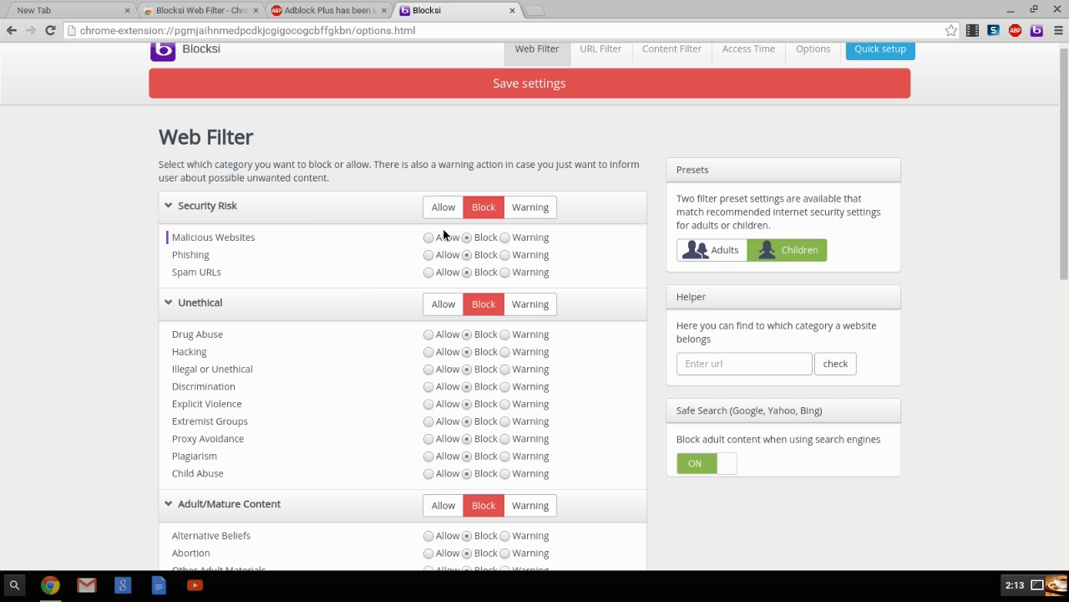
pyautogui.moveTo(438, 250)
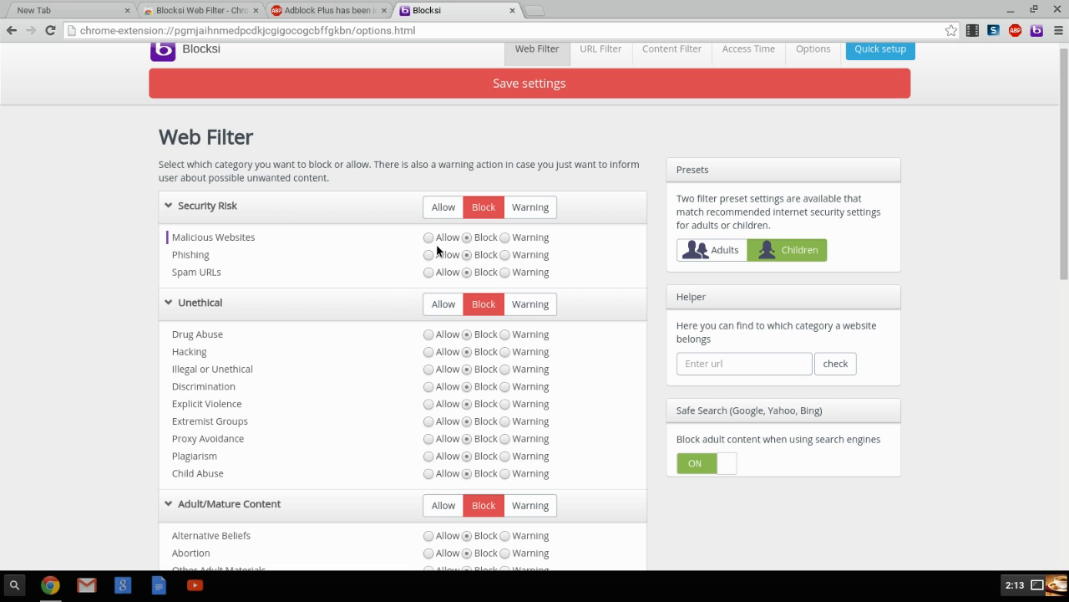
pyautogui.moveTo(434, 239)
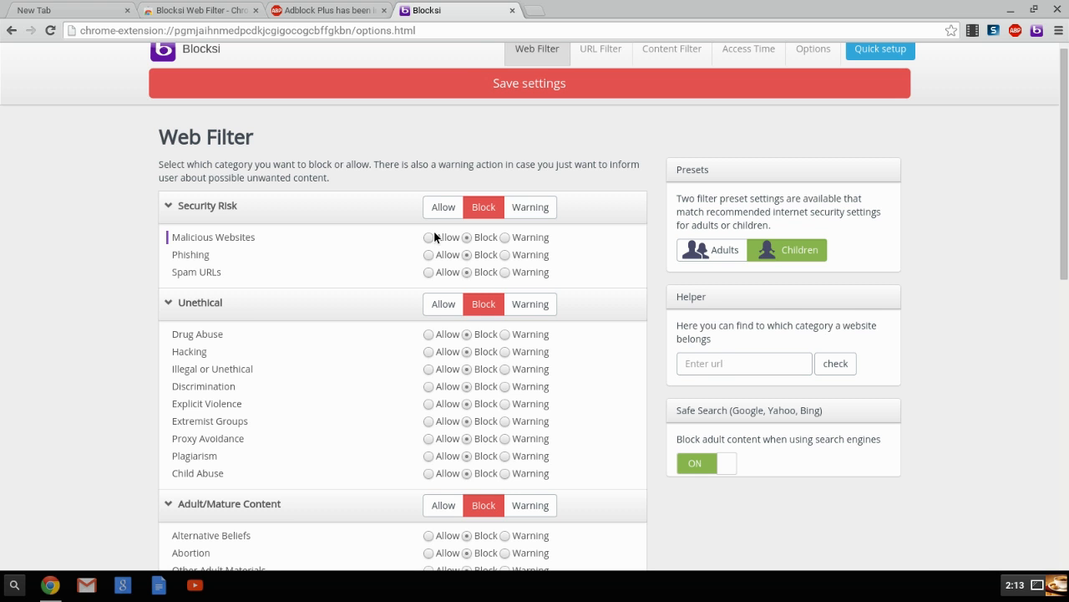
pyautogui.scroll(-3)
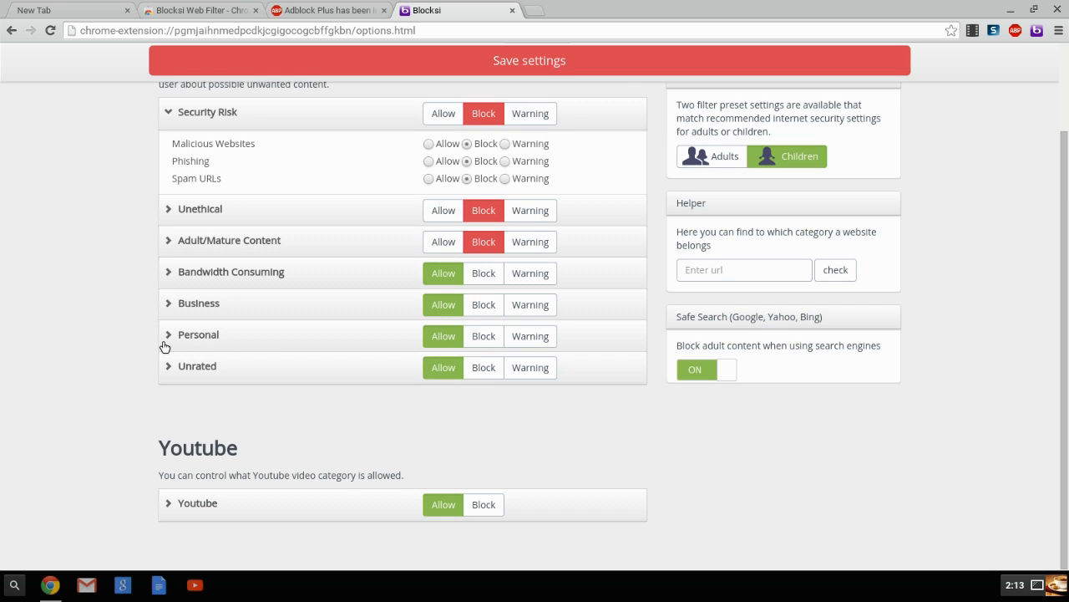
pyautogui.click(197, 334)
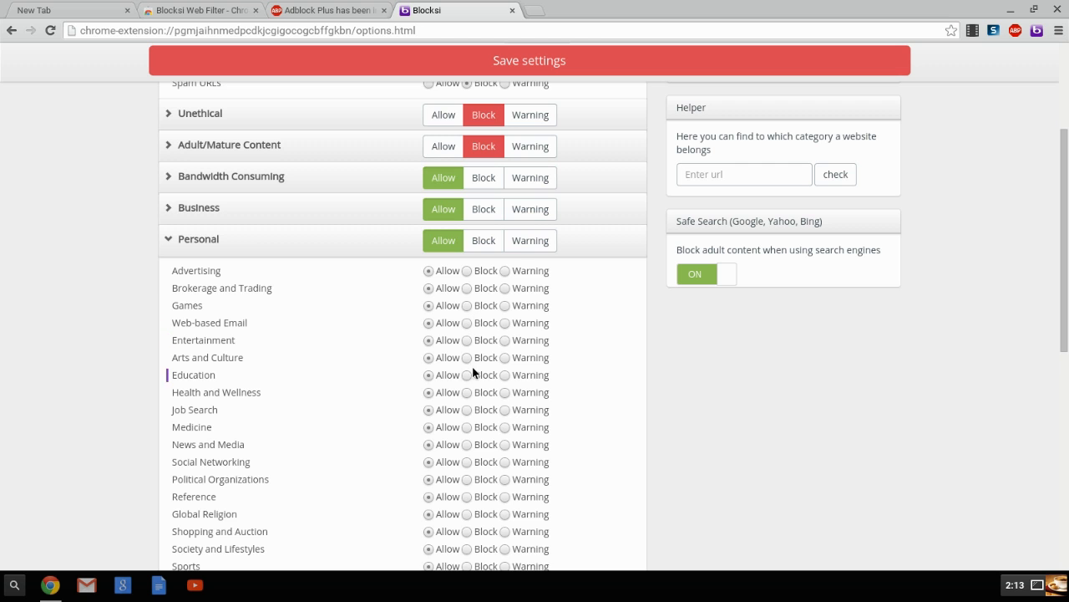
pyautogui.scroll(-3)
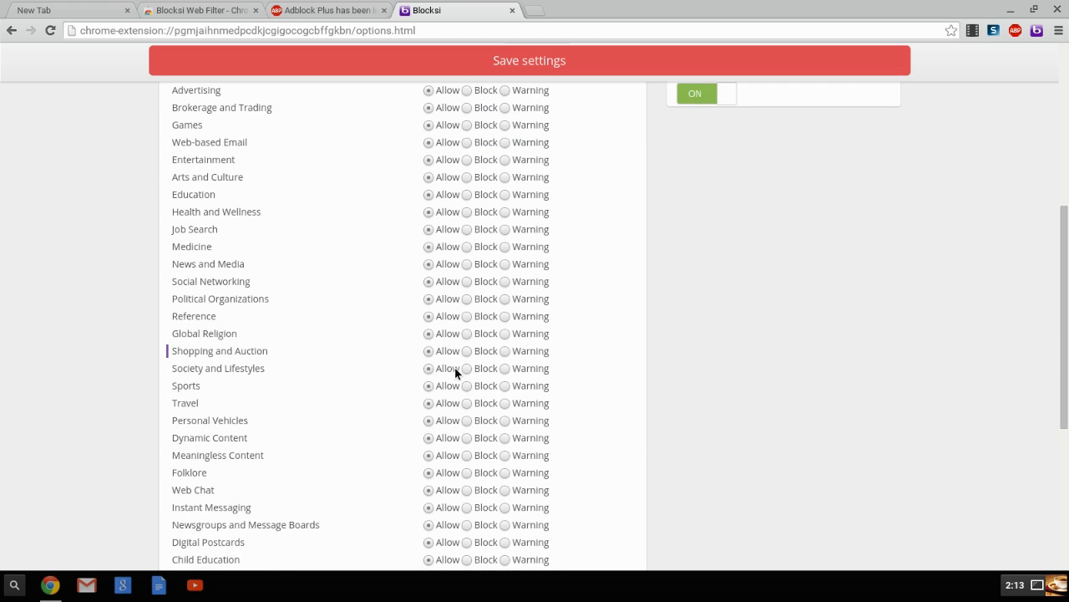
pyautogui.scroll(-3)
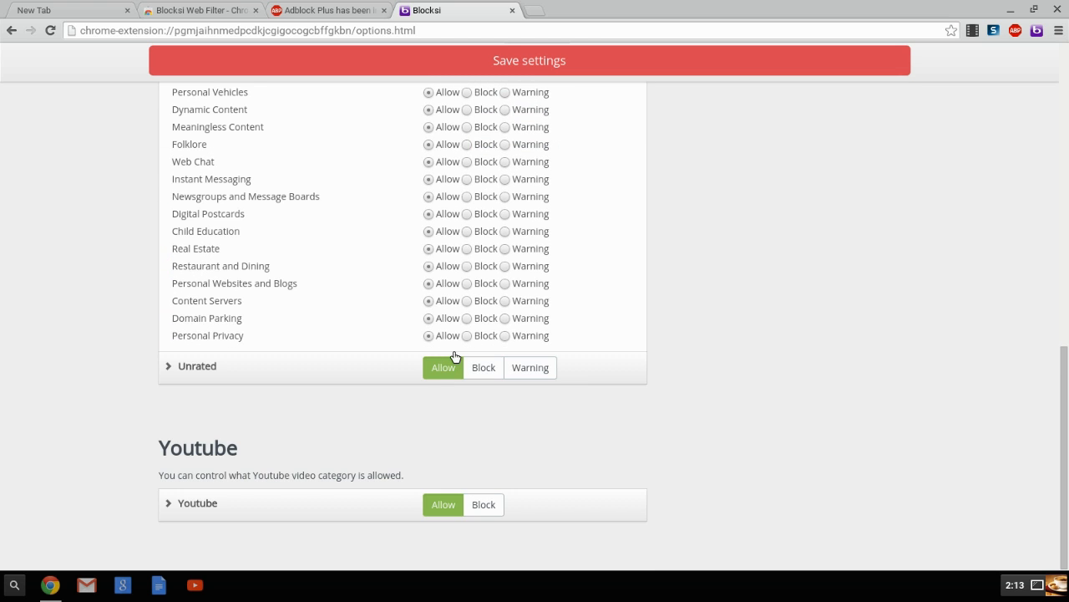
pyautogui.click(169, 366)
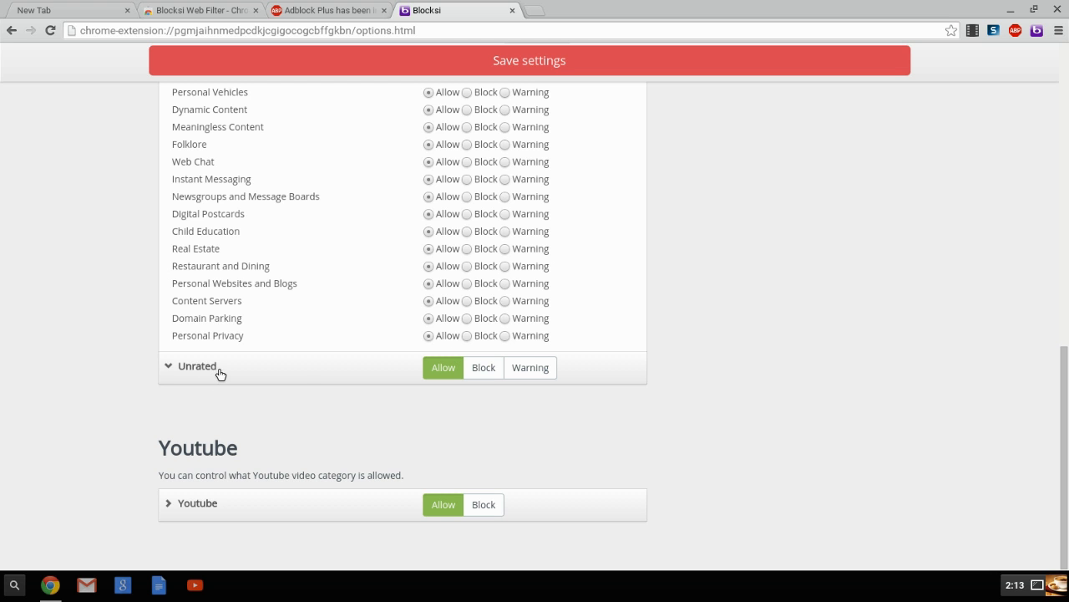
pyautogui.click(167, 366)
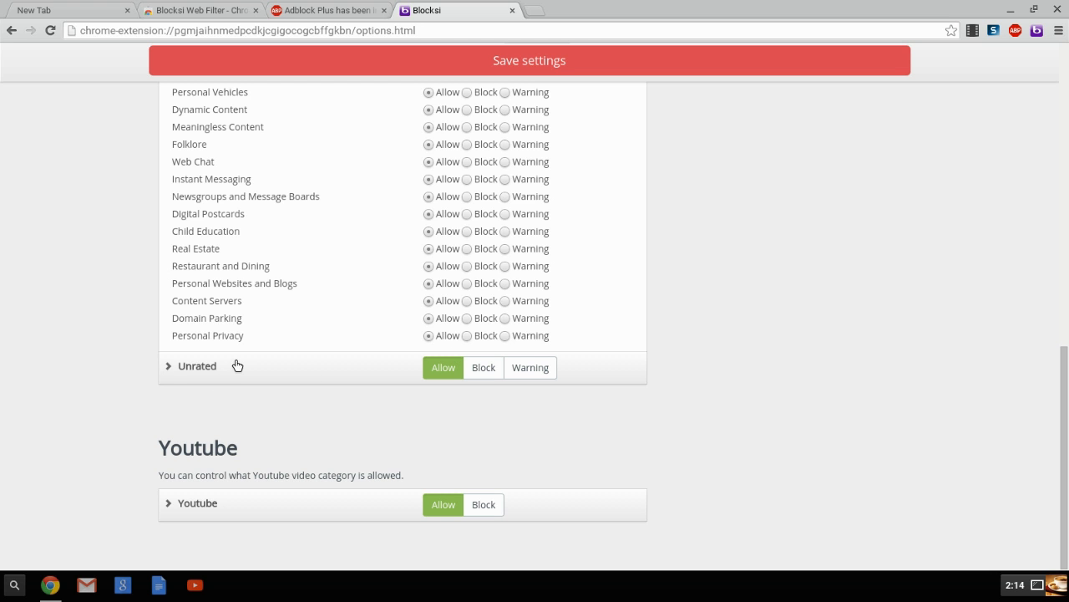
pyautogui.scroll(3)
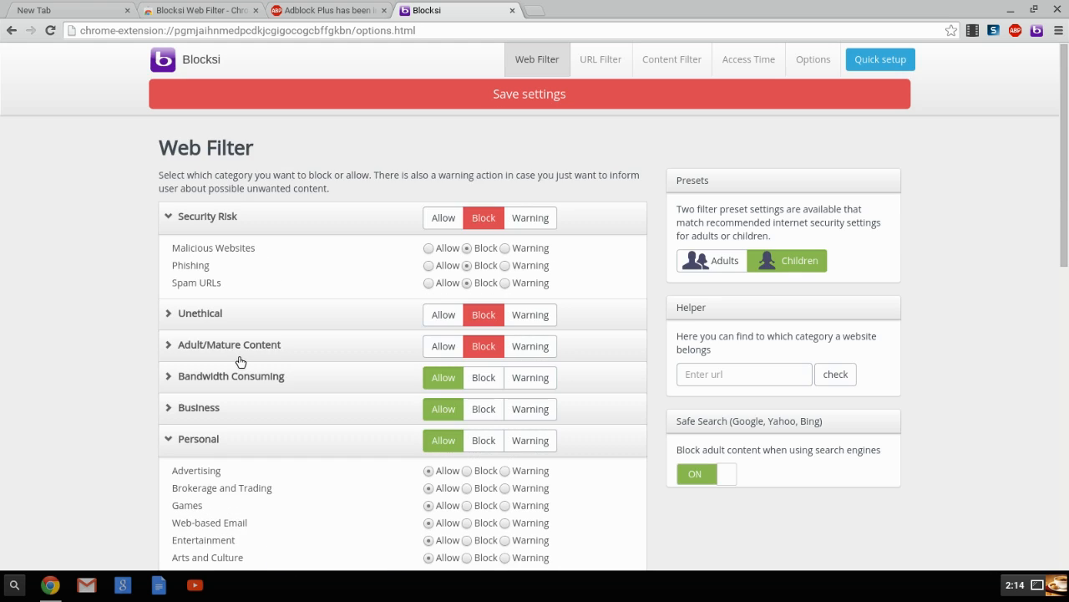
pyautogui.moveTo(601, 61)
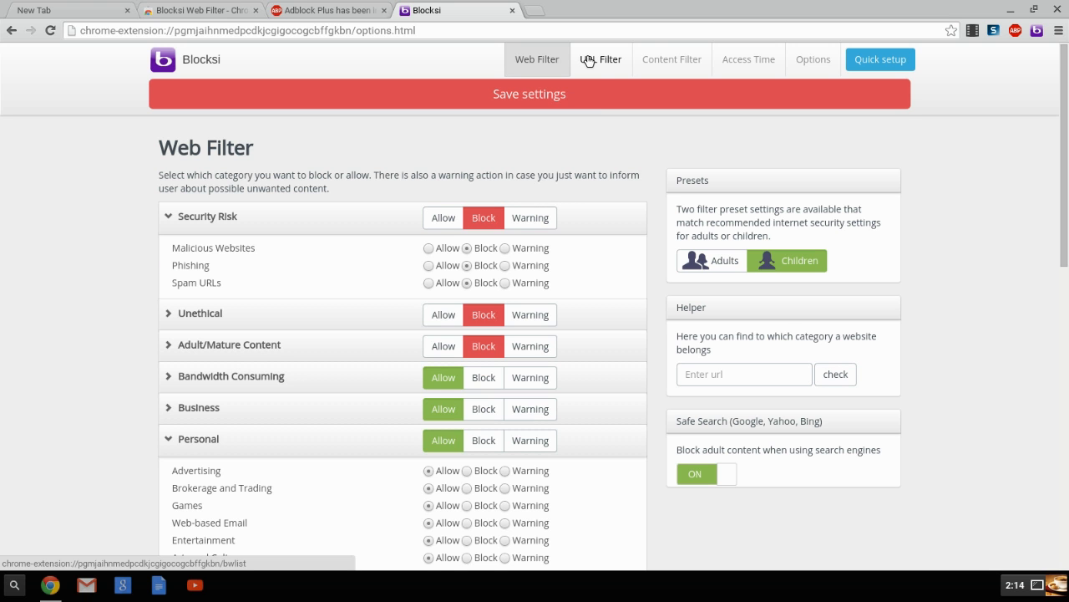
# Switch to the URL Filter page and focus the empty Domain Name field
pyautogui.click(602, 58)
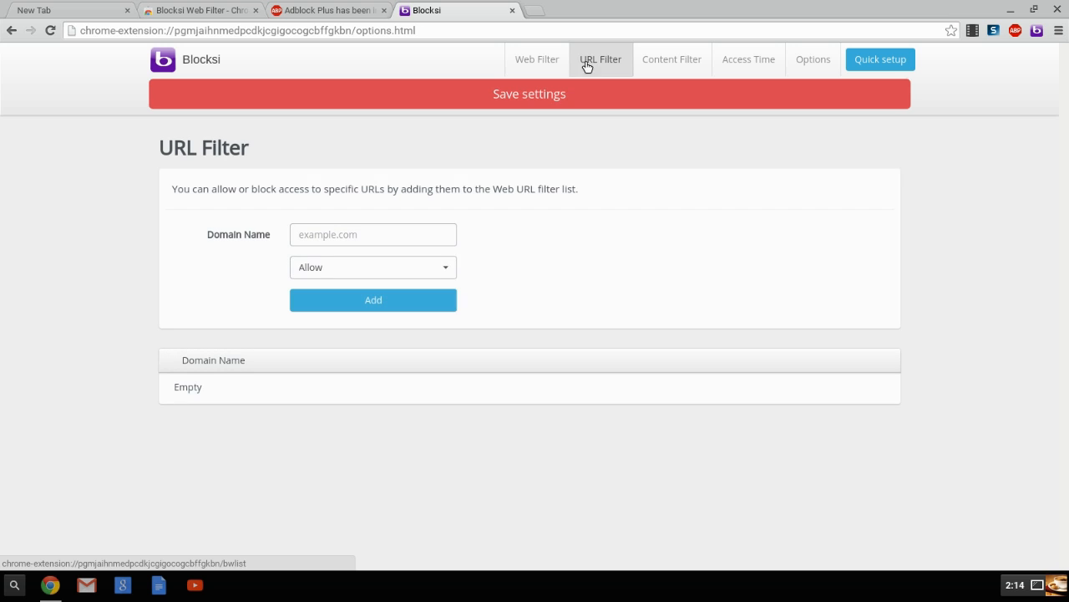
pyautogui.click(372, 234)
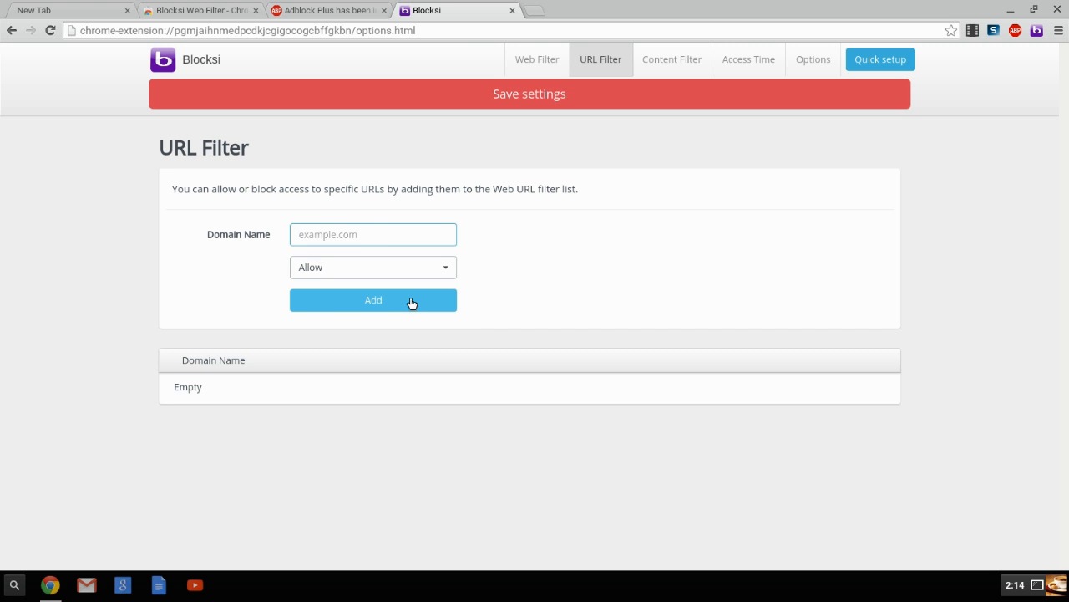
pyautogui.moveTo(521, 548)
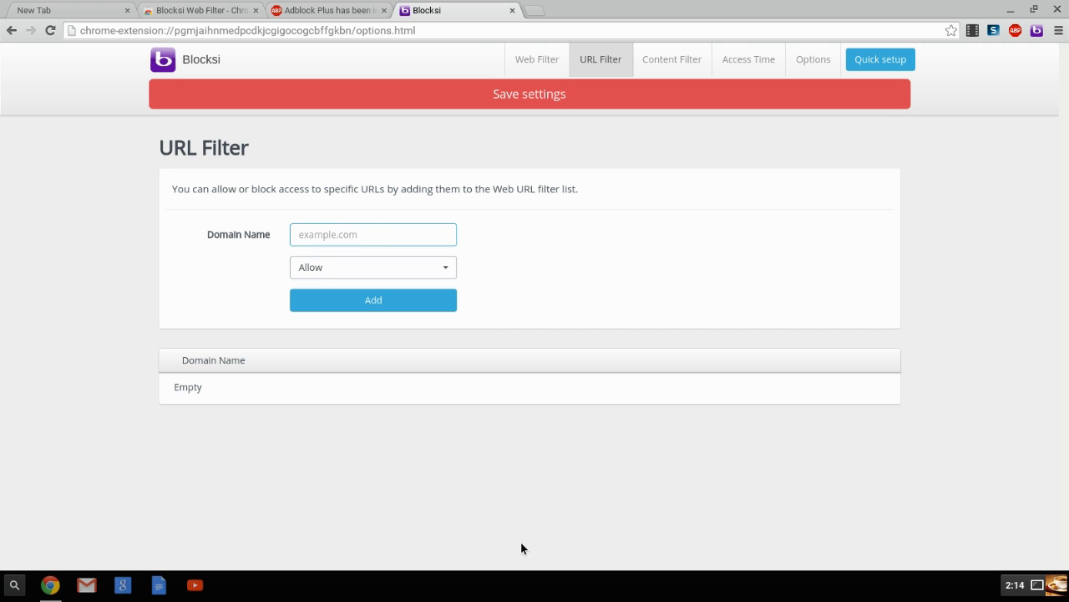
# Show the Content Filter page, detouring through Web Filter, with its word list empty
pyautogui.click(672, 58)
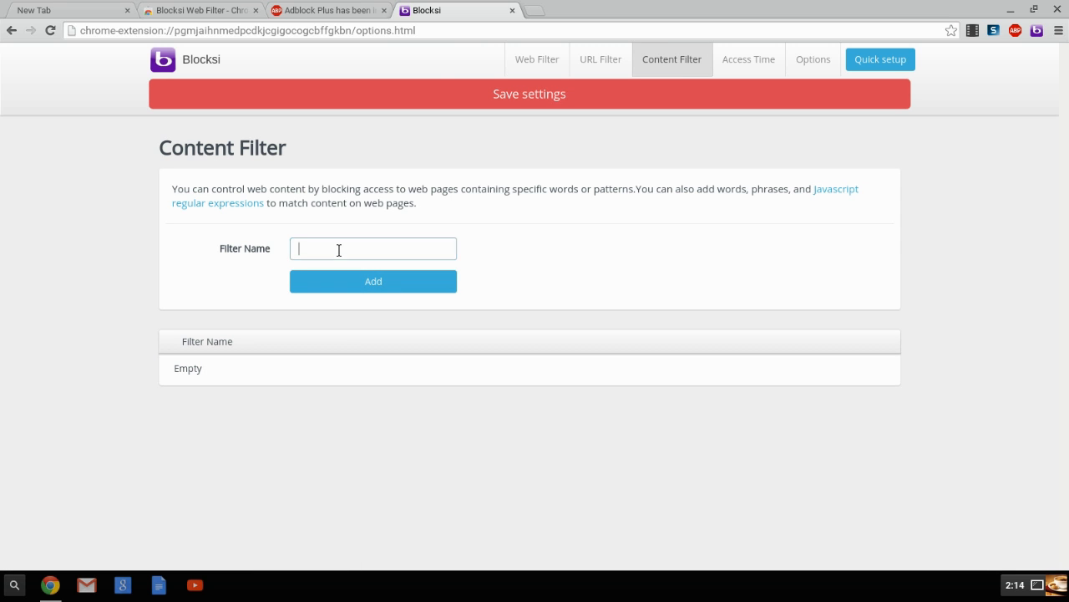
pyautogui.moveTo(358, 204)
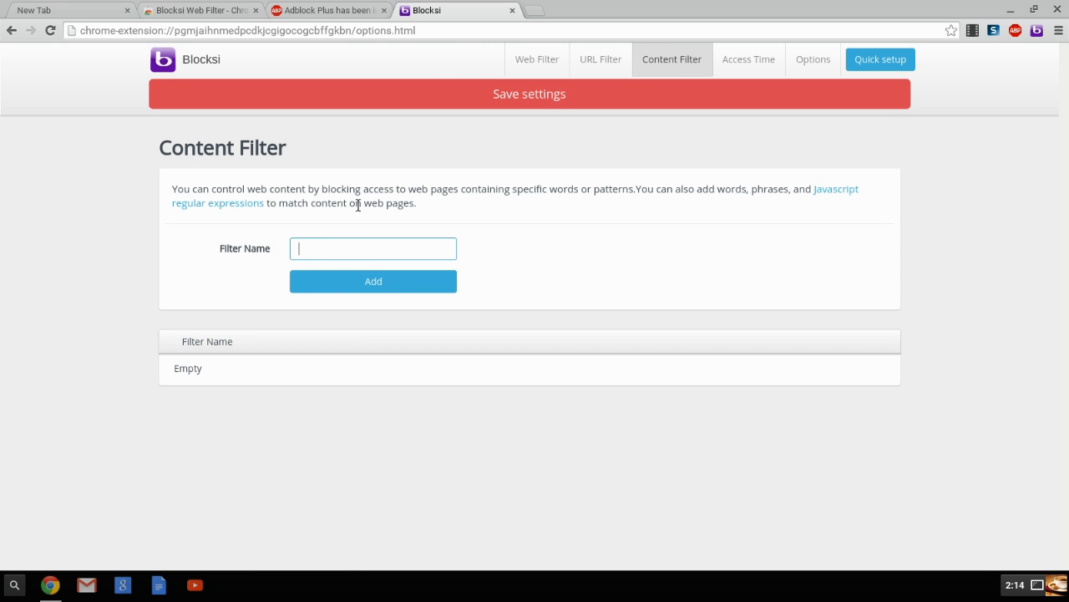
pyautogui.moveTo(538, 60)
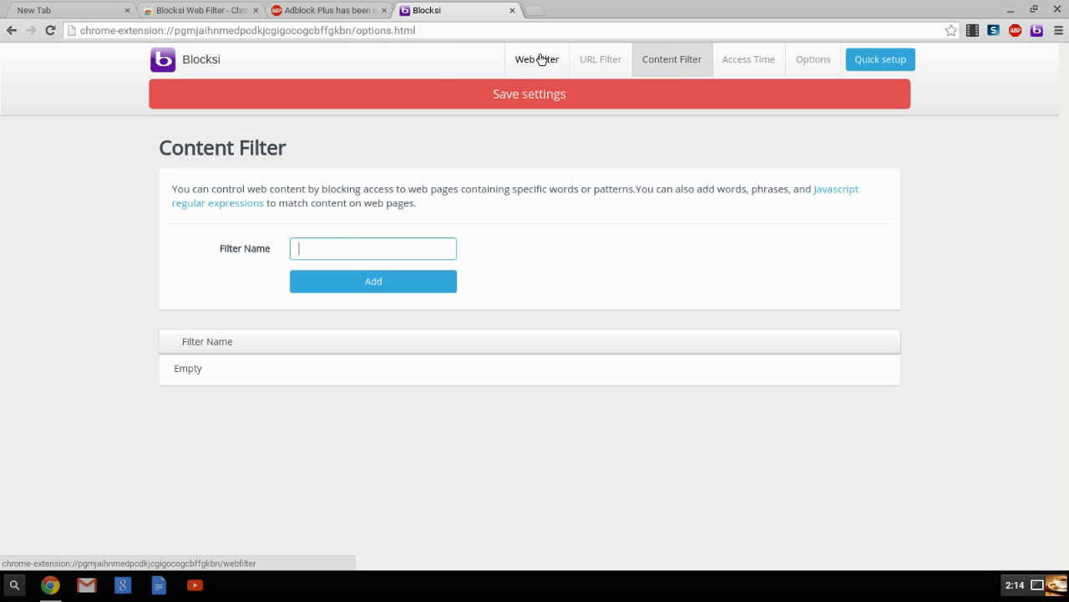
pyautogui.moveTo(507, 88)
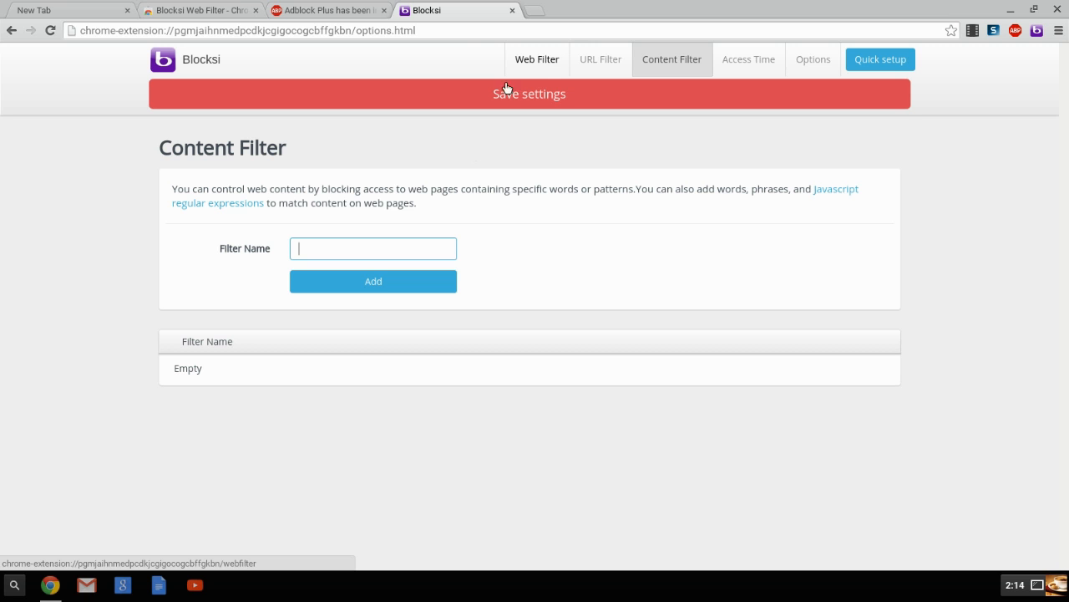
pyautogui.moveTo(565, 83)
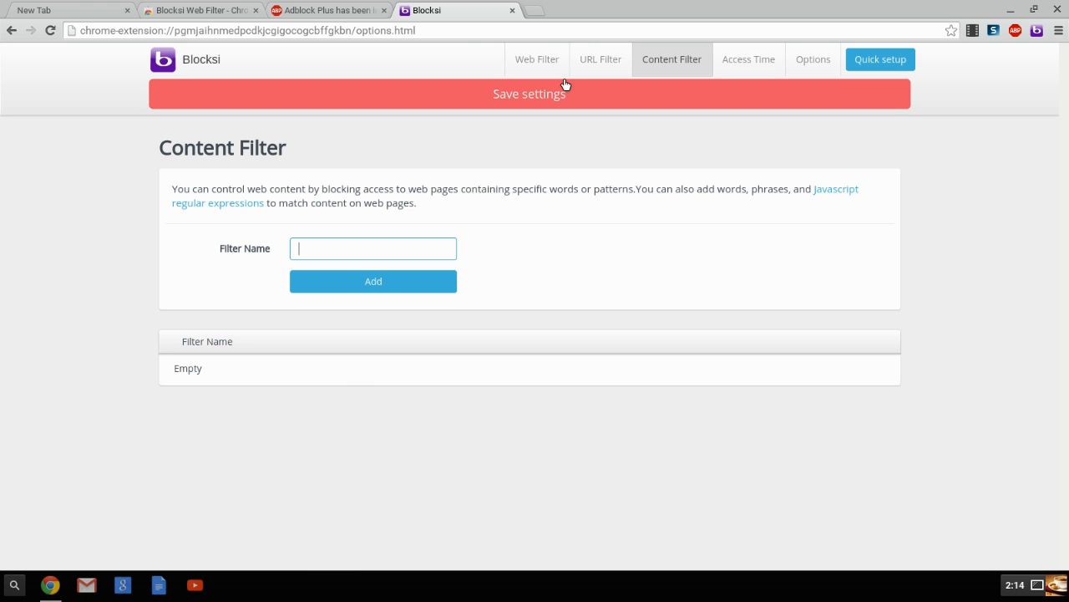
pyautogui.moveTo(537, 58)
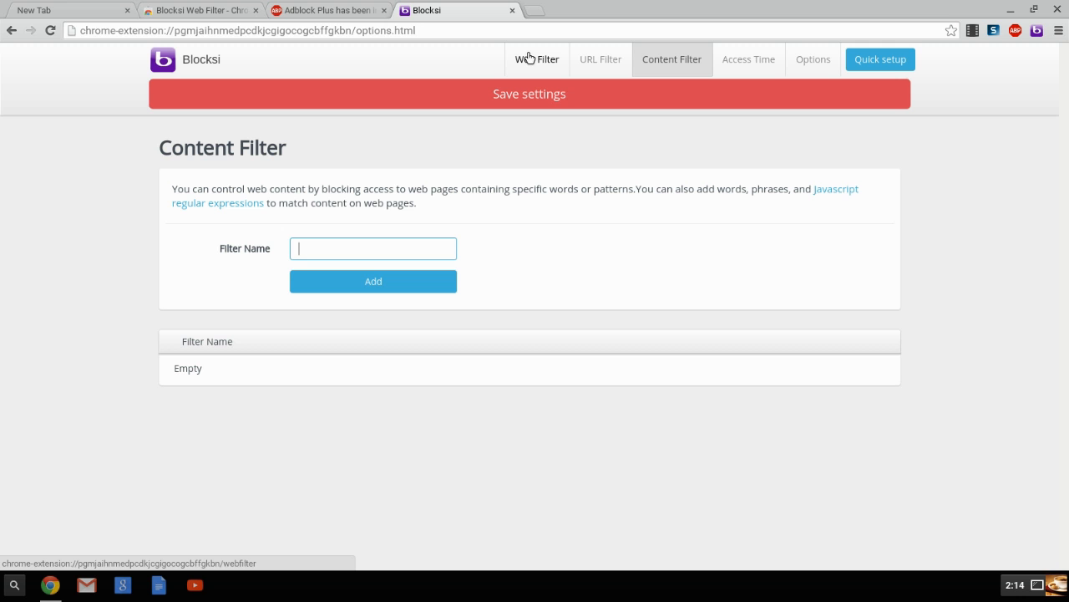
pyautogui.click(538, 59)
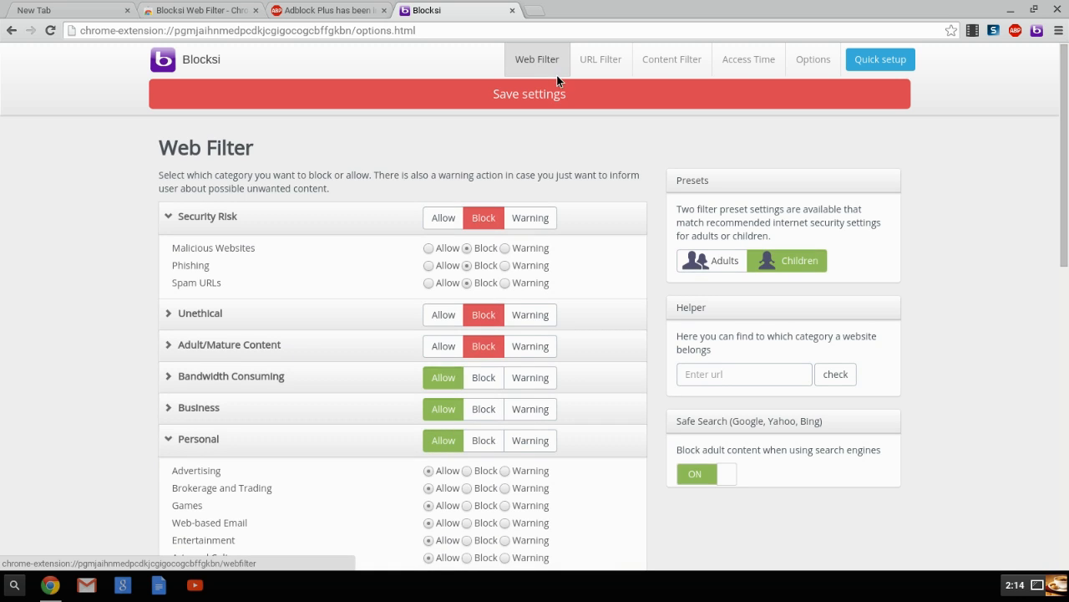
pyautogui.click(671, 59)
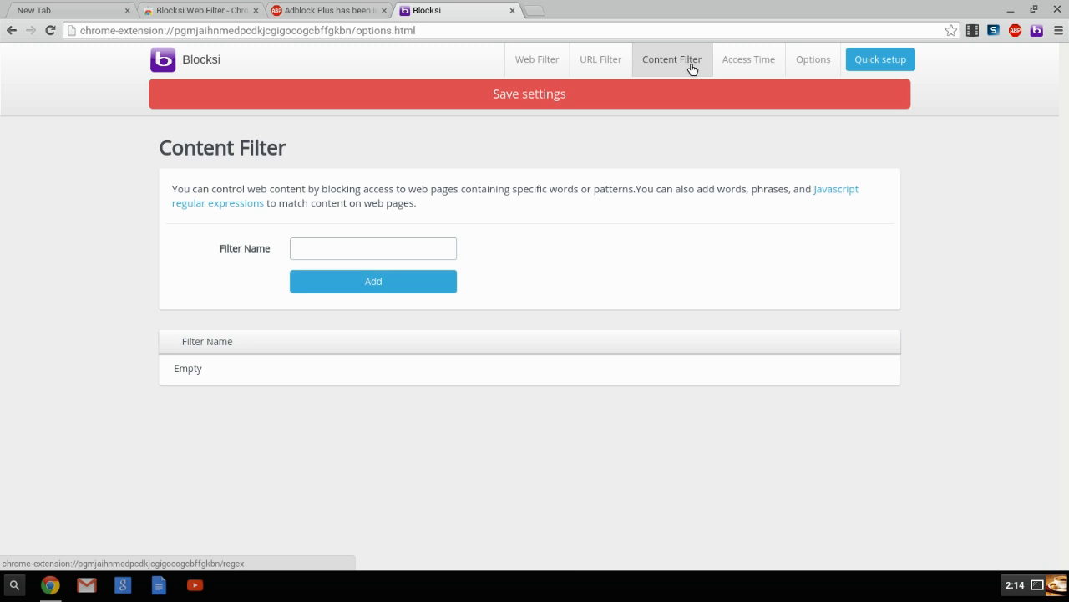
# Show the Access Time page and switch Enable Time Control to ON
pyautogui.click(748, 58)
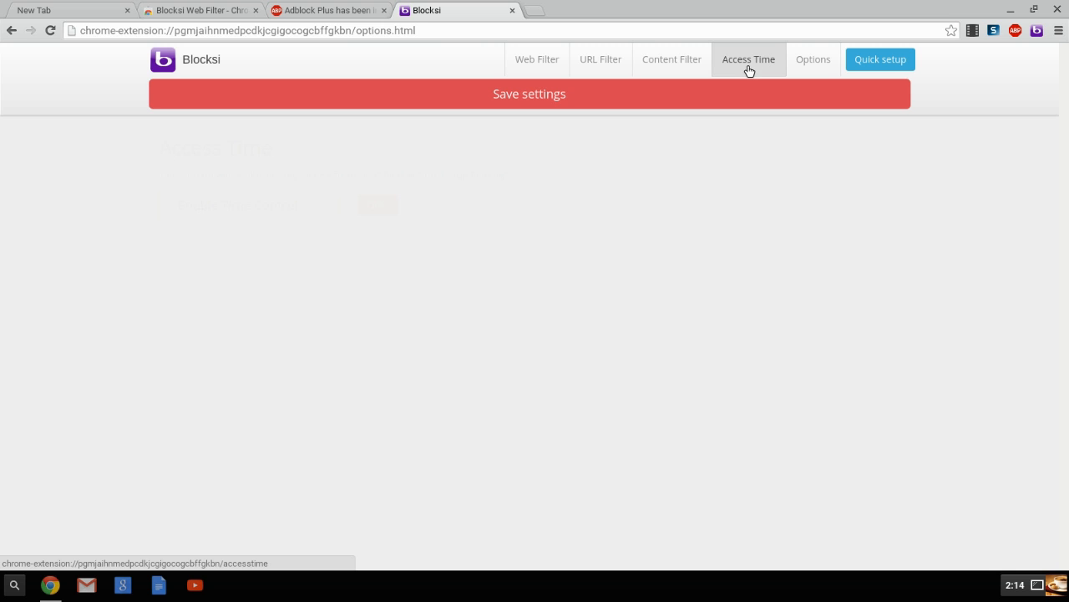
pyautogui.click(749, 58)
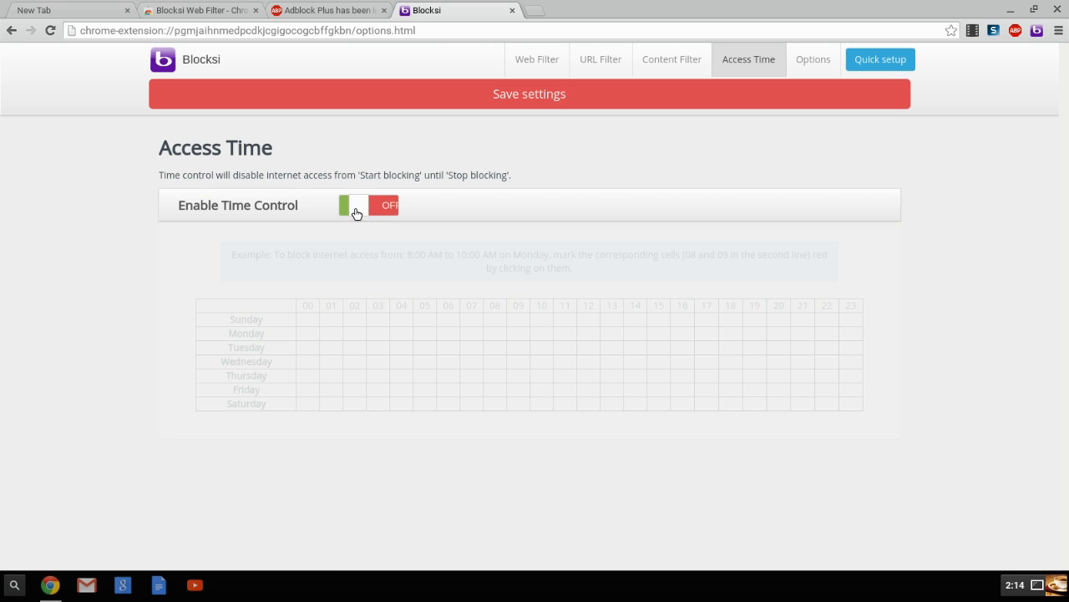
pyautogui.click(367, 204)
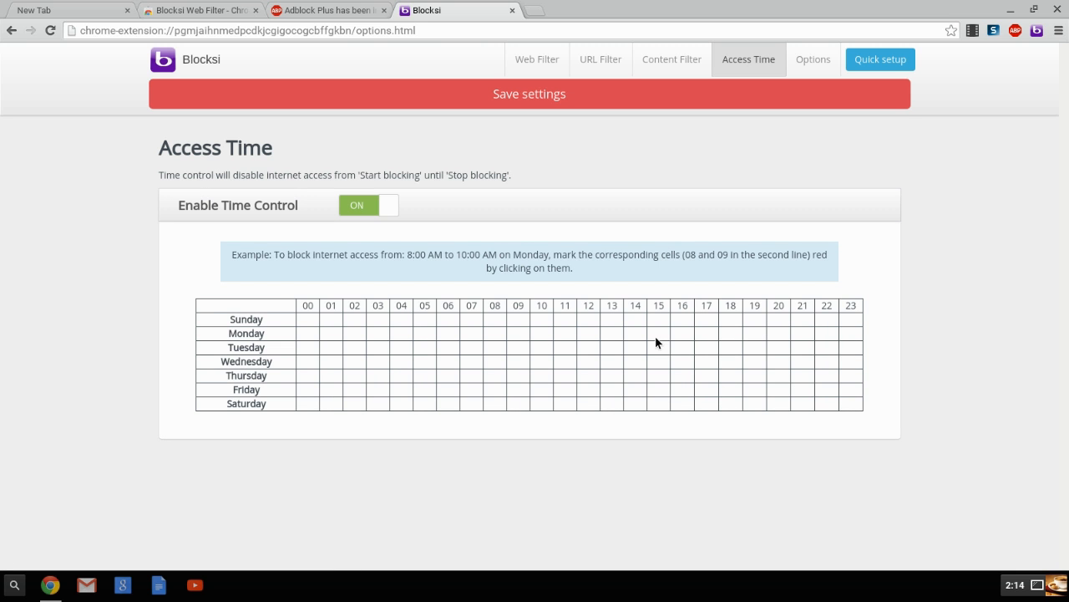
pyautogui.moveTo(409, 346)
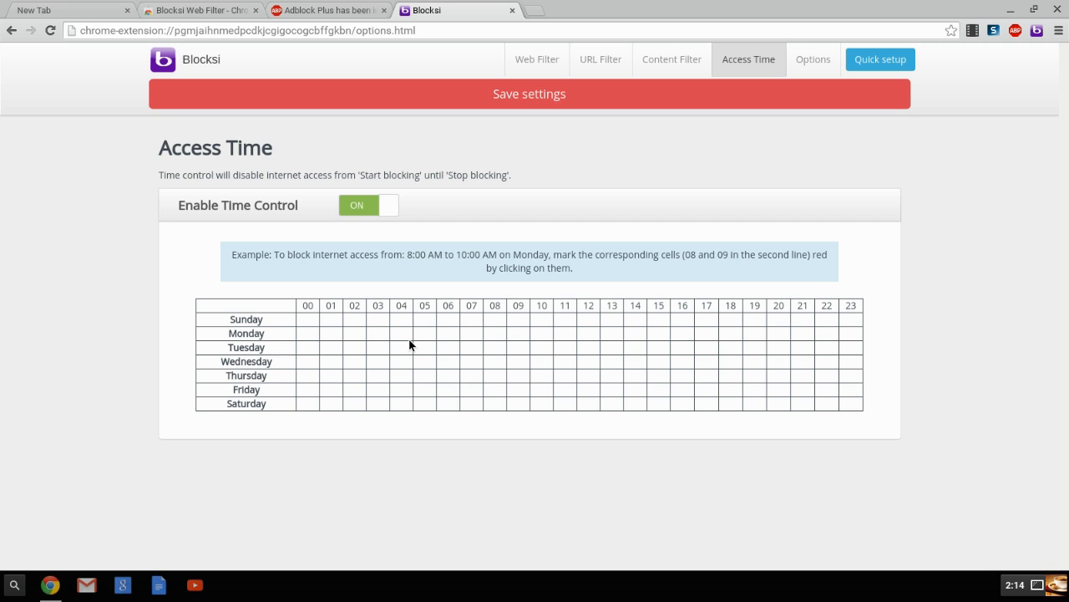
pyautogui.moveTo(705, 283)
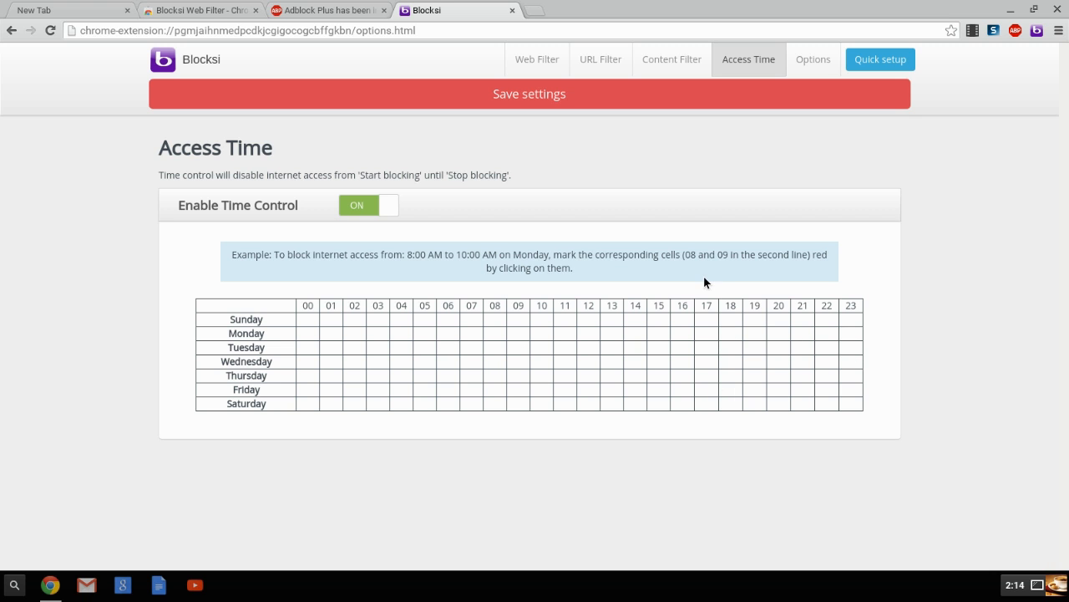
pyautogui.moveTo(565, 303)
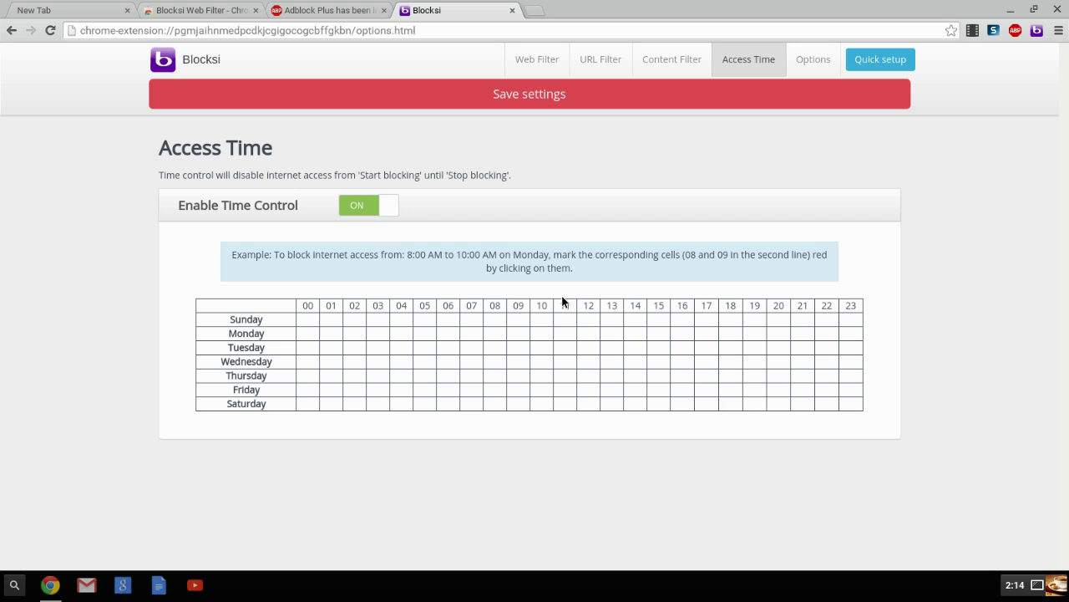
pyautogui.moveTo(468, 327)
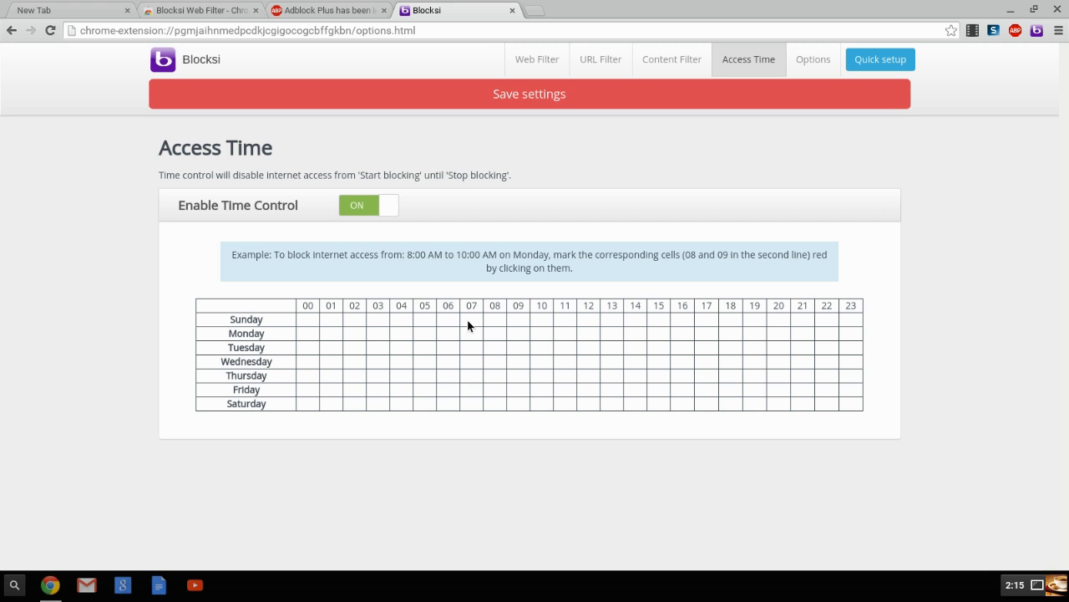
pyautogui.click(368, 204)
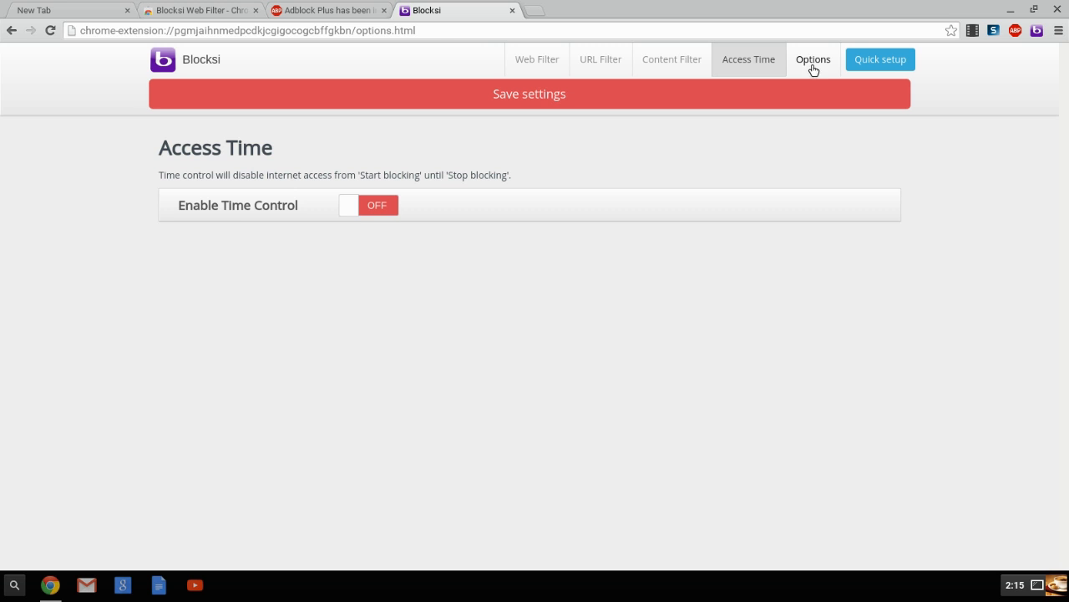
pyautogui.click(812, 61)
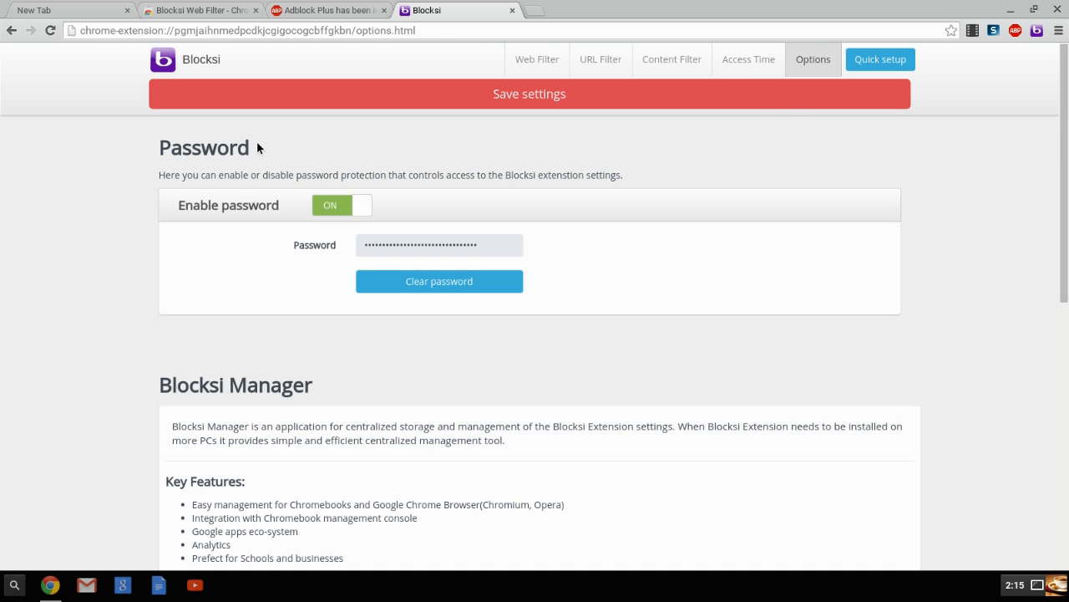
pyautogui.scroll(-3)
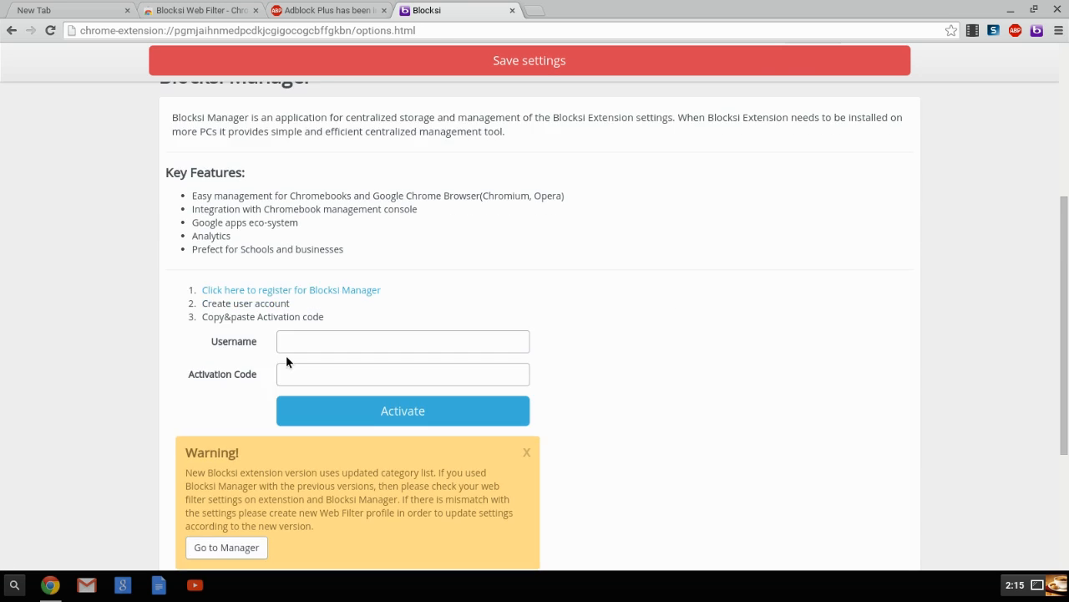
pyautogui.scroll(-3)
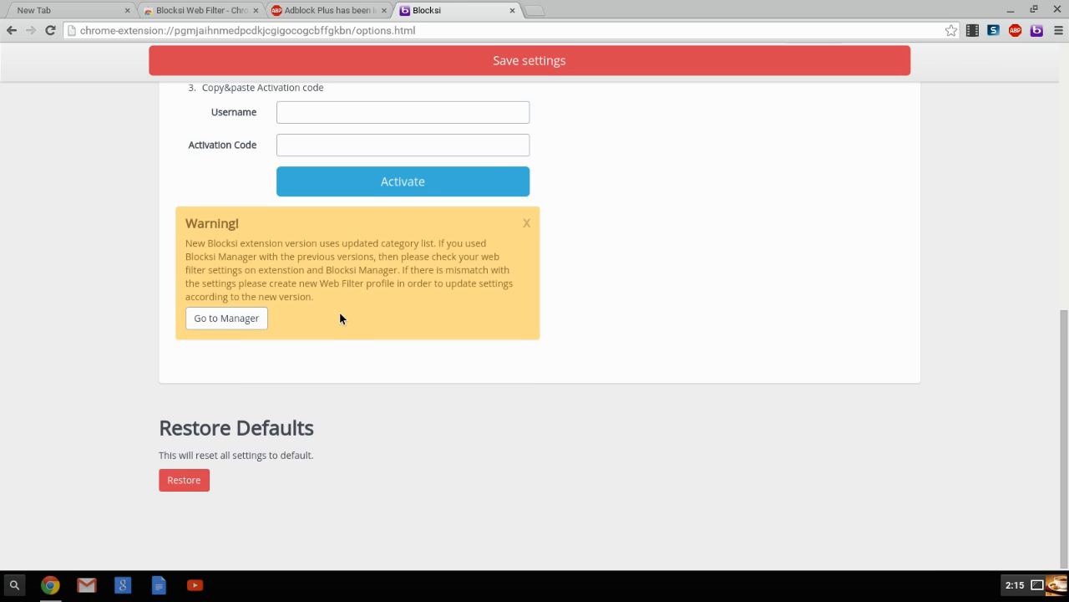
pyautogui.scroll(3)
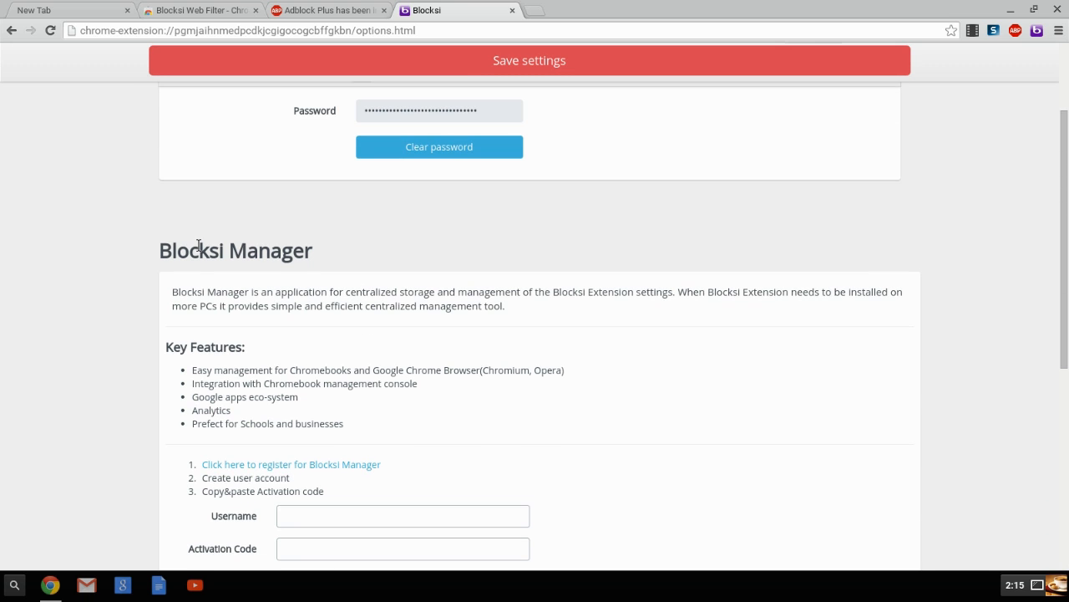
pyautogui.scroll(-3)
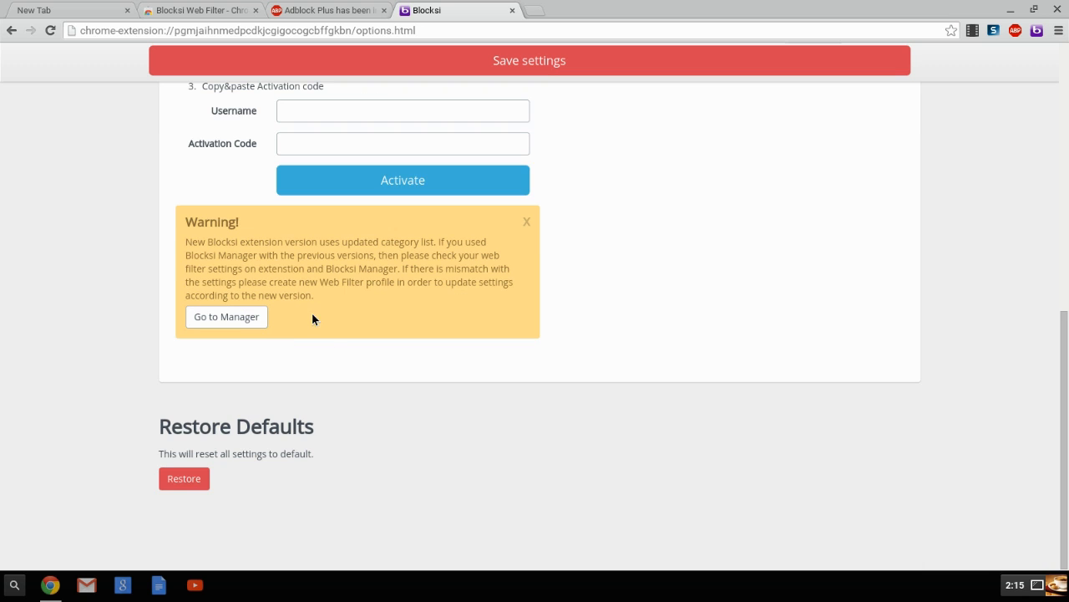
pyautogui.moveTo(370, 242)
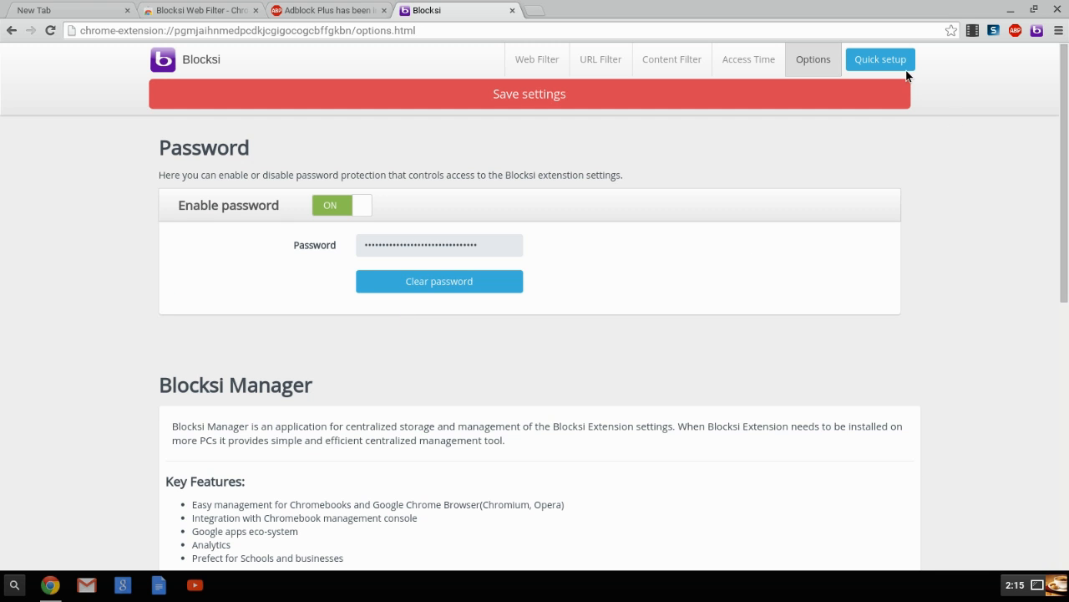
pyautogui.moveTo(536, 60)
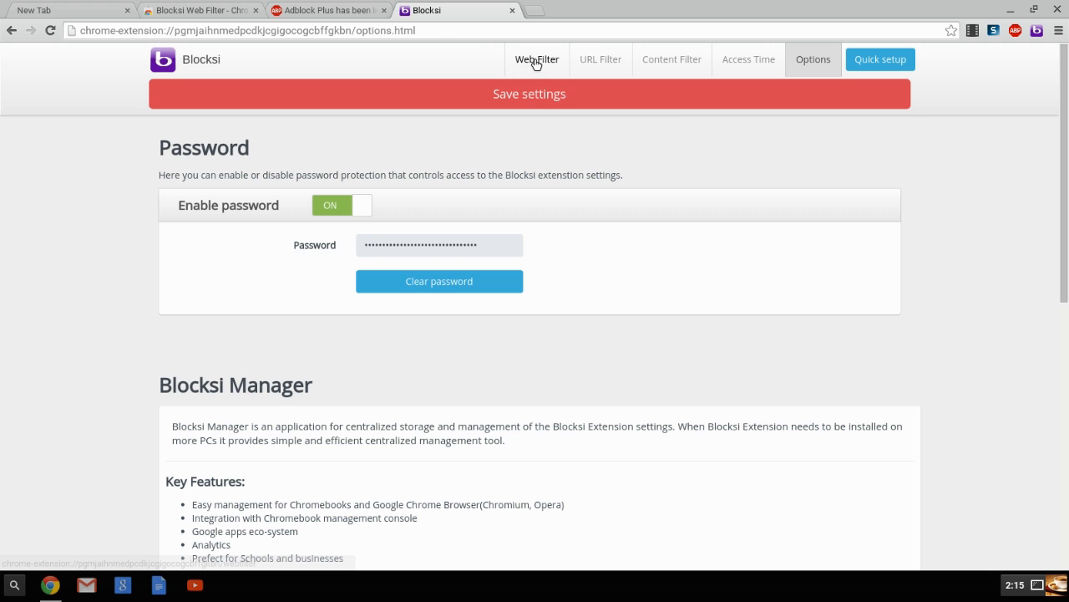
# Apply the Adults preset on the Web Filter page and block the Adult/Mature Content category
pyautogui.click(537, 60)
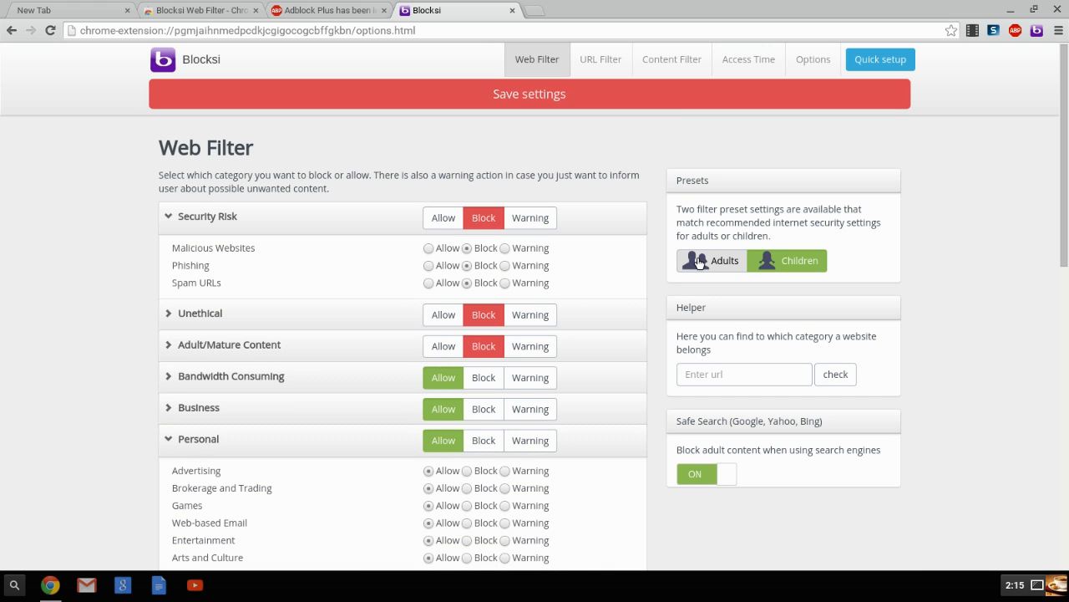
pyautogui.click(712, 260)
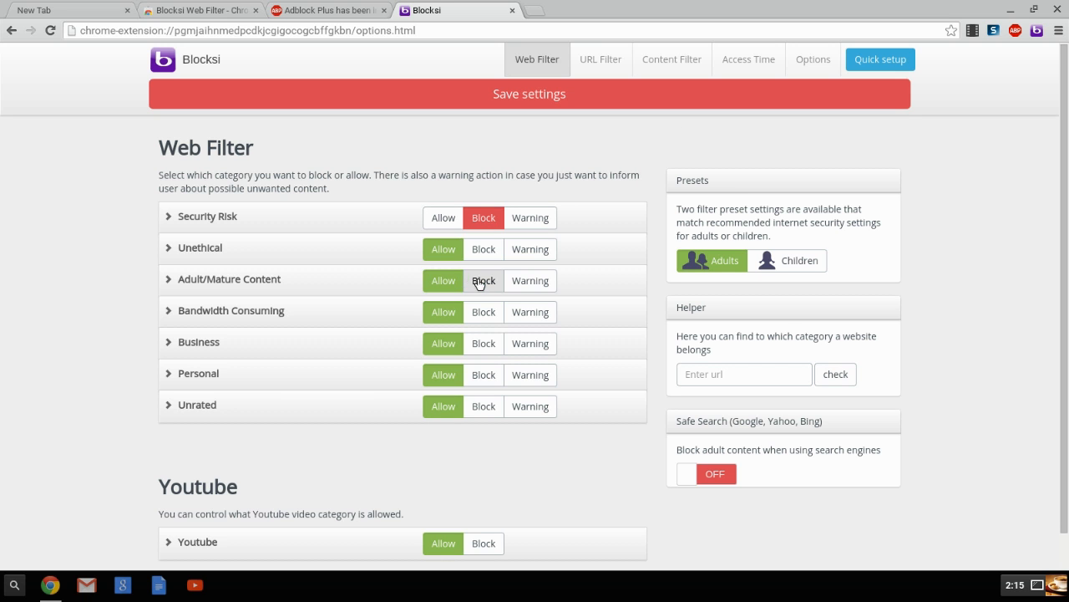
pyautogui.click(483, 280)
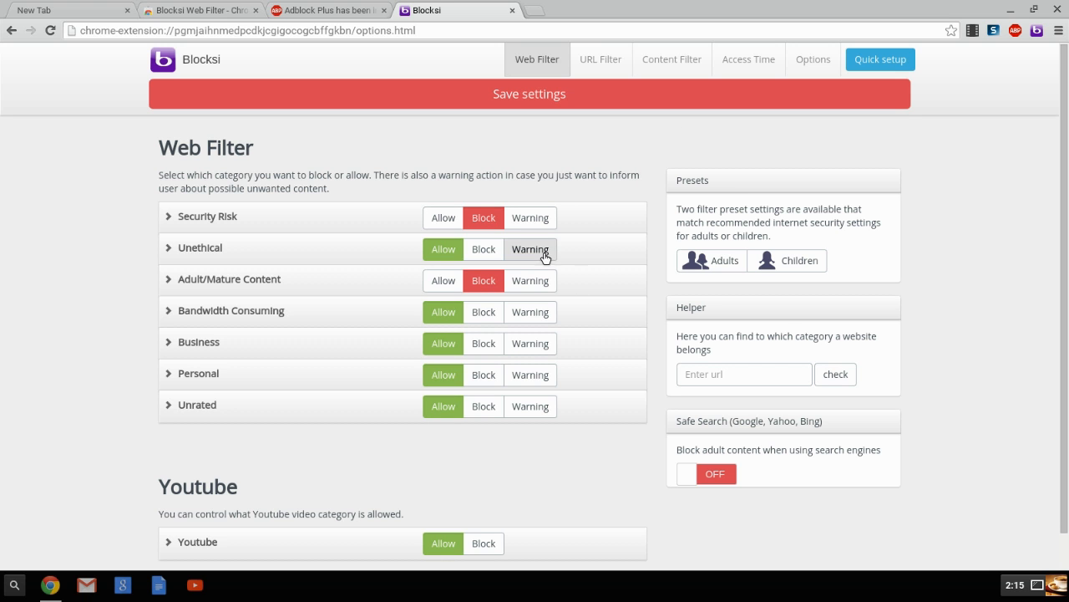
pyautogui.moveTo(516, 35)
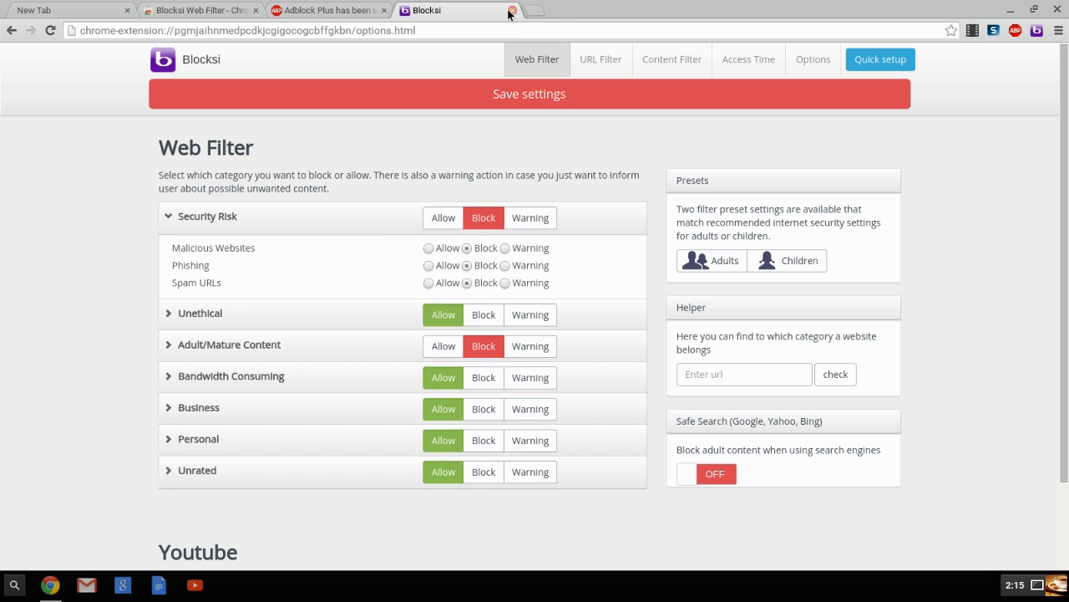
pyautogui.moveTo(575, 58)
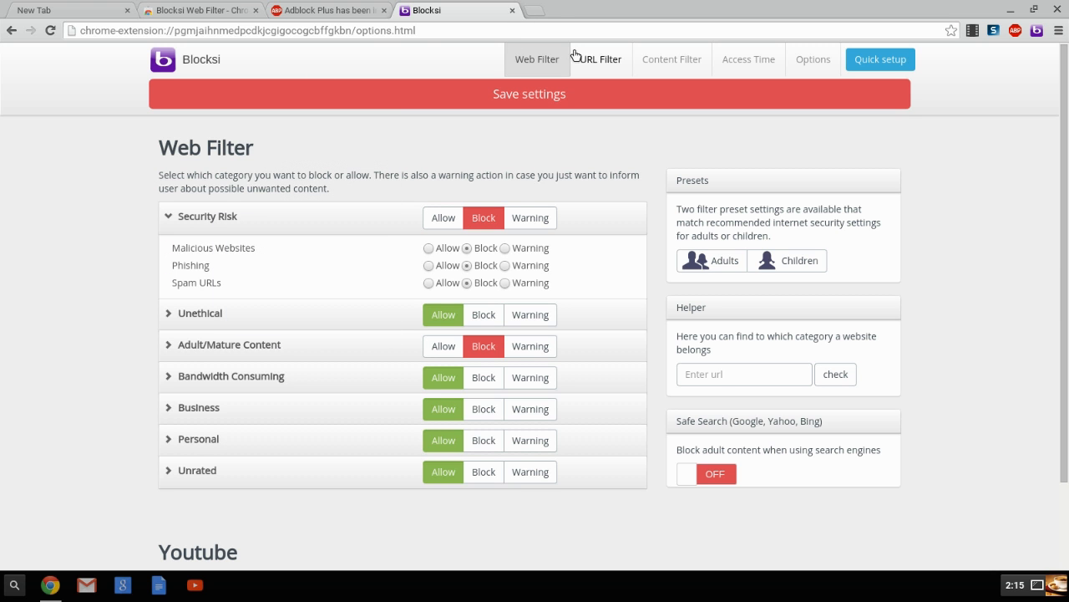
# Add yahoo.com as a blocked domain in the URL Filter and answer the navigation warning
pyautogui.click(600, 58)
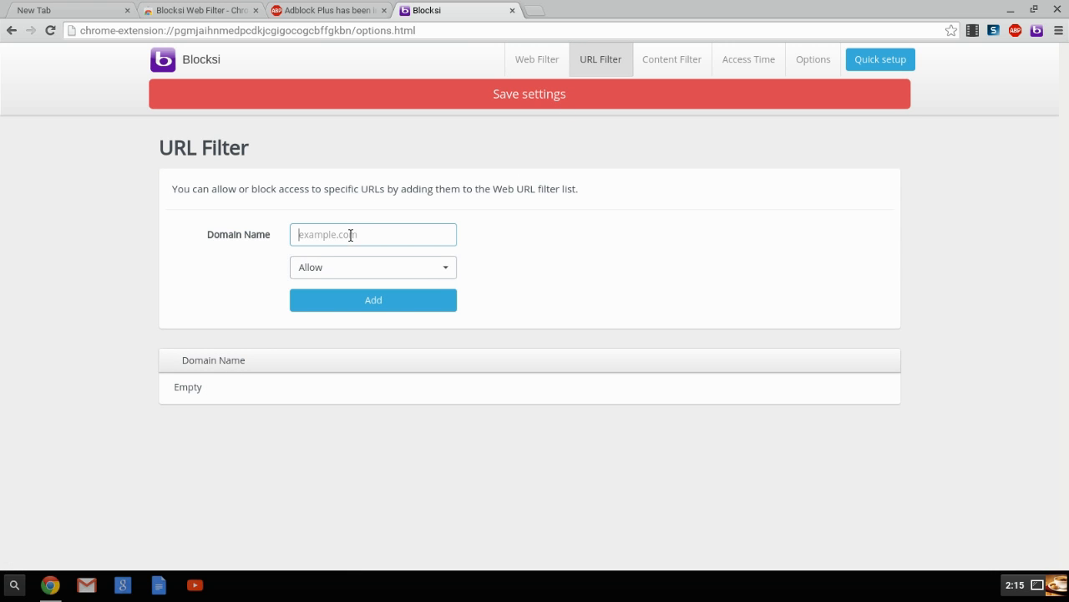
pyautogui.moveTo(495, 323)
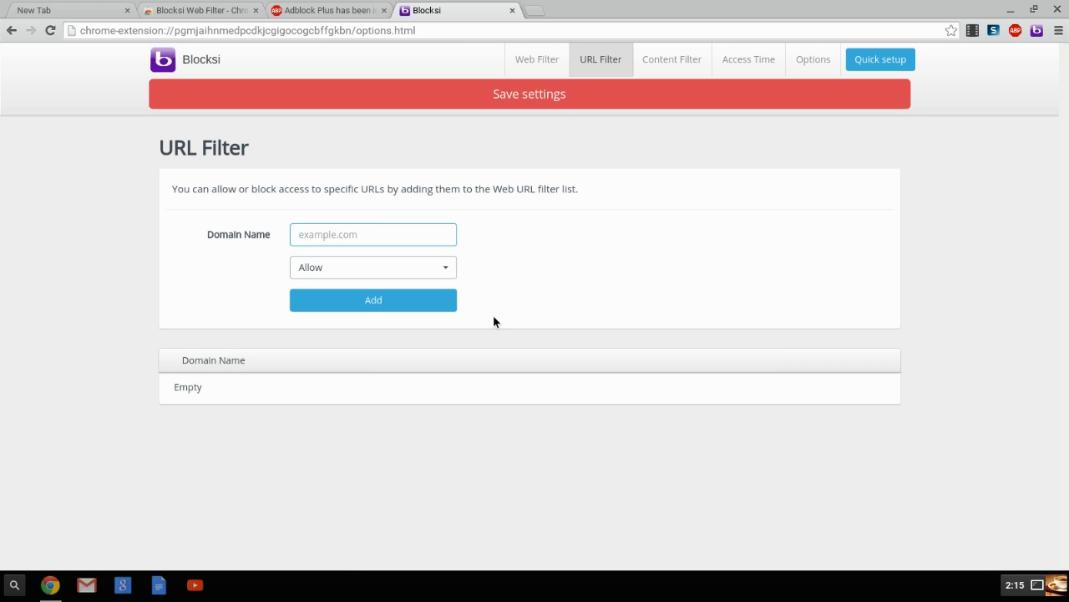
pyautogui.write('yahoo.co')
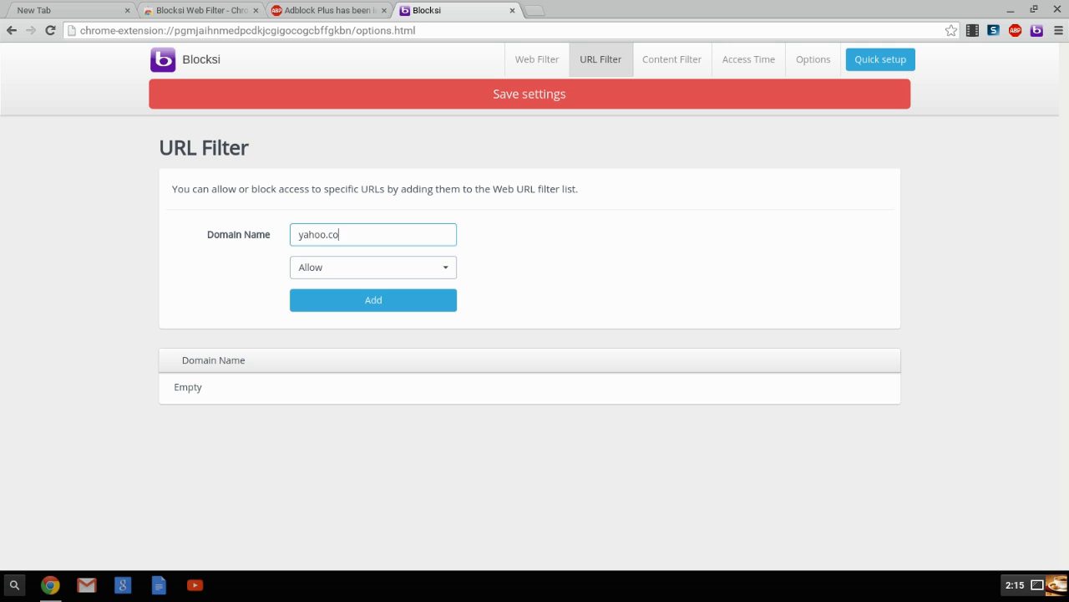
pyautogui.write('m')
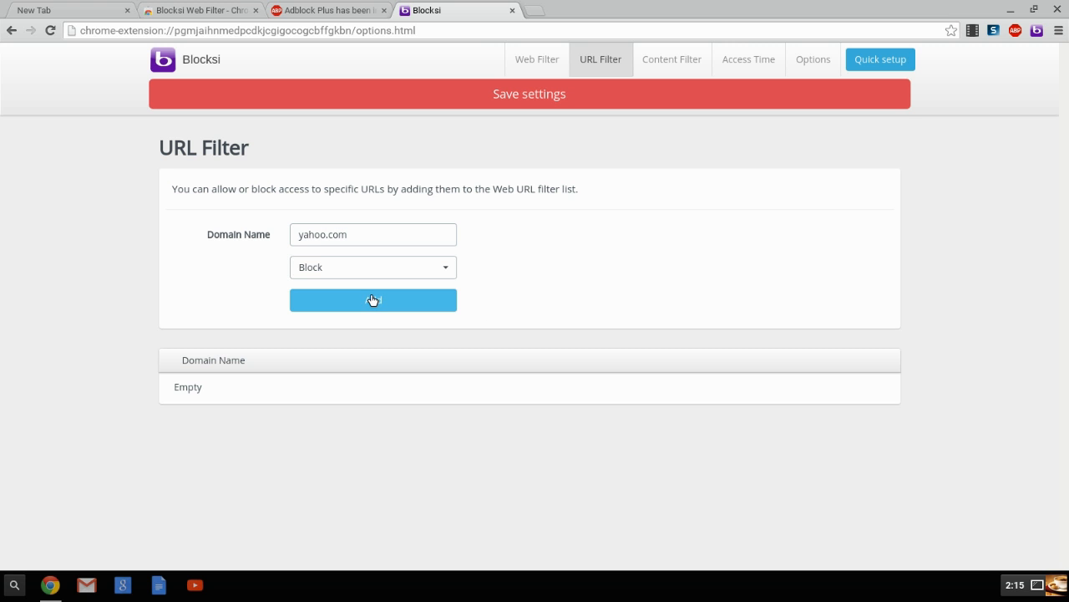
pyautogui.click(374, 299)
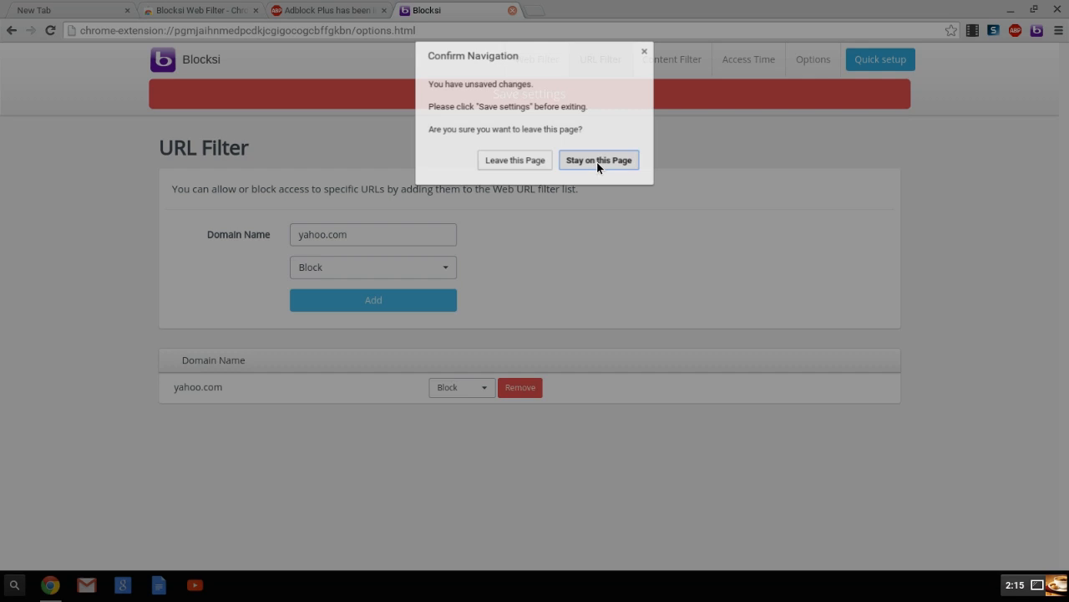
pyautogui.click(598, 160)
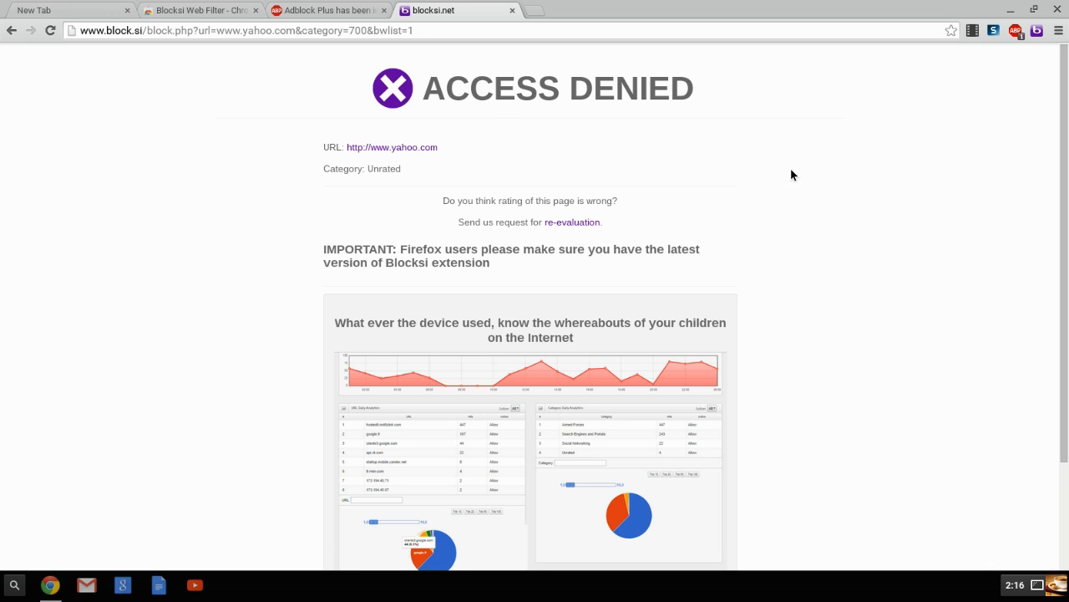
pyautogui.moveTo(518, 243)
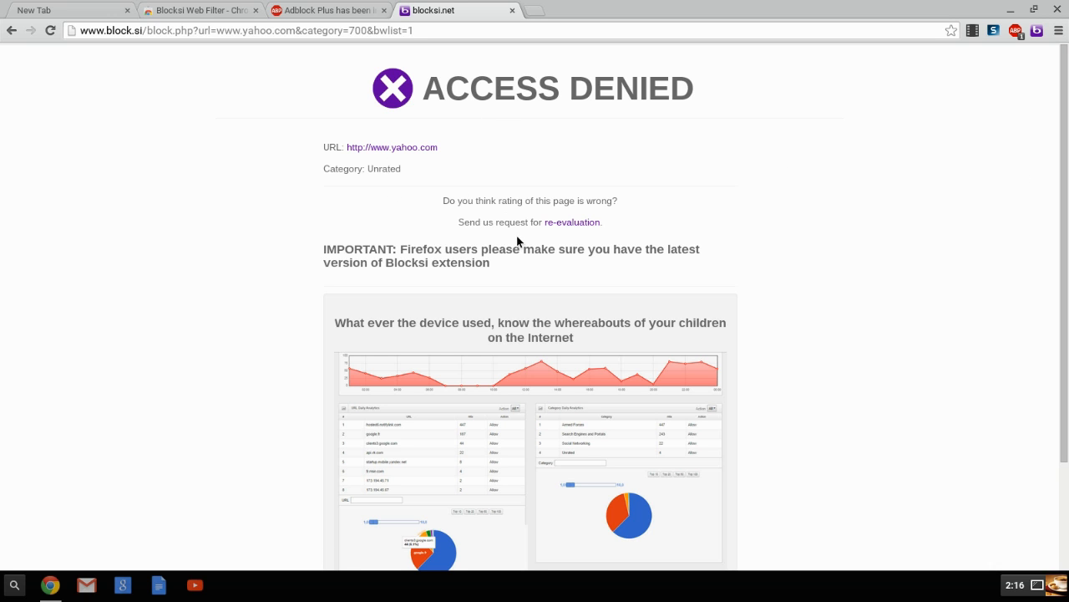
pyautogui.moveTo(542, 270)
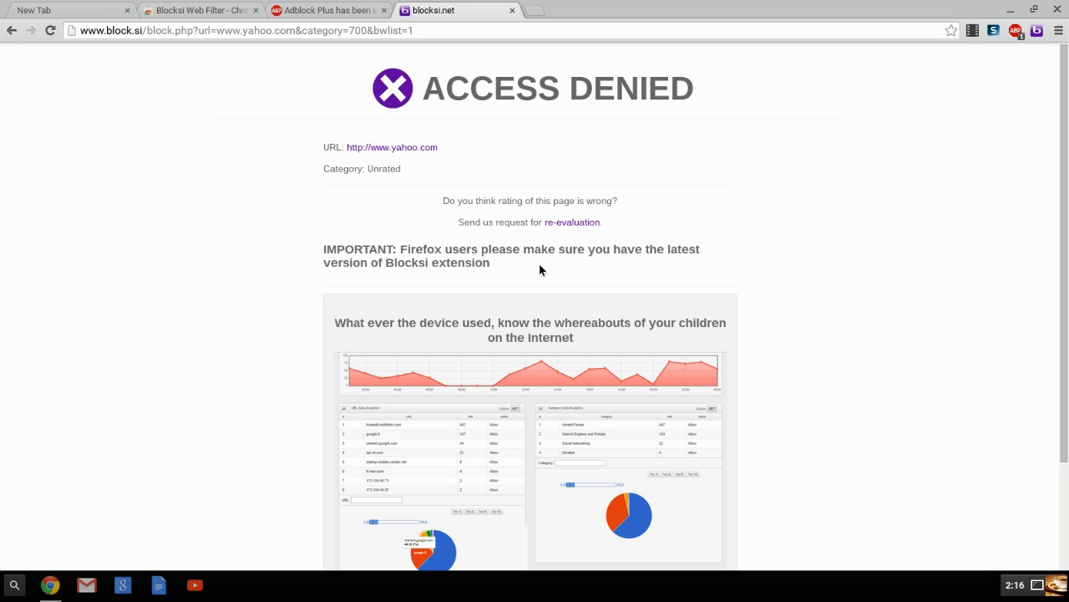
# Scroll through yahoo.com's Blocksi ACCESS DENIED page to confirm the block works
pyautogui.scroll(-3)
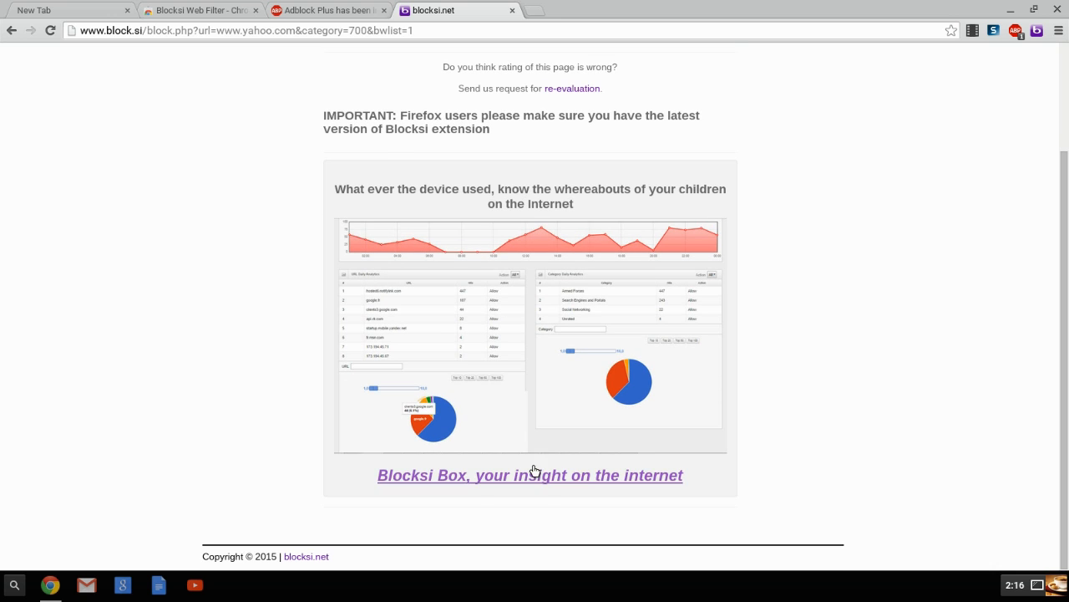
pyautogui.scroll(3)
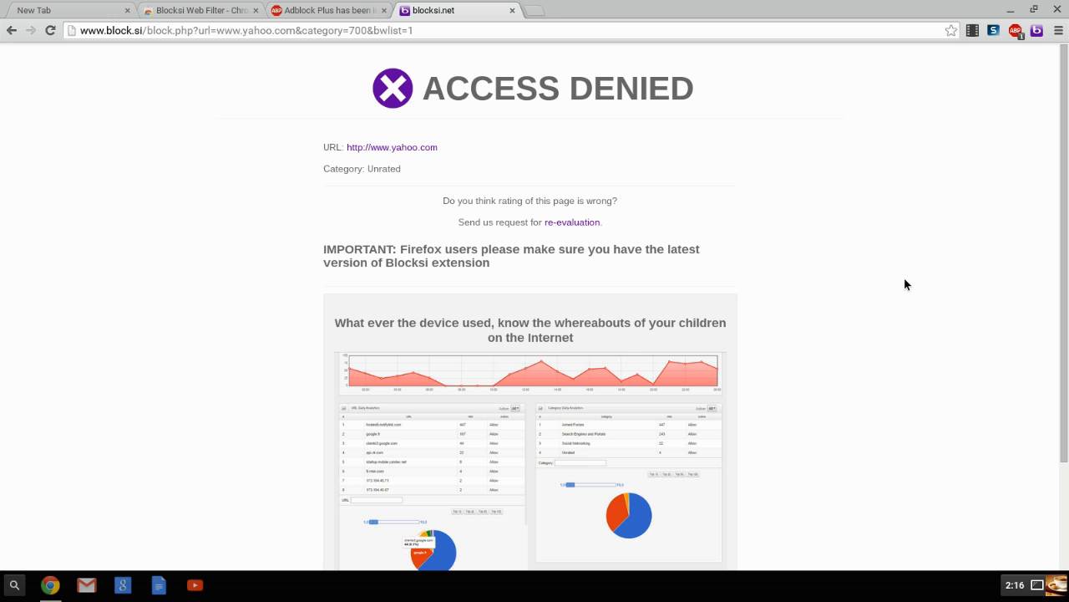
pyautogui.click(1036, 30)
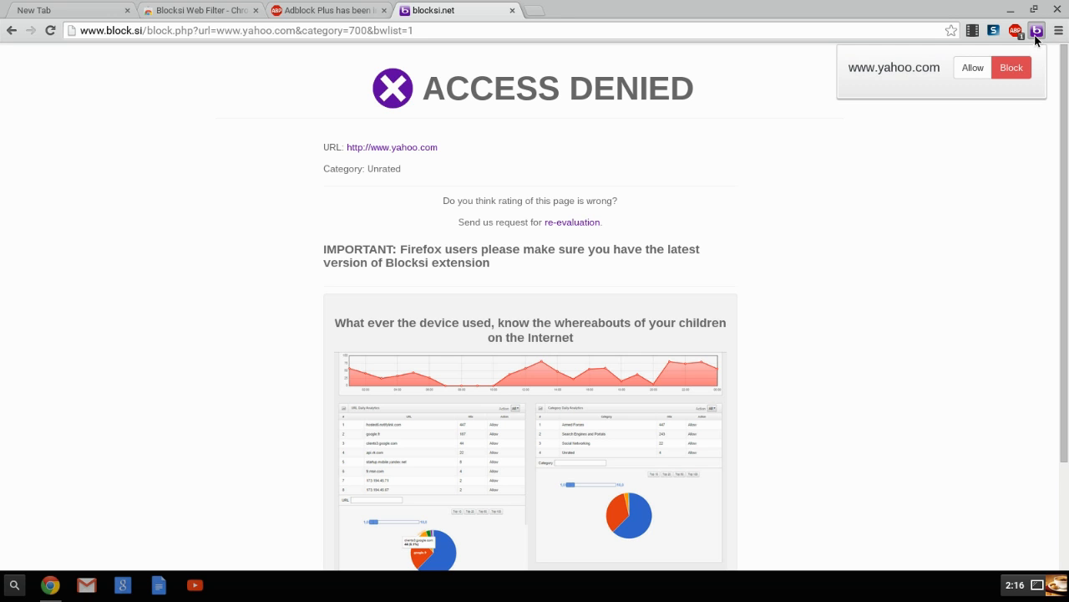
pyautogui.moveTo(972, 67)
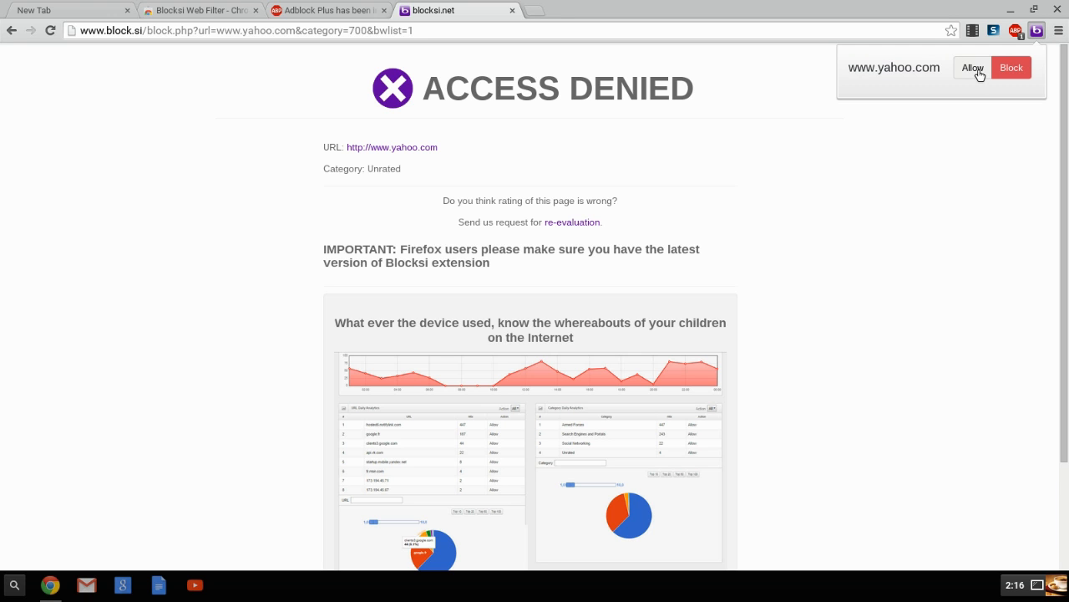
pyautogui.click(972, 67)
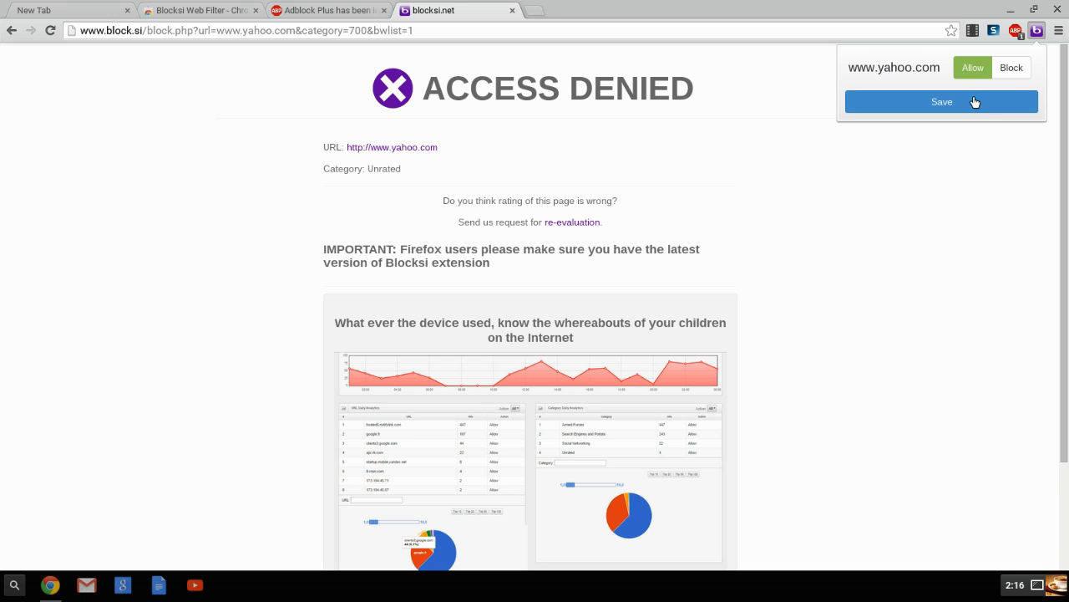
pyautogui.click(942, 102)
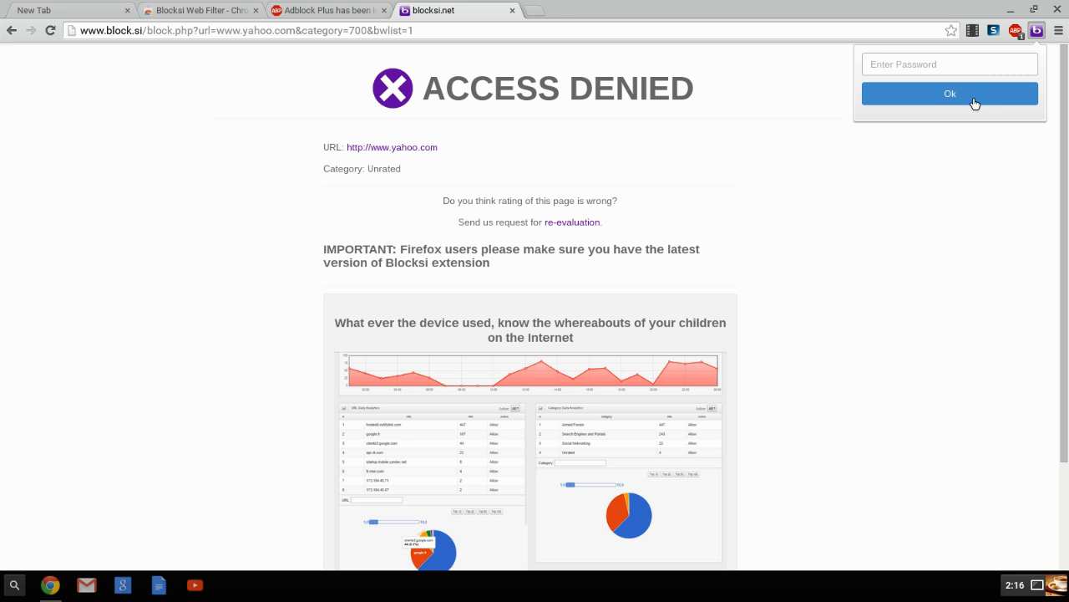
pyautogui.moveTo(949, 93)
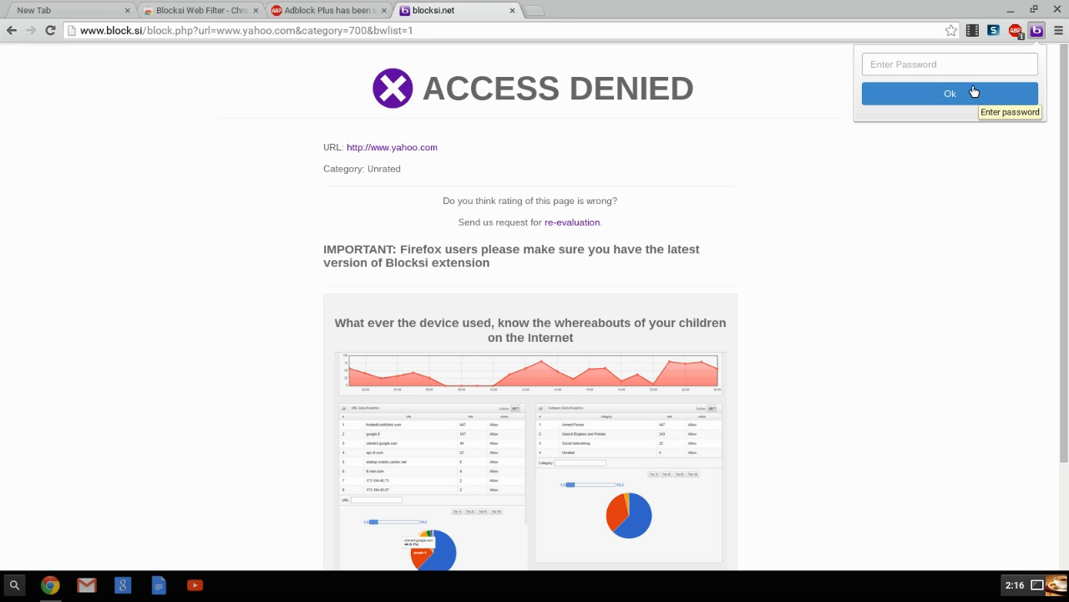
pyautogui.moveTo(991, 74)
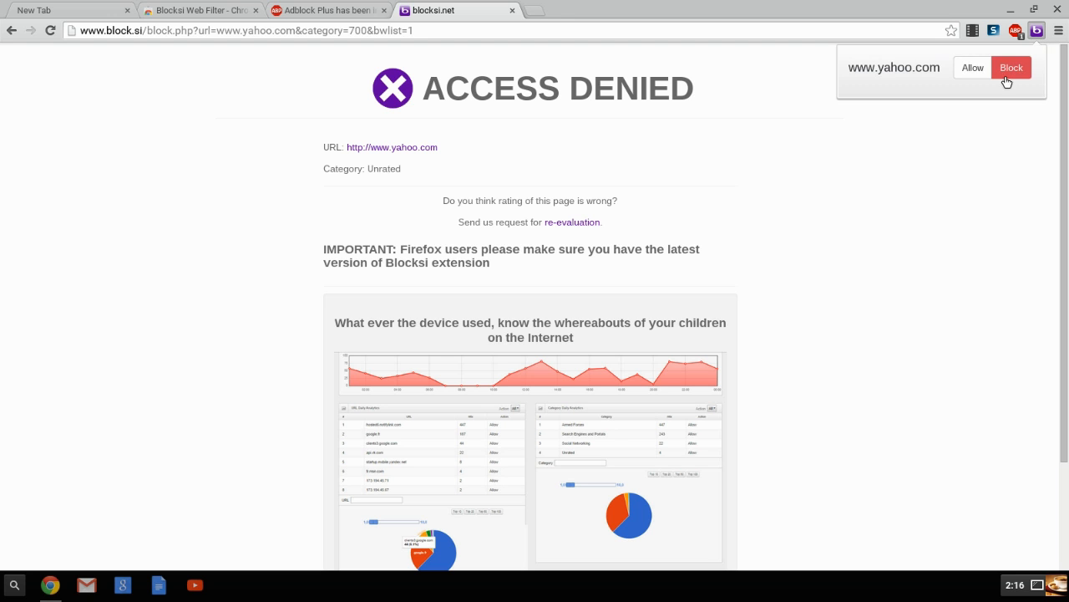
pyautogui.click(1011, 67)
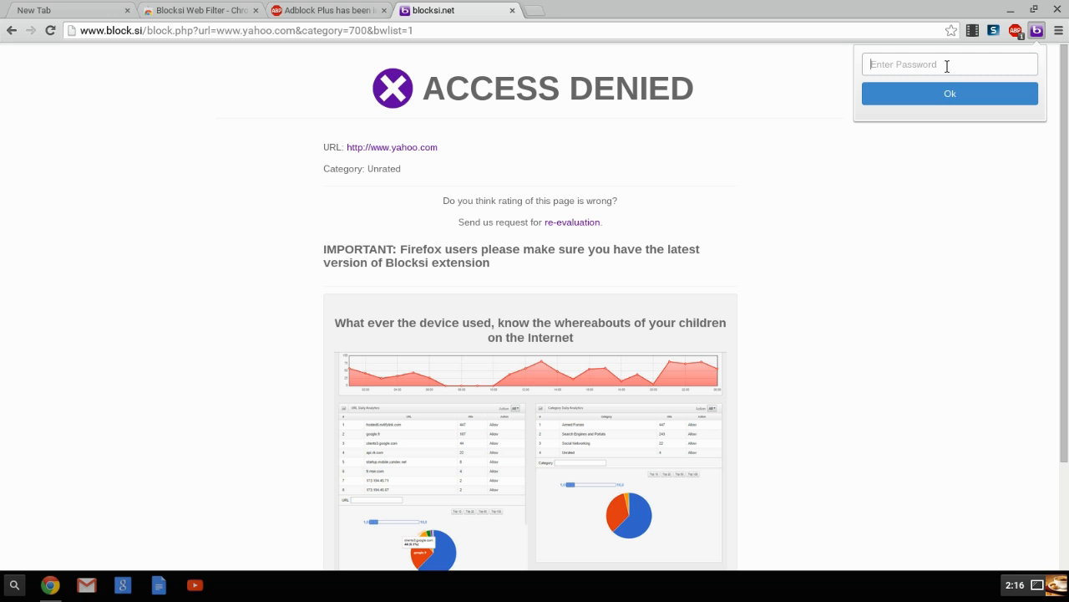
pyautogui.write('•••••')
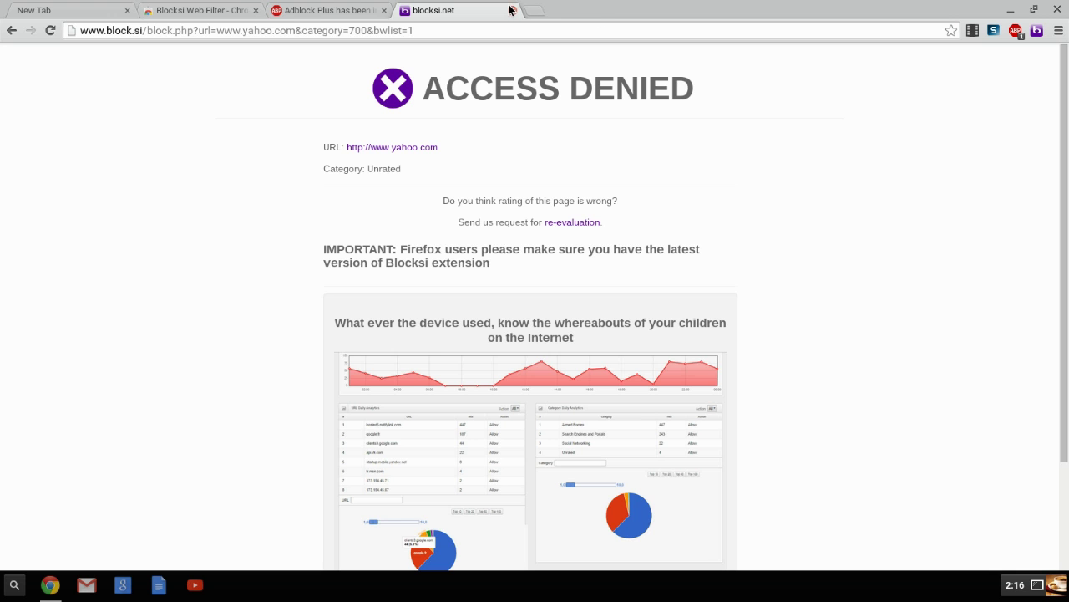
# Reload yahoo.com, switch it from blocked to allowed again, and close the Access Denied tab
pyautogui.click(461, 10)
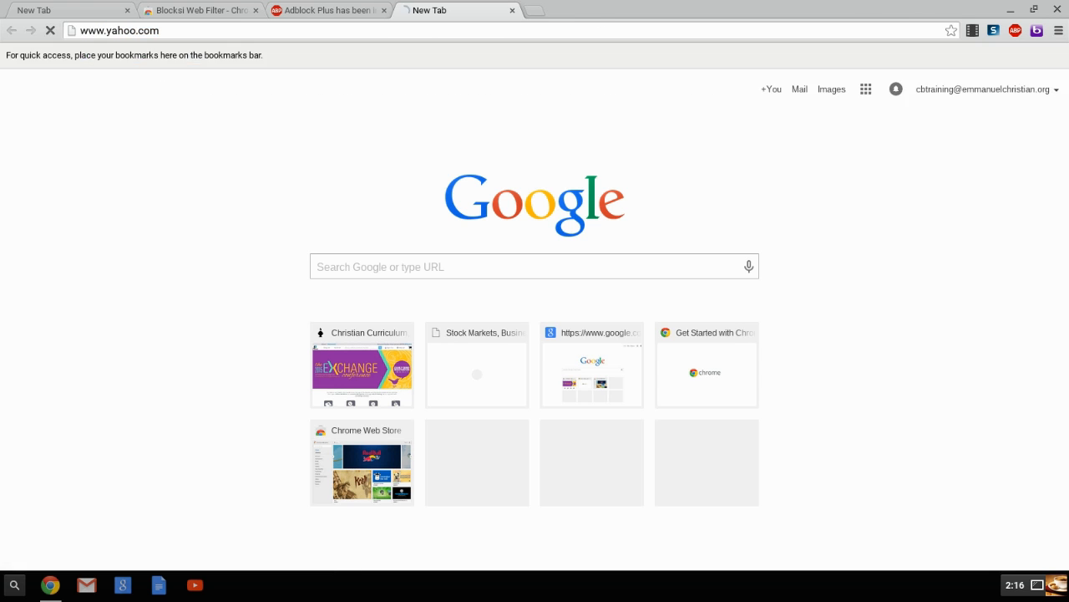
pyautogui.press('Return')
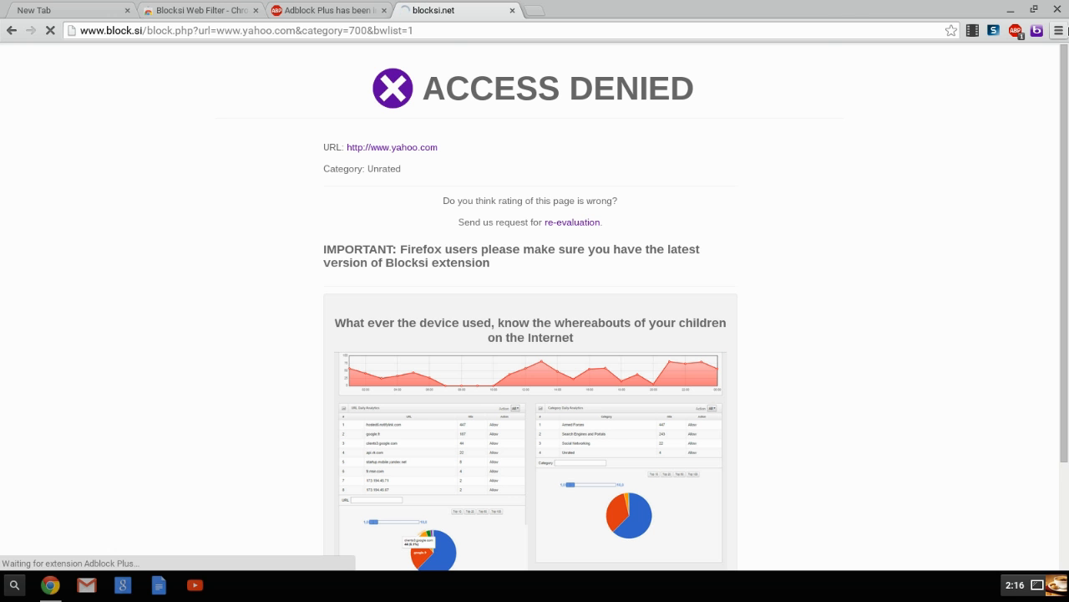
pyautogui.click(1036, 30)
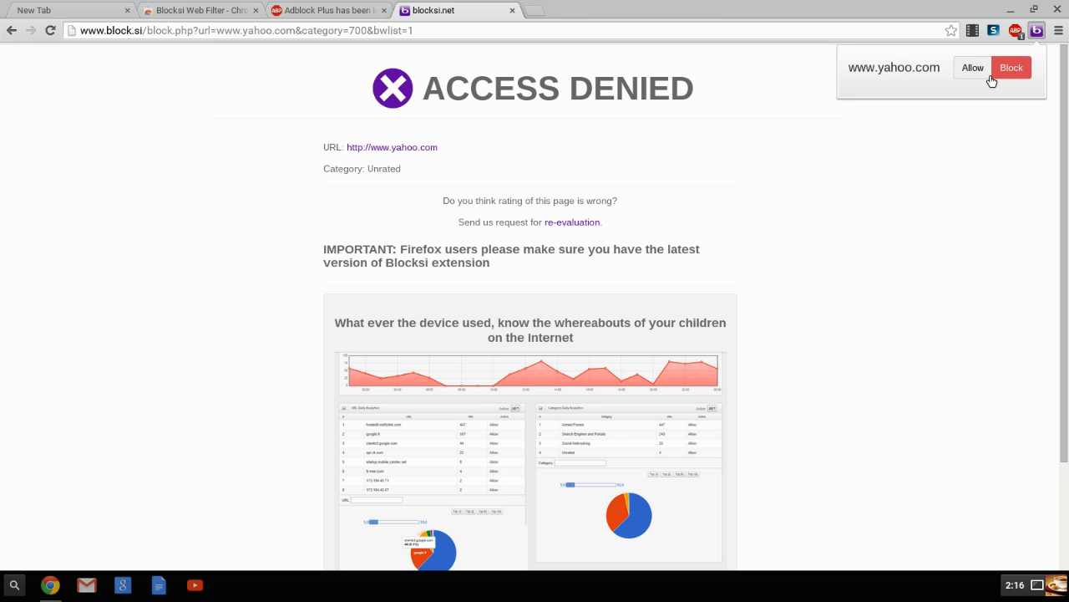
pyautogui.click(973, 67)
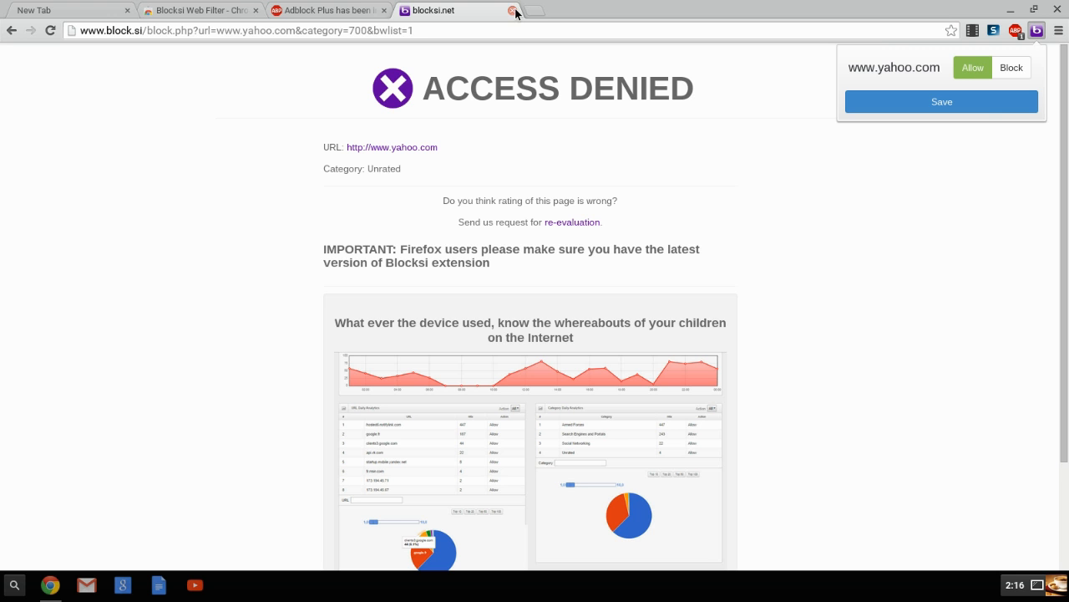
pyautogui.click(485, 10)
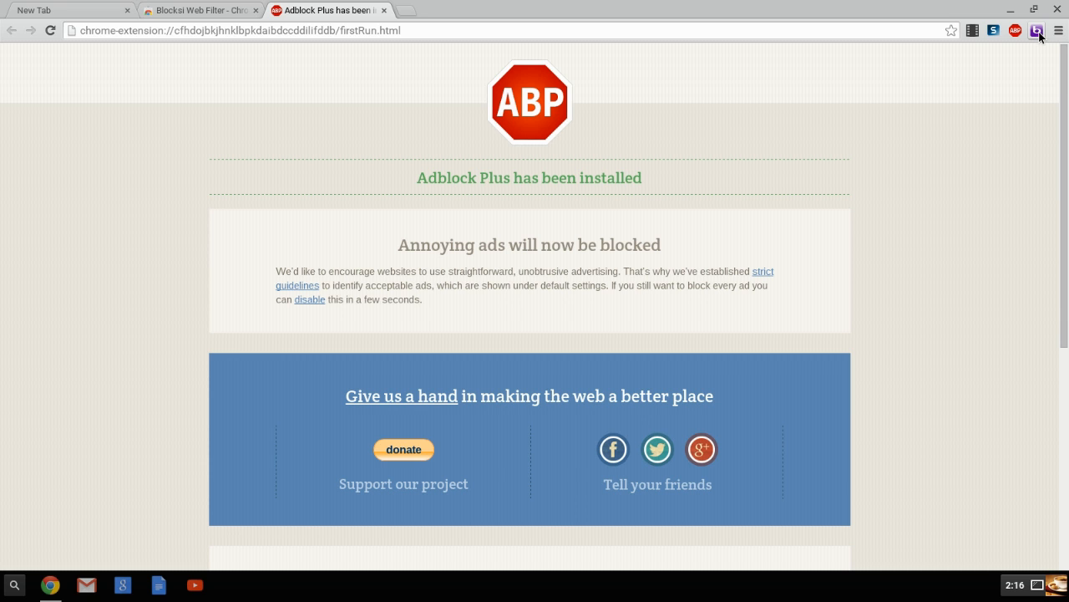
pyautogui.moveTo(1040, 30)
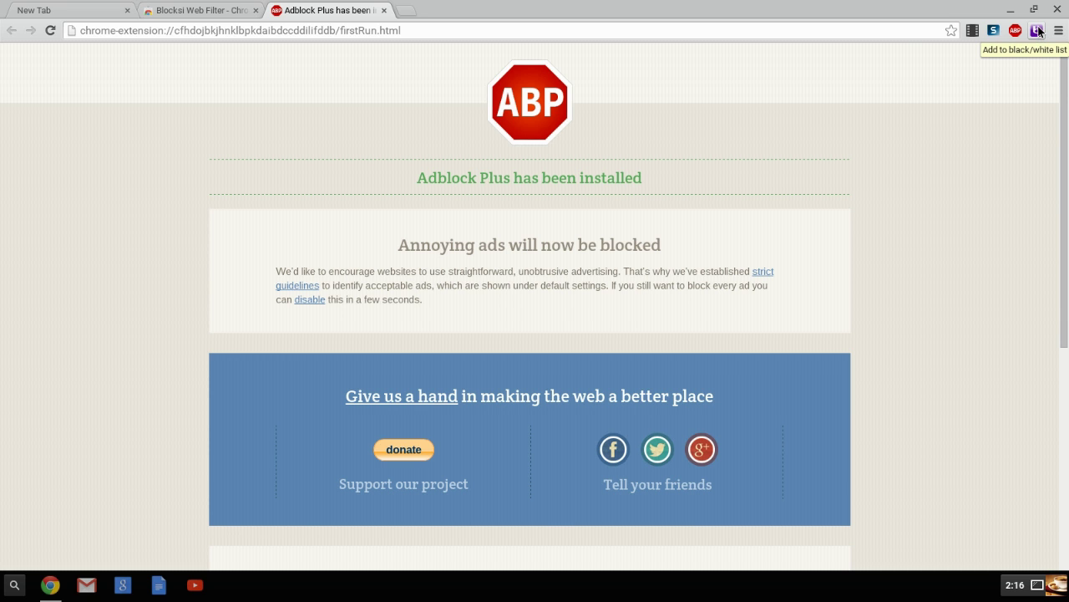
# Reach the Blocksi options page via the toolbar icon's Options command, retrying once
pyautogui.rightClick(1037, 30)
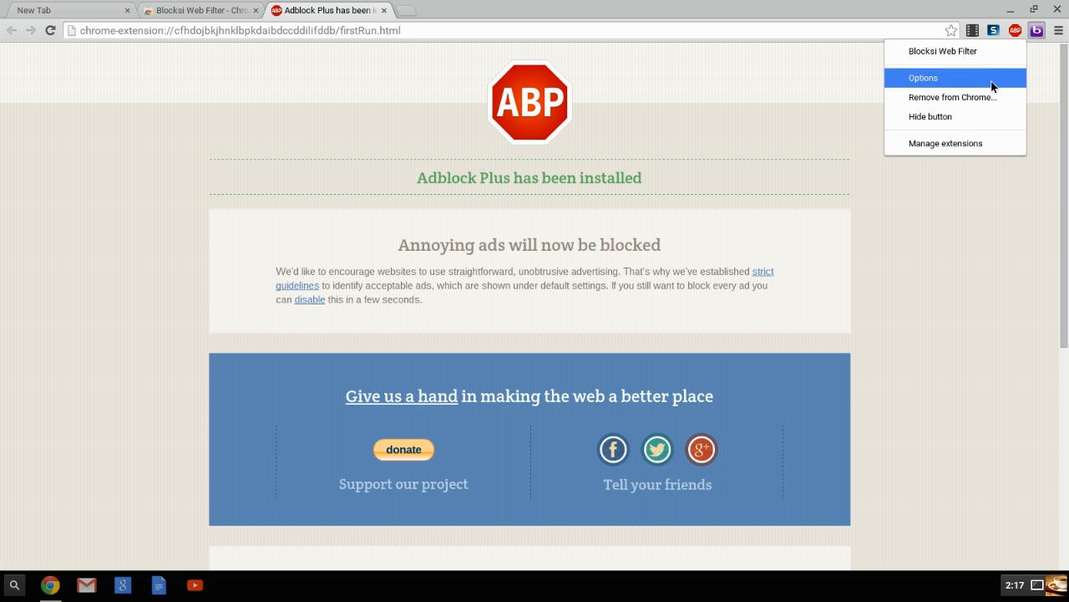
pyautogui.click(946, 144)
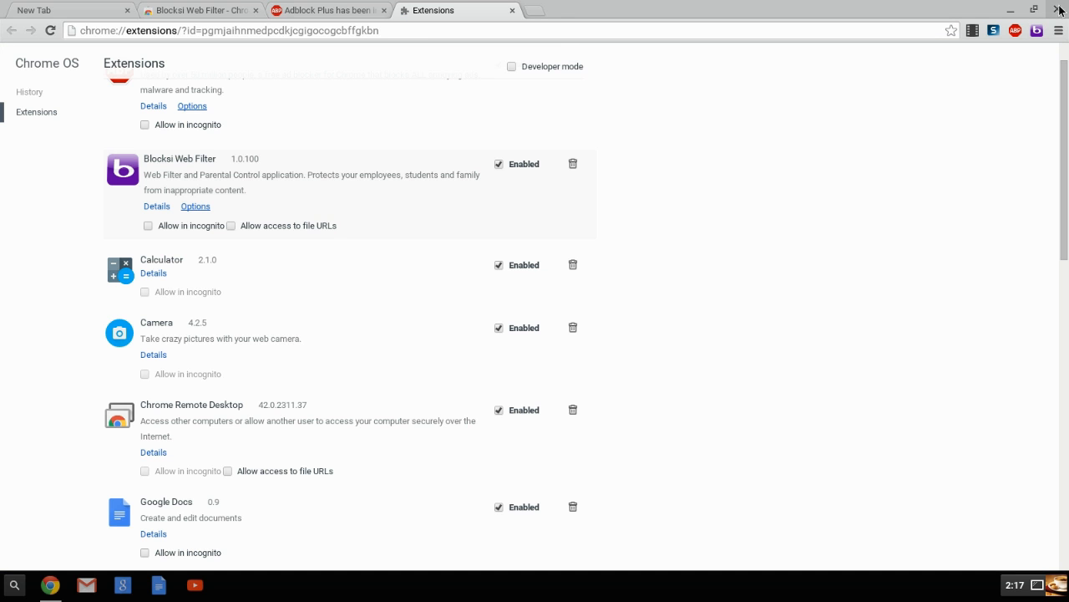
pyautogui.rightClick(1036, 30)
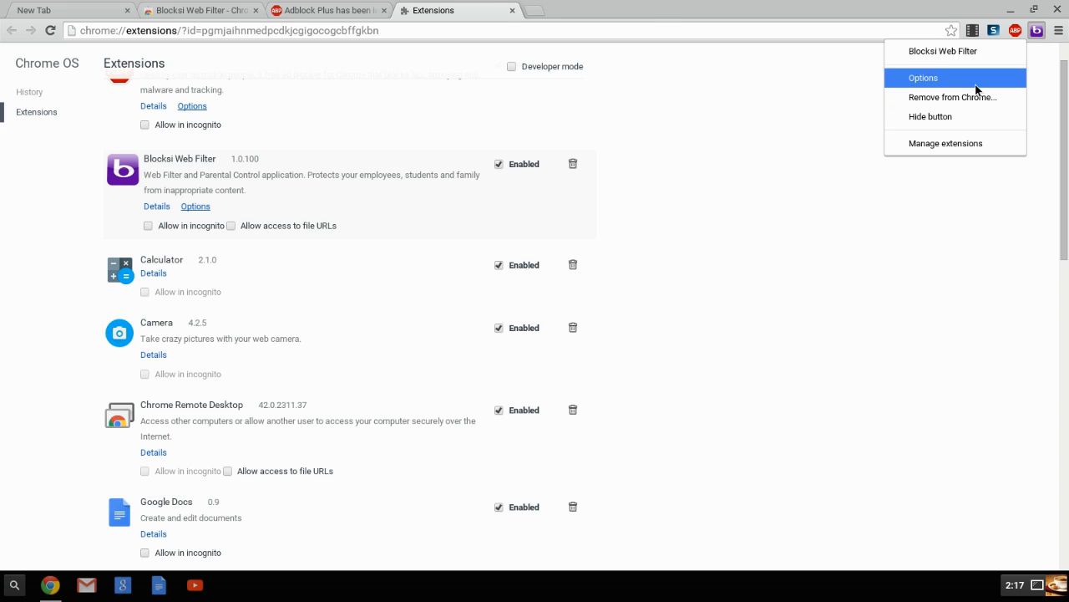
pyautogui.click(924, 77)
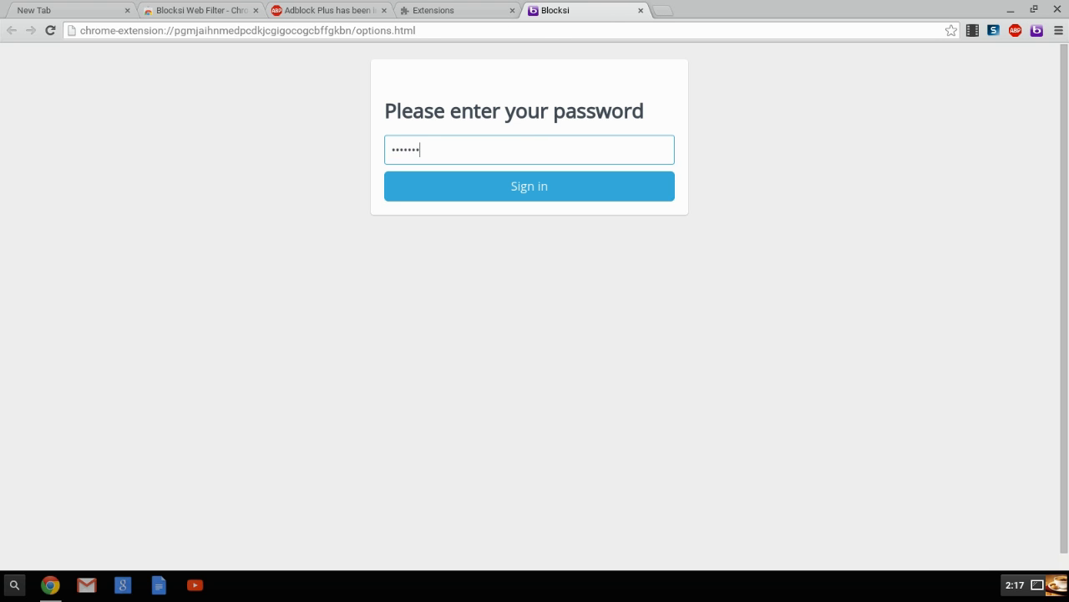
# Sign in, remove the yahoo.com entries from the URL Filter list, and save the settings
pyautogui.click(528, 186)
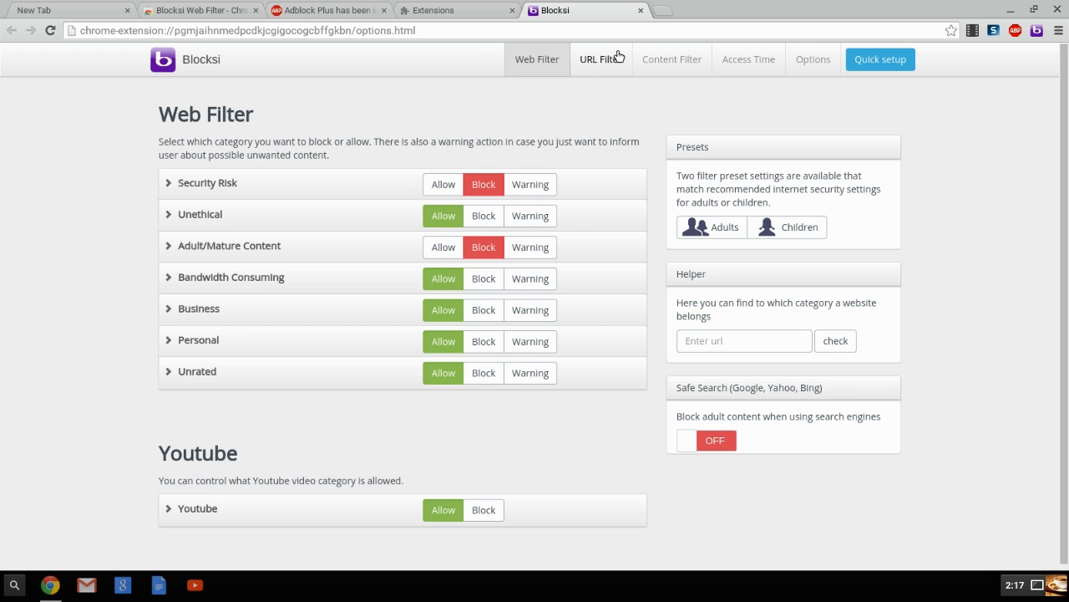
pyautogui.click(602, 59)
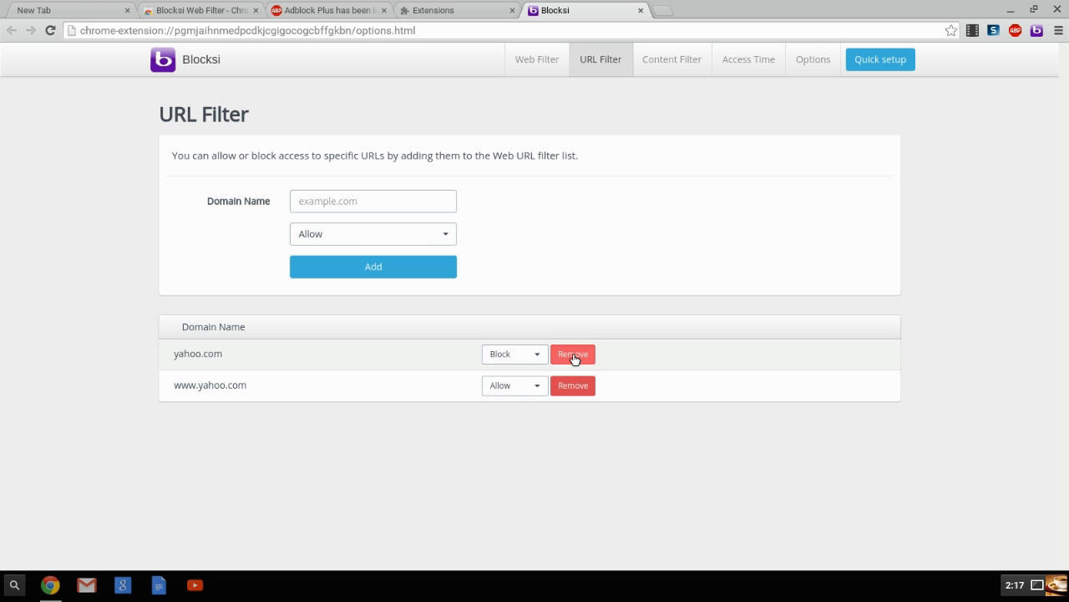
pyautogui.click(573, 354)
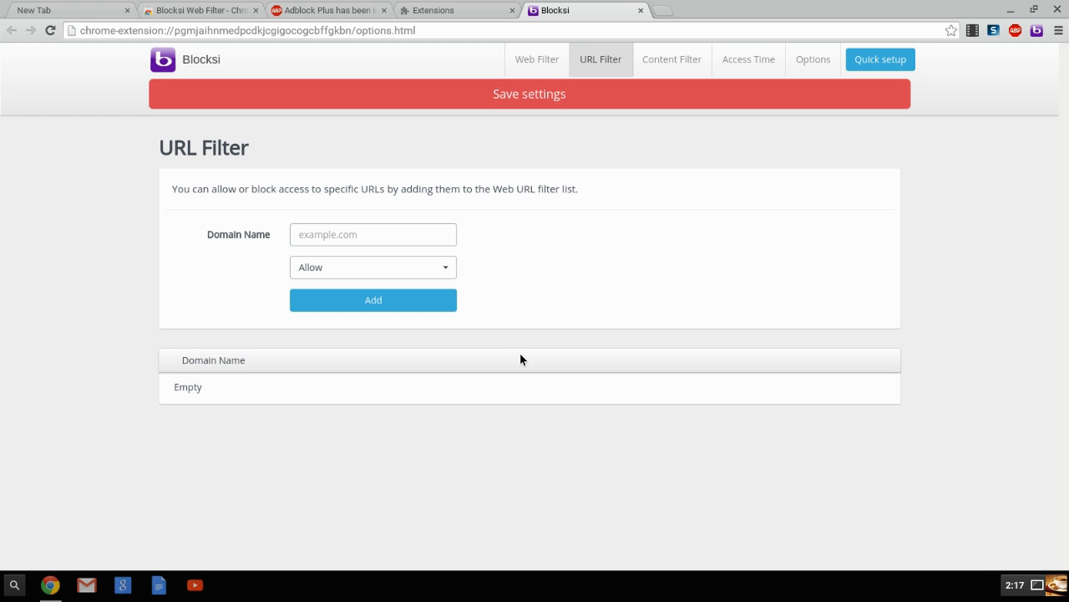
pyautogui.click(528, 93)
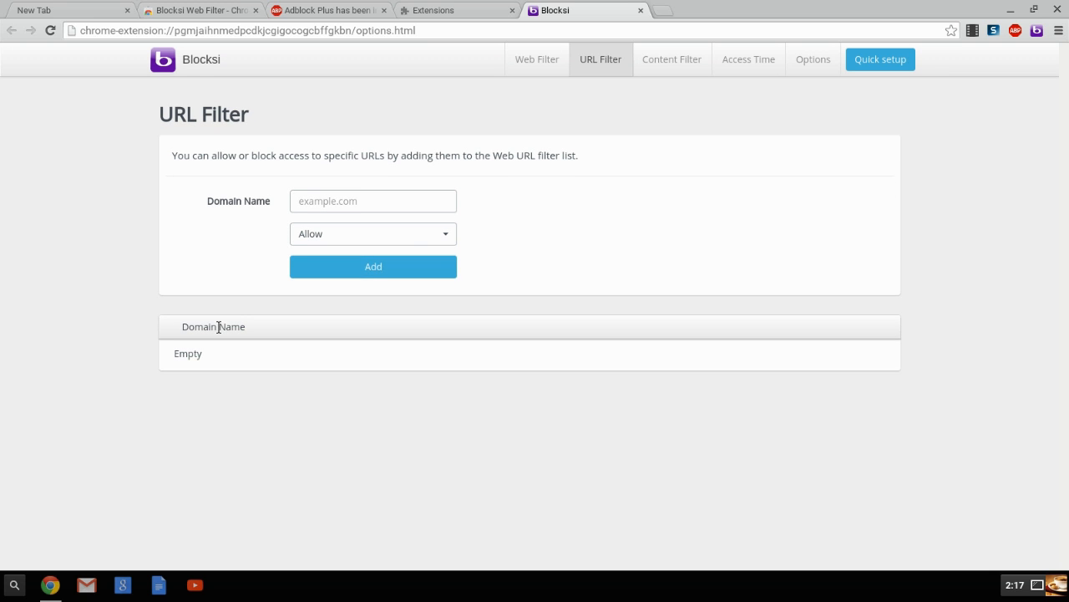
pyautogui.moveTo(361, 219)
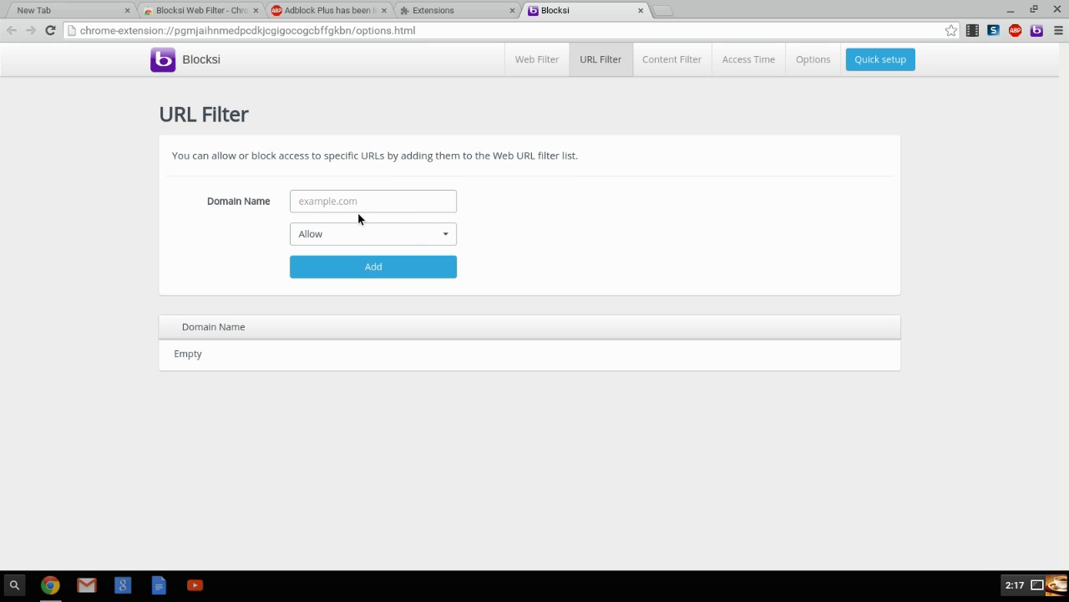
pyautogui.click(373, 200)
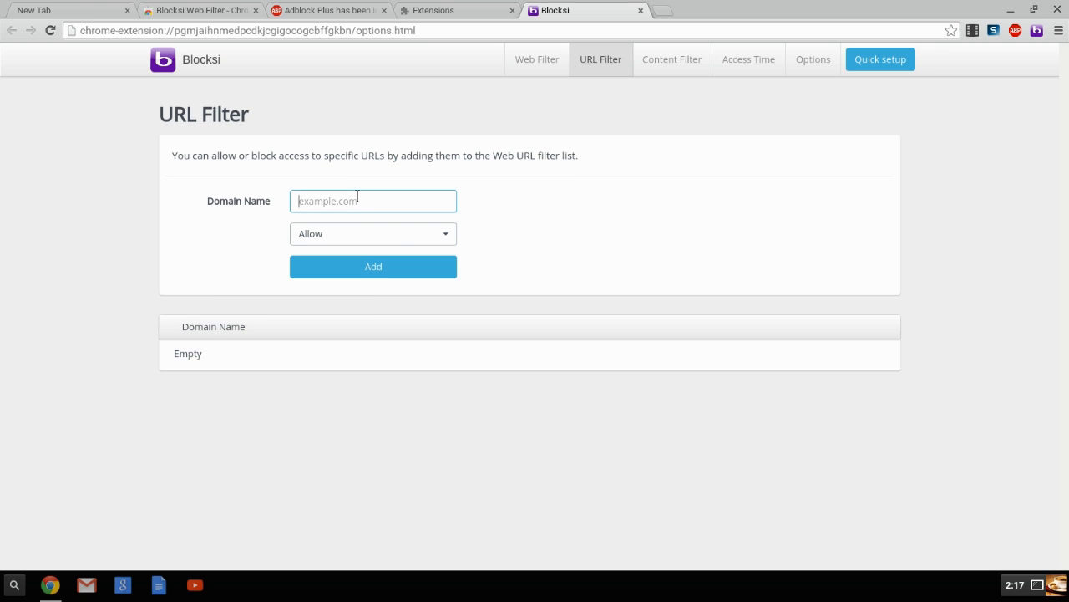
pyautogui.moveTo(393, 268)
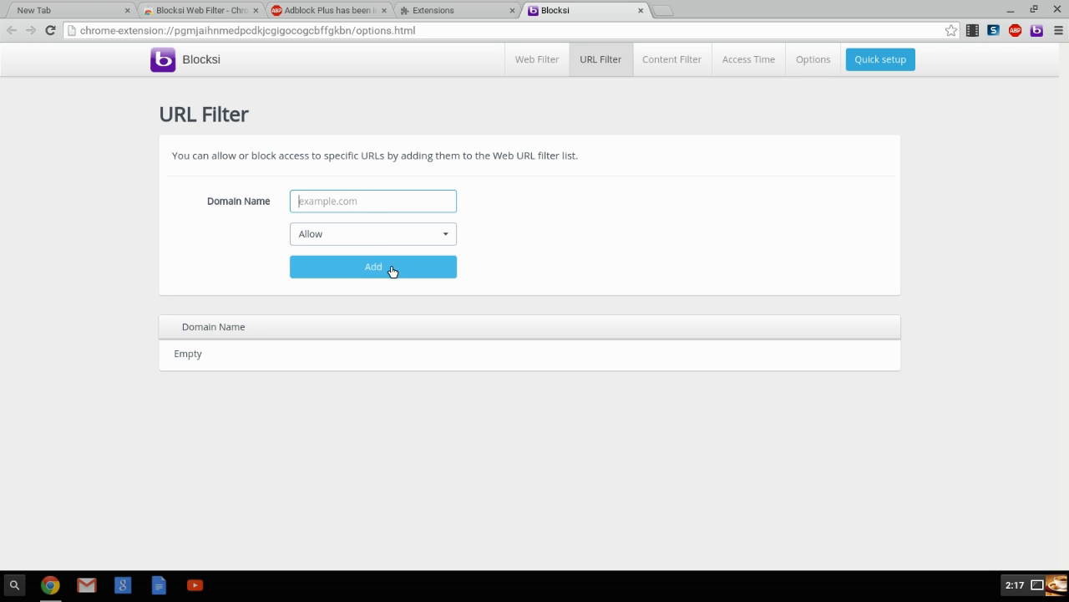
pyautogui.moveTo(384, 256)
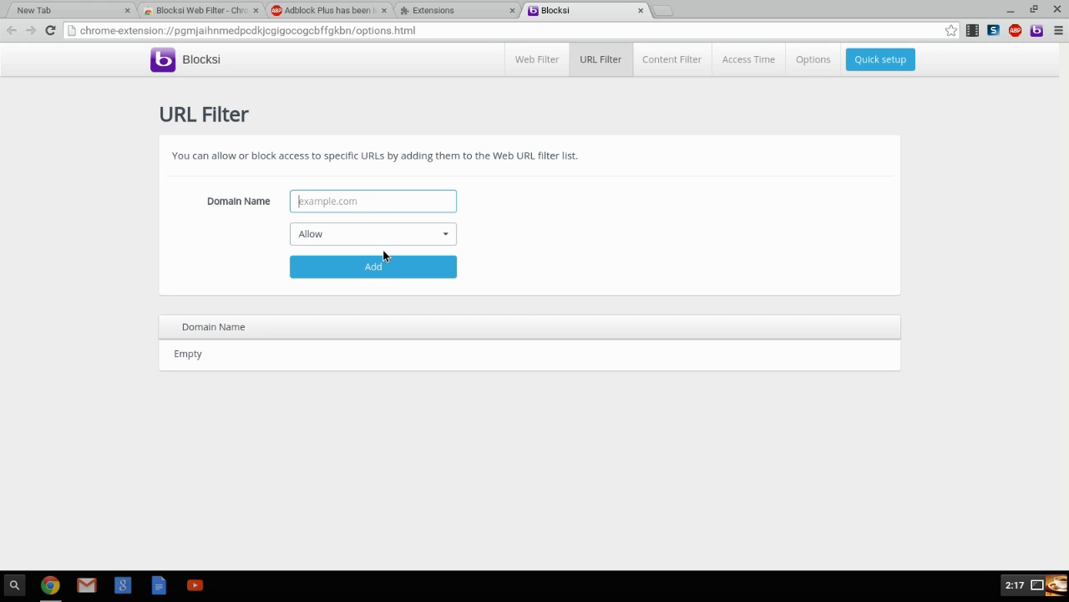
pyautogui.moveTo(432, 207)
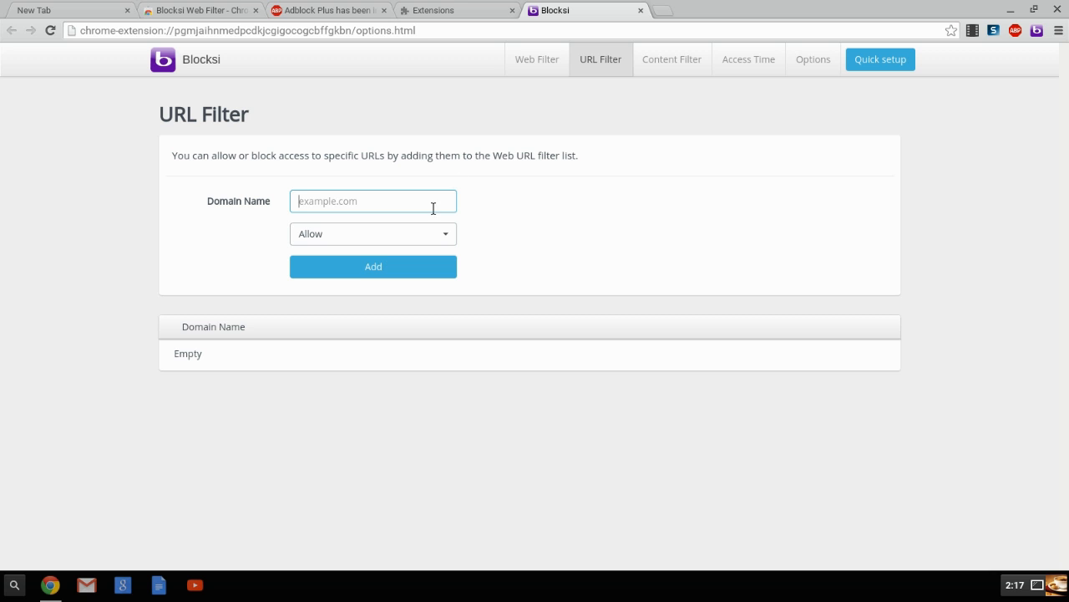
pyautogui.moveTo(164, 60)
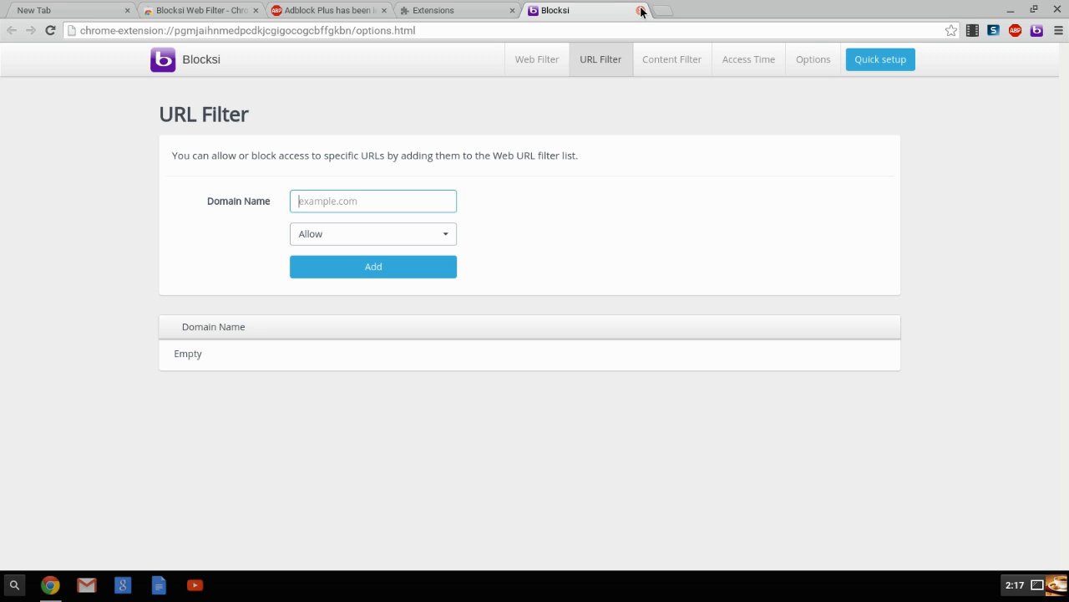
pyautogui.moveTo(642, 10)
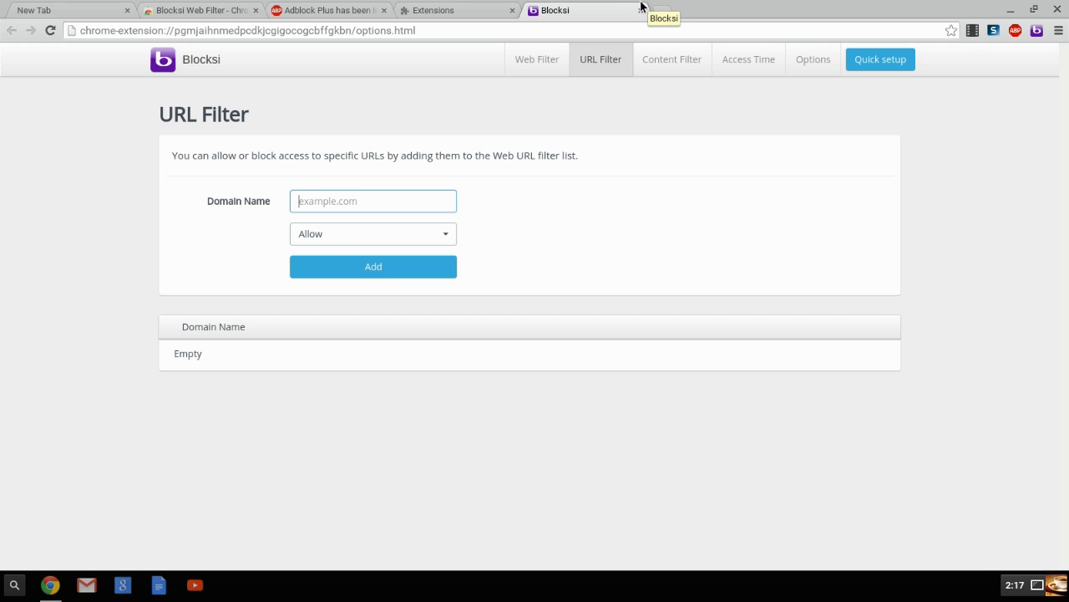
# Close the Blocksi options and Extensions tabs, then show the Chrome OS system status panel
pyautogui.rightClick(1036, 30)
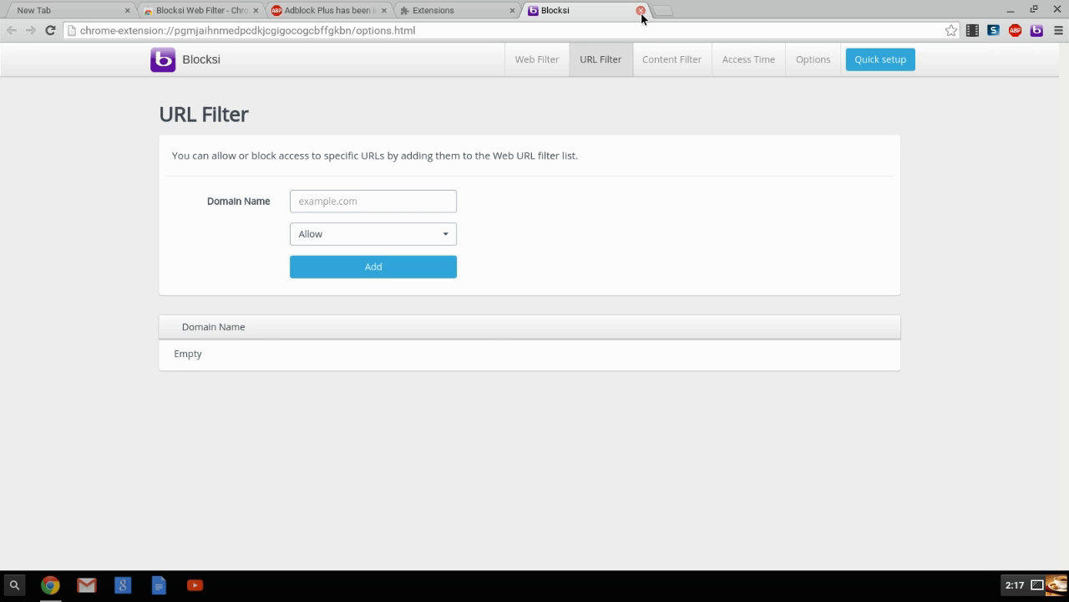
pyautogui.click(641, 10)
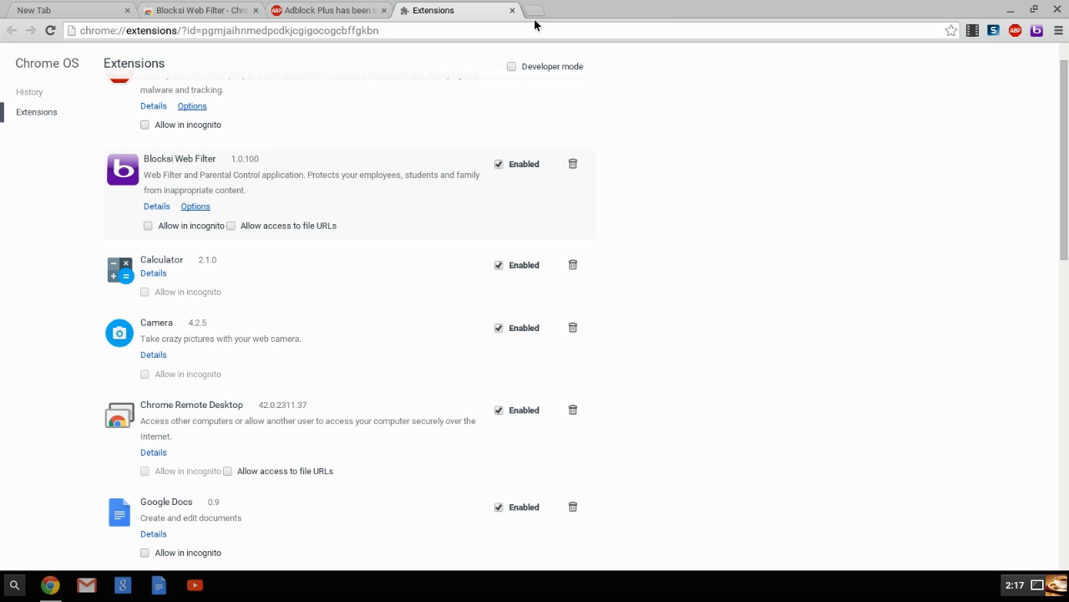
pyautogui.click(511, 10)
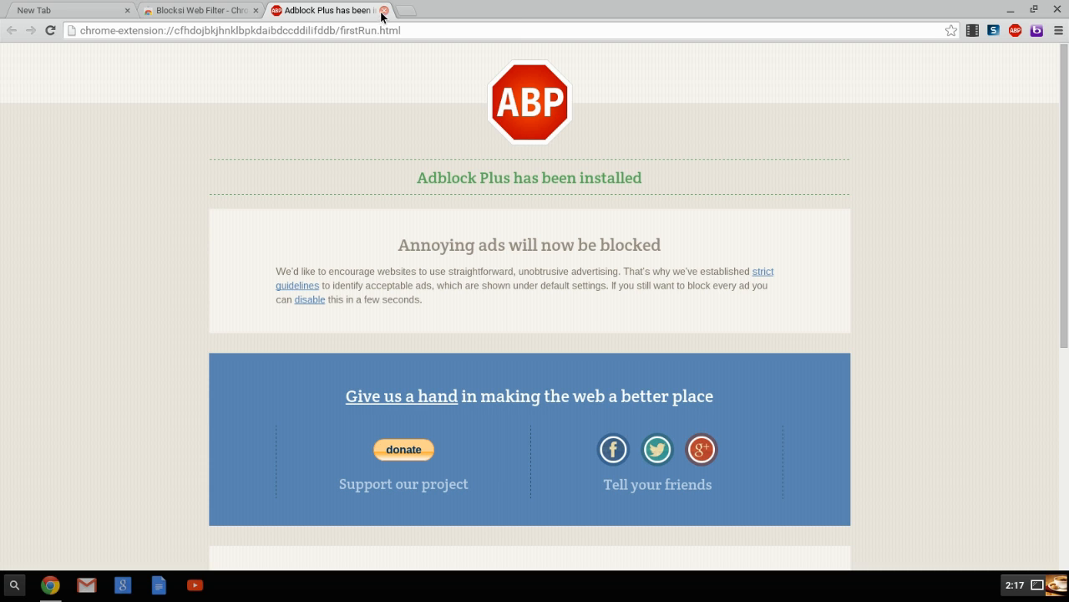
pyautogui.click(1014, 585)
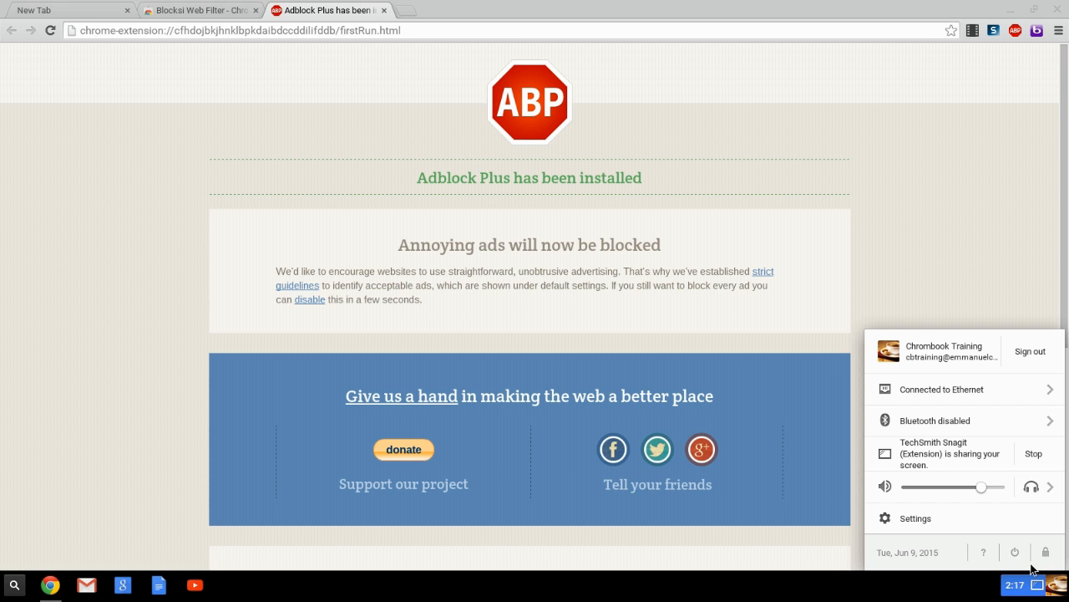